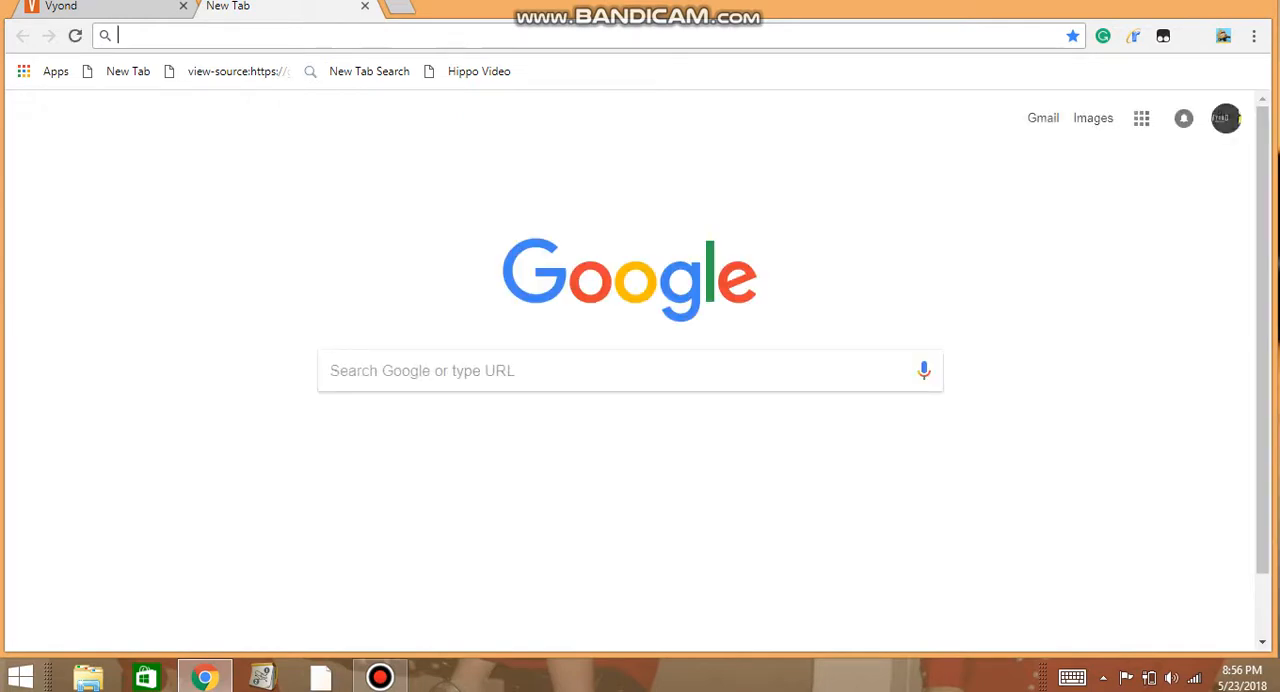
# Reopen the 'HOW TO GET THE...' Comedy World YouTube video from the most visited tiles
pyautogui.click(630, 370)
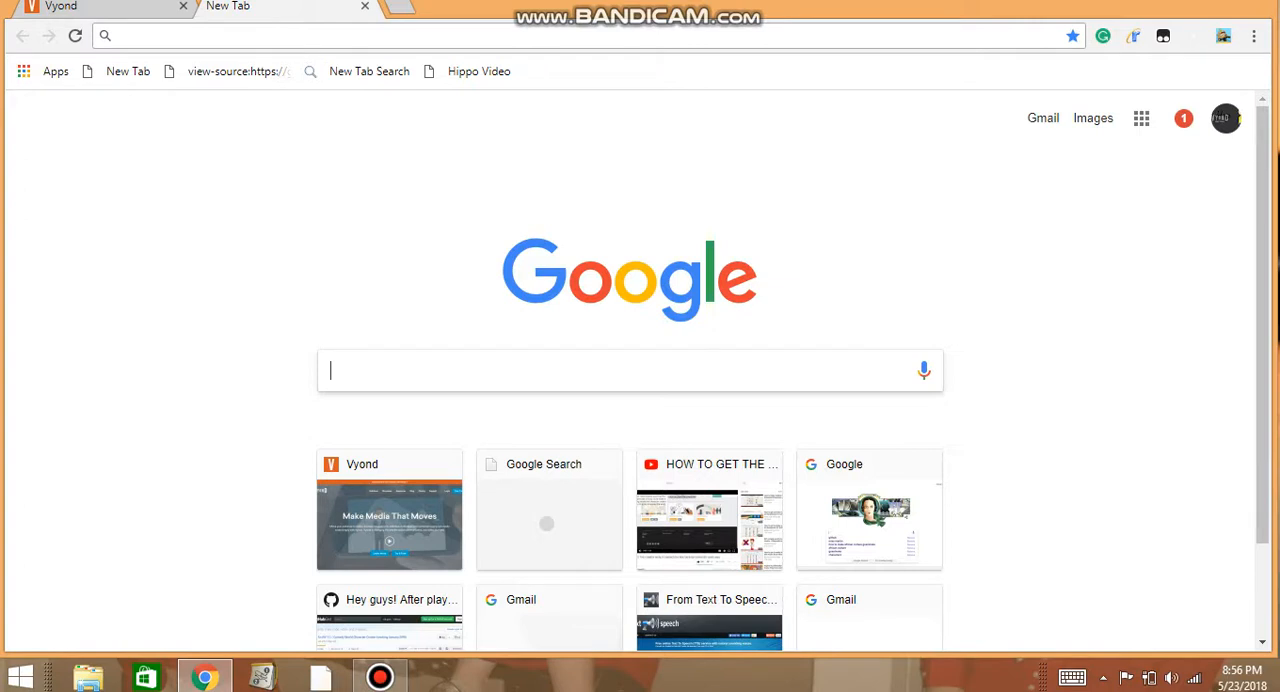
pyautogui.click(709, 510)
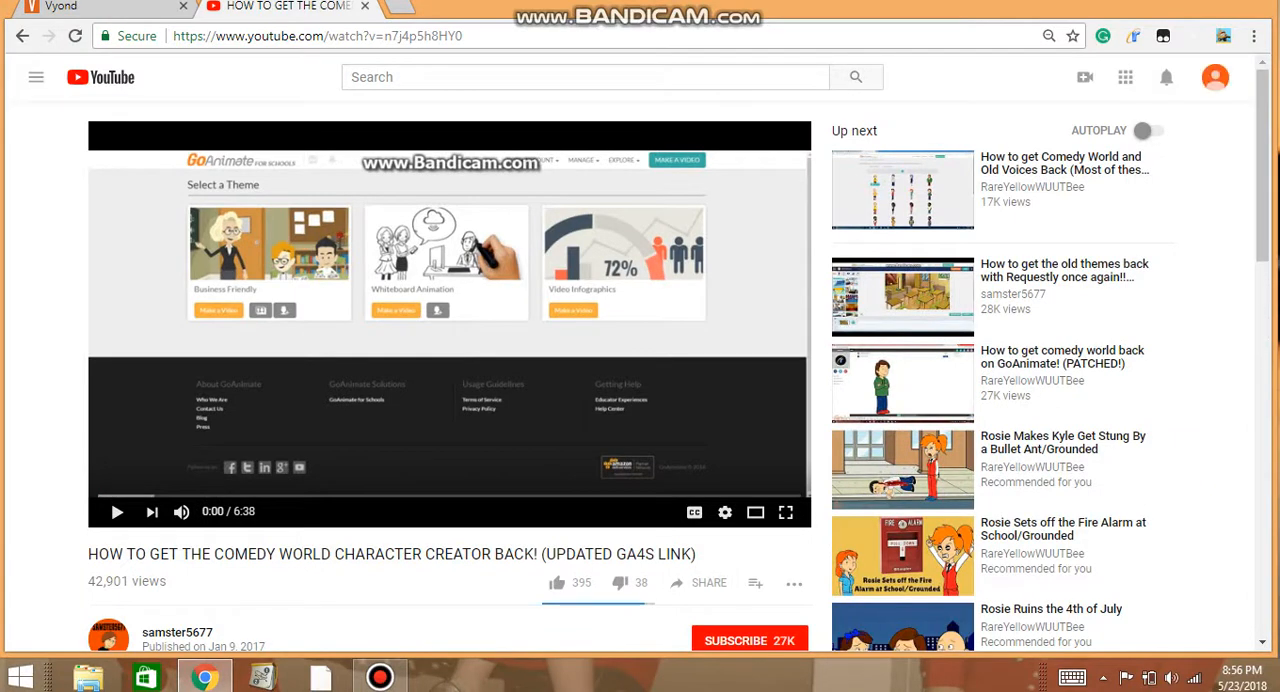
# Subscribe to the channel and search for getting old voices back with and without Requestly
pyautogui.click(749, 640)
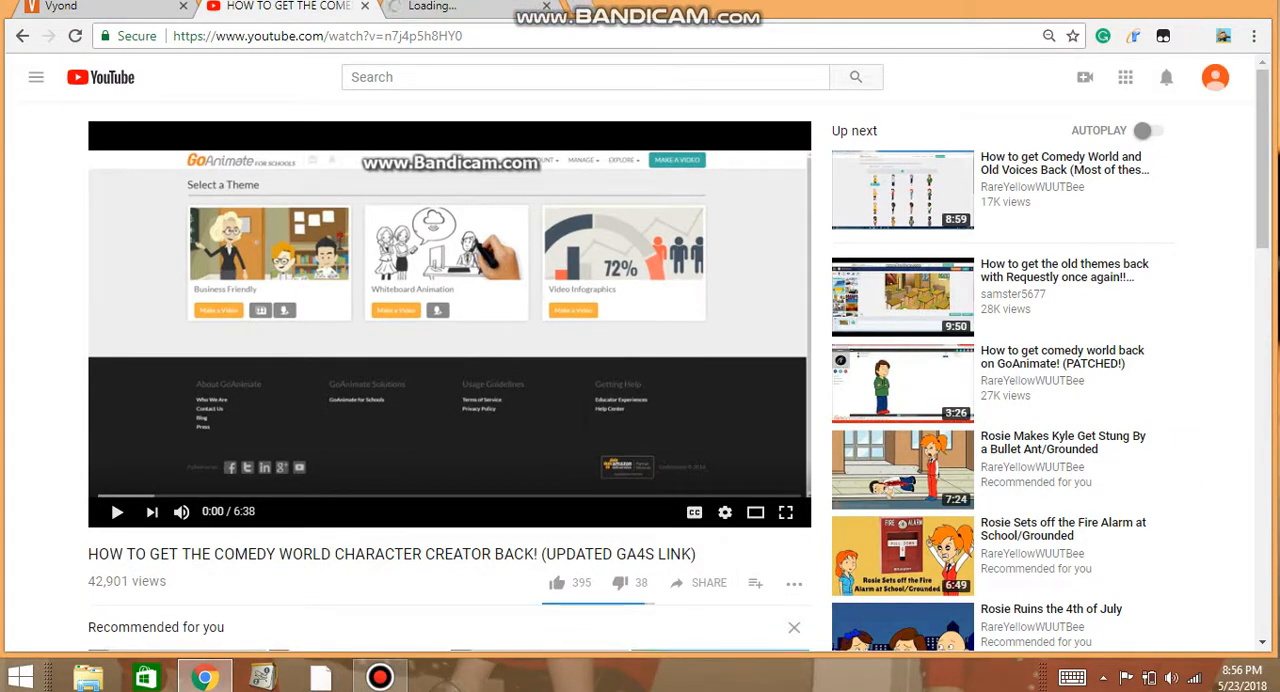
pyautogui.click(794, 627)
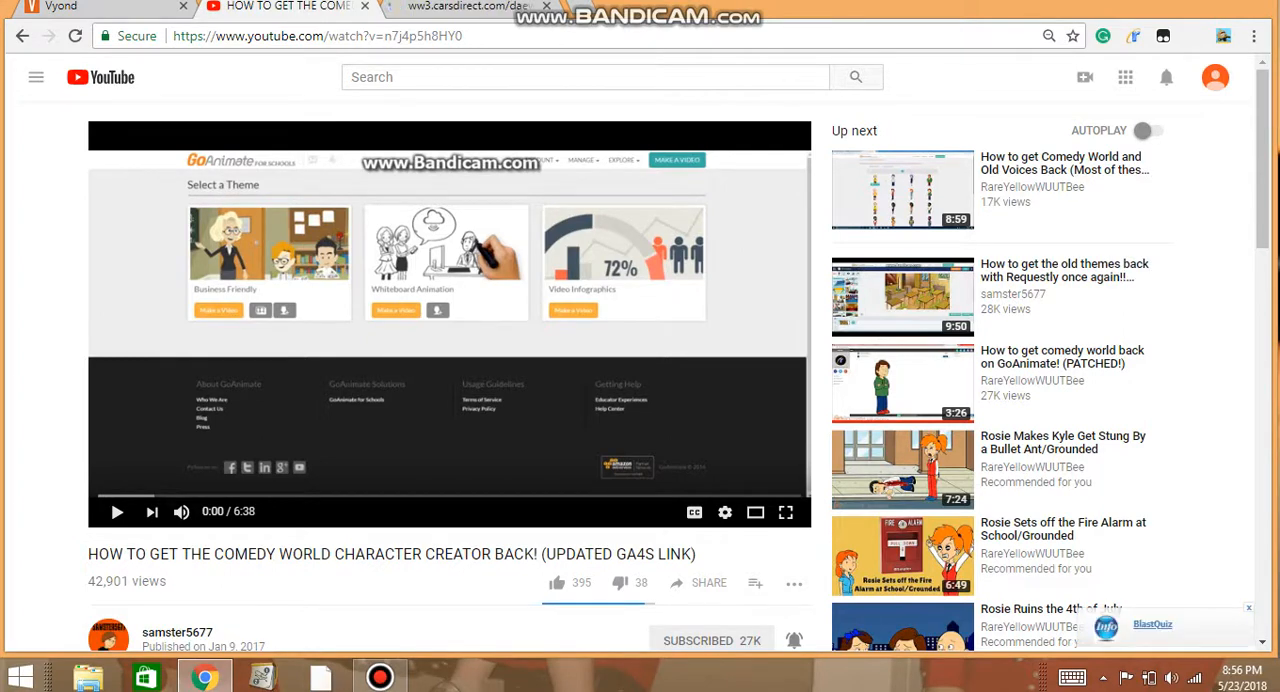
pyautogui.click(585, 77)
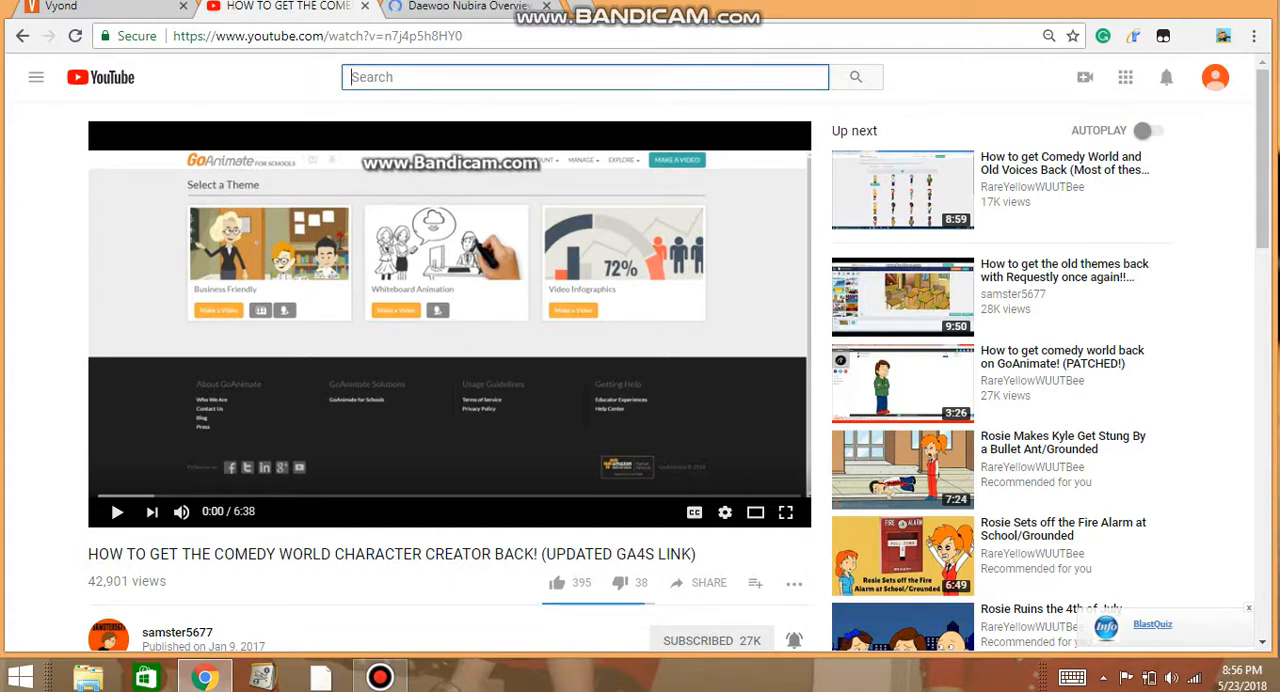
pyautogui.write('h')
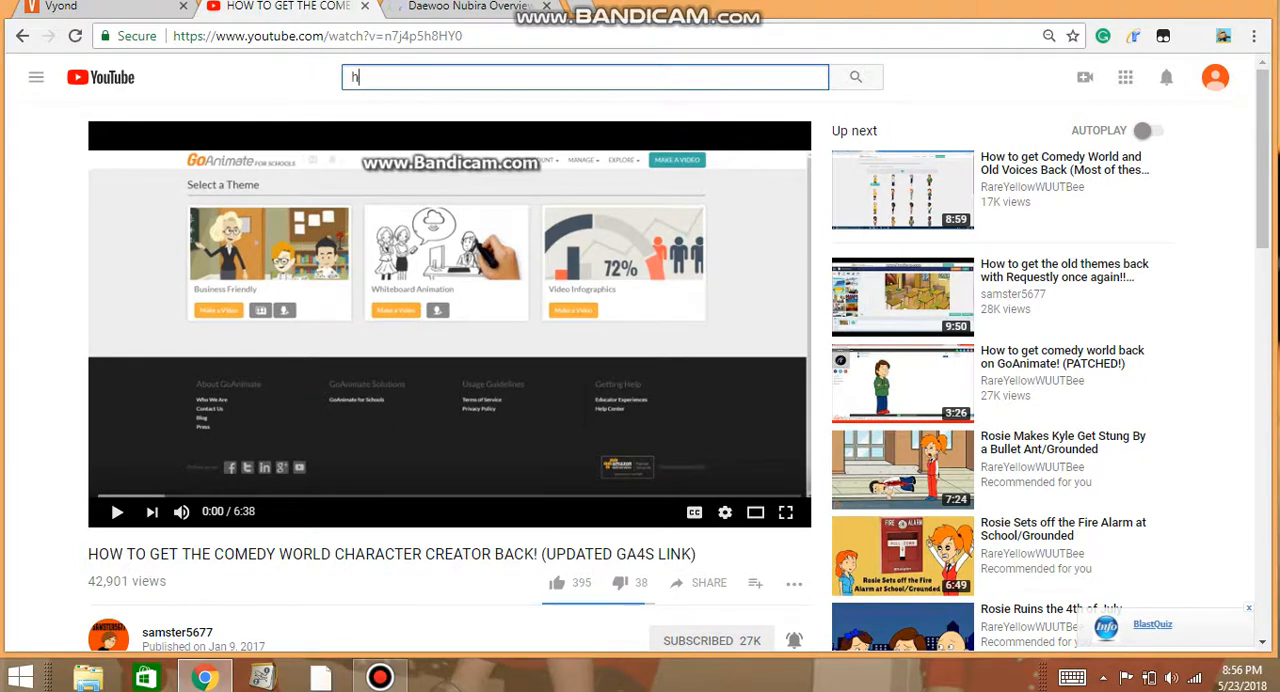
pyautogui.write('ow to get')
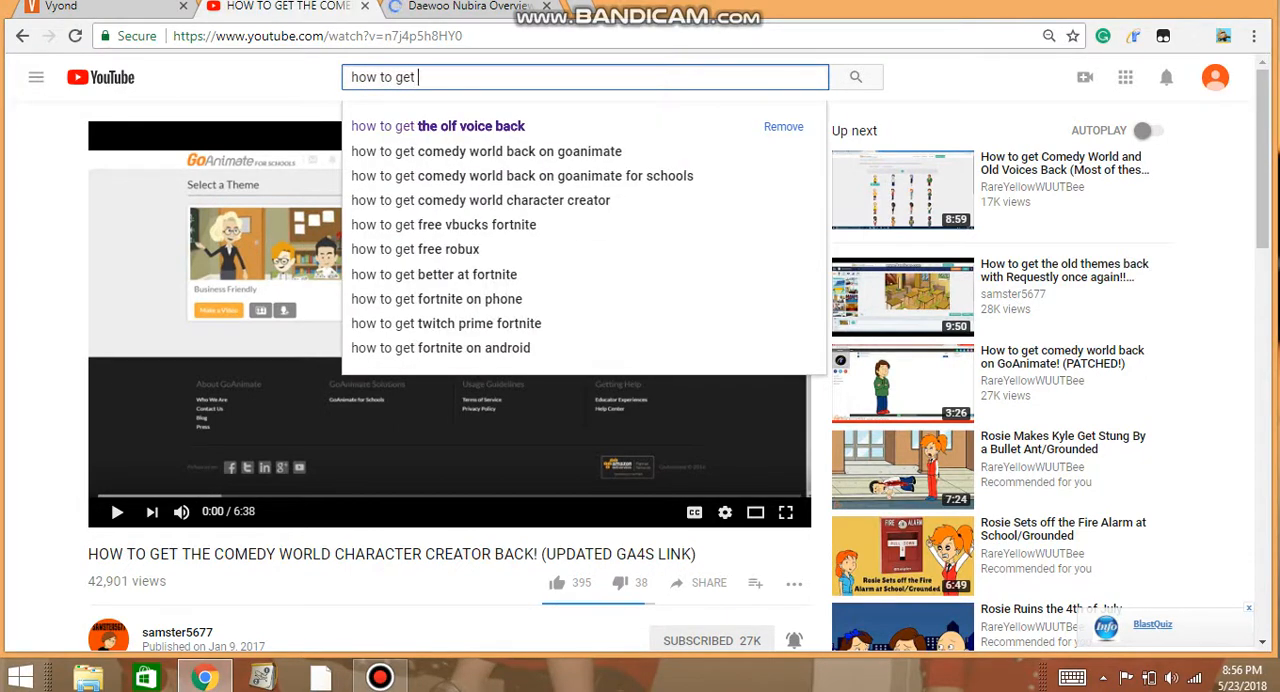
pyautogui.write('the old voices back w')
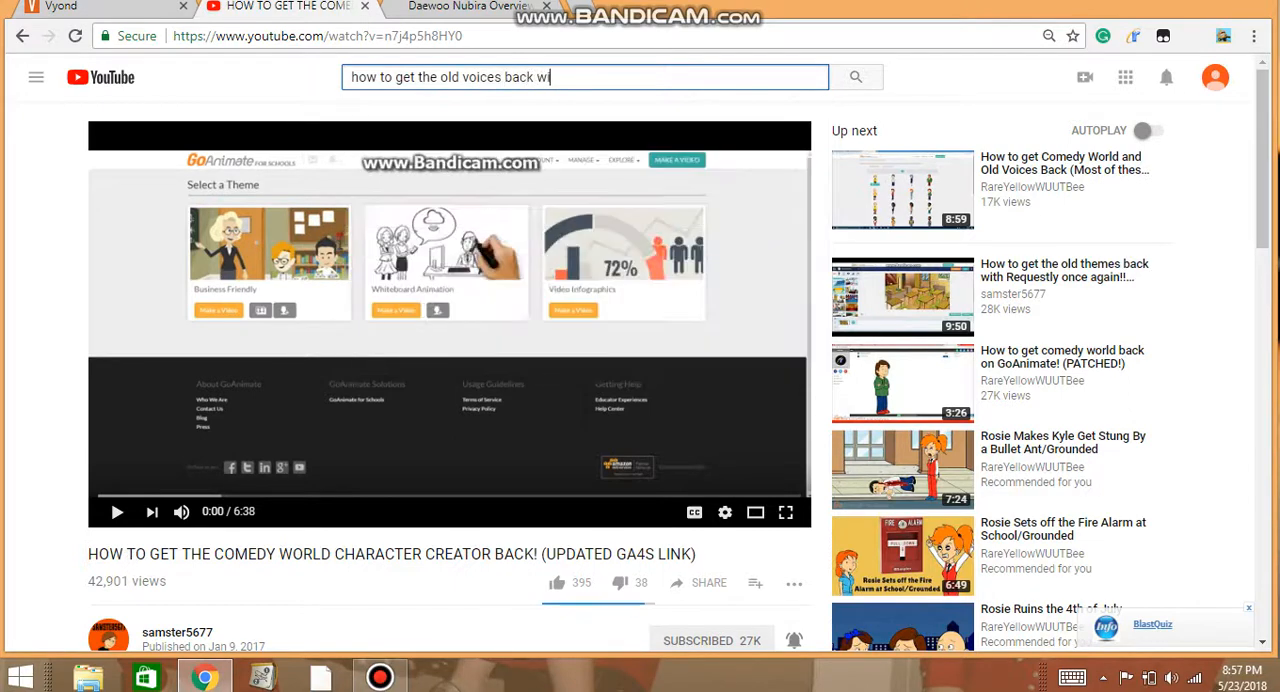
pyautogui.write('ith and without rewo')
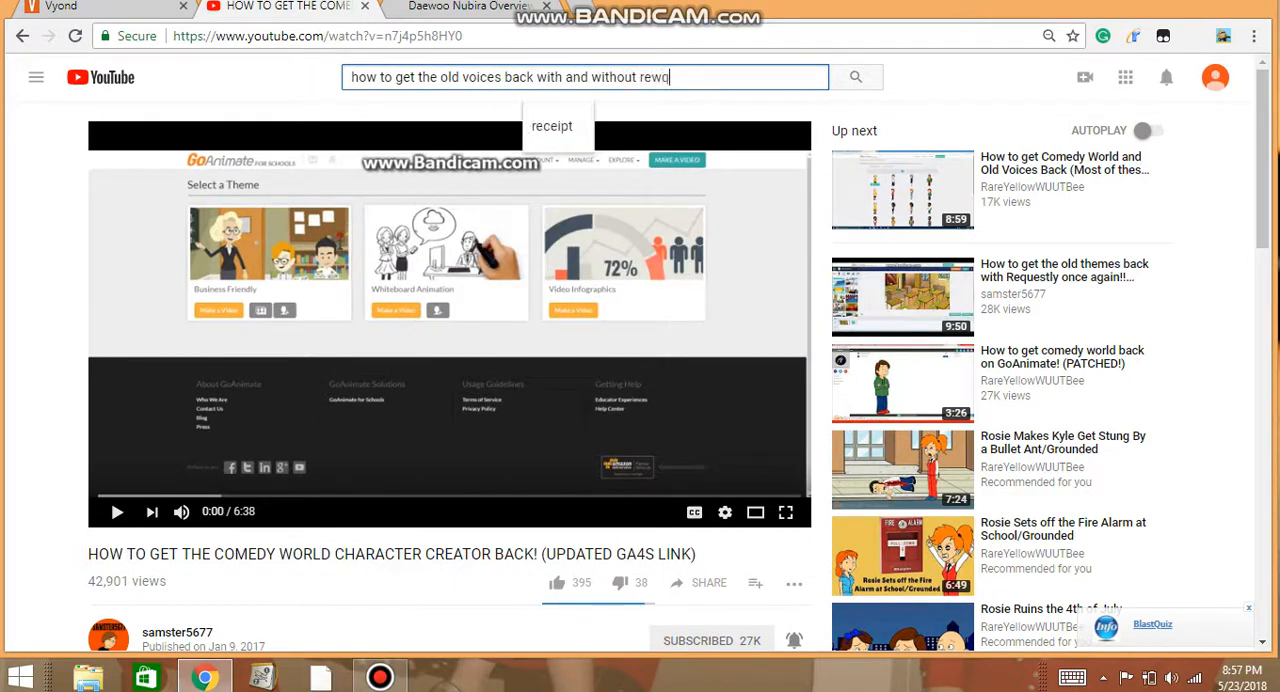
pyautogui.write('uestly')
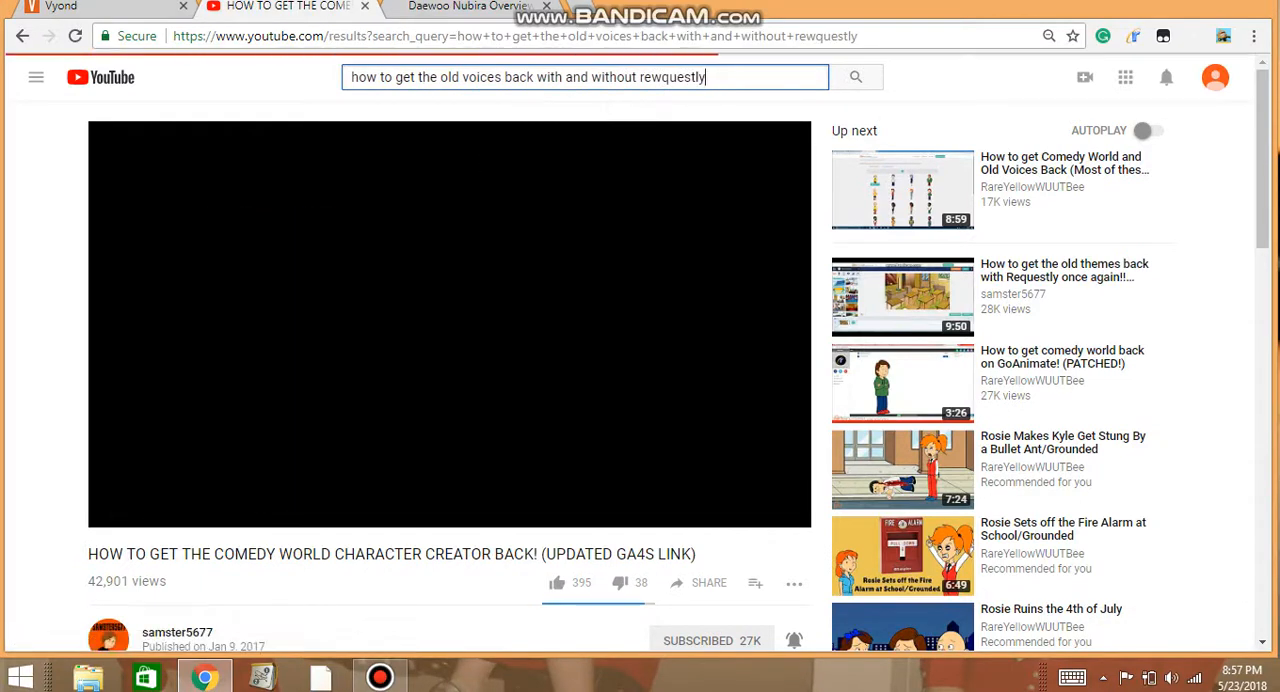
# Open 'How to get the Old voices back! (With and Without Requestly)' and scroll to its description
pyautogui.click(855, 77)
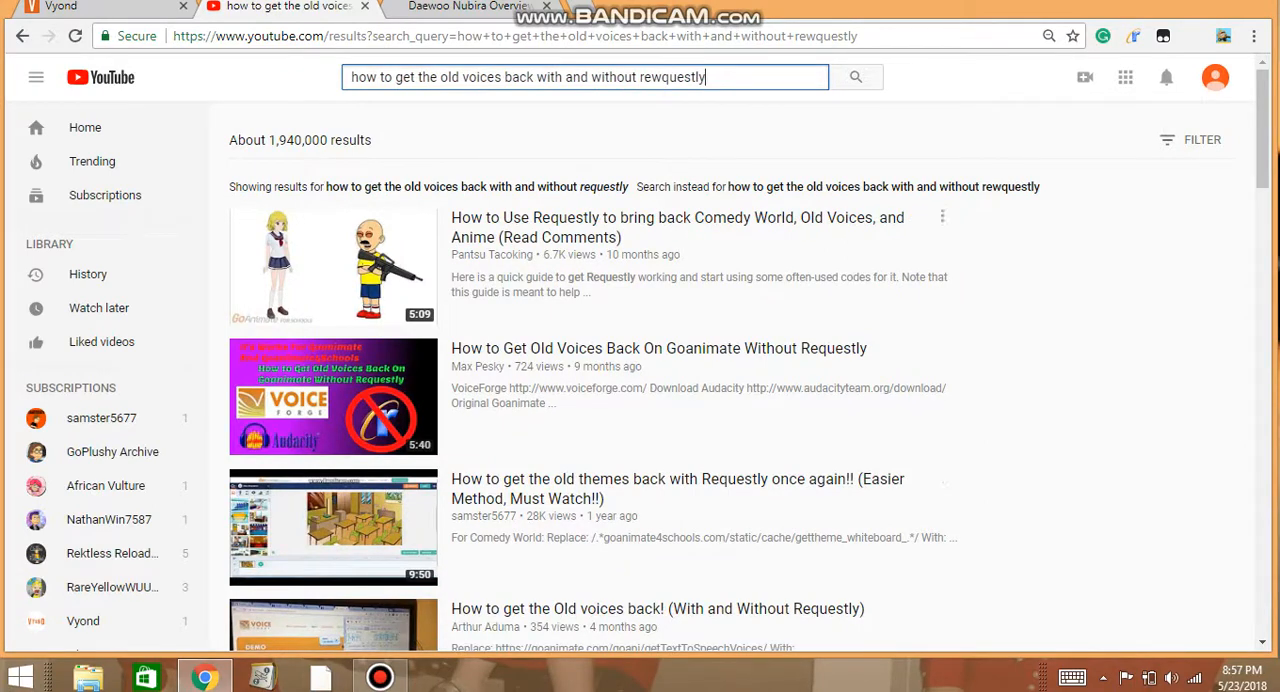
pyautogui.scroll(-3)
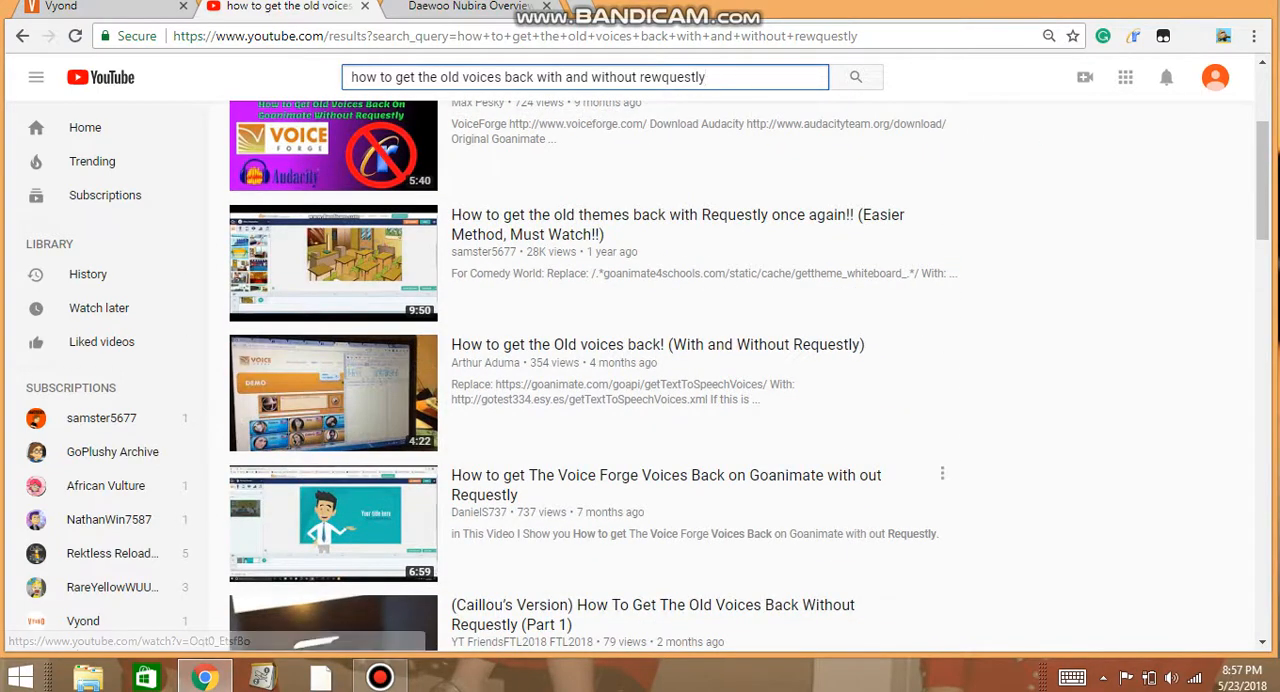
pyautogui.click(333, 392)
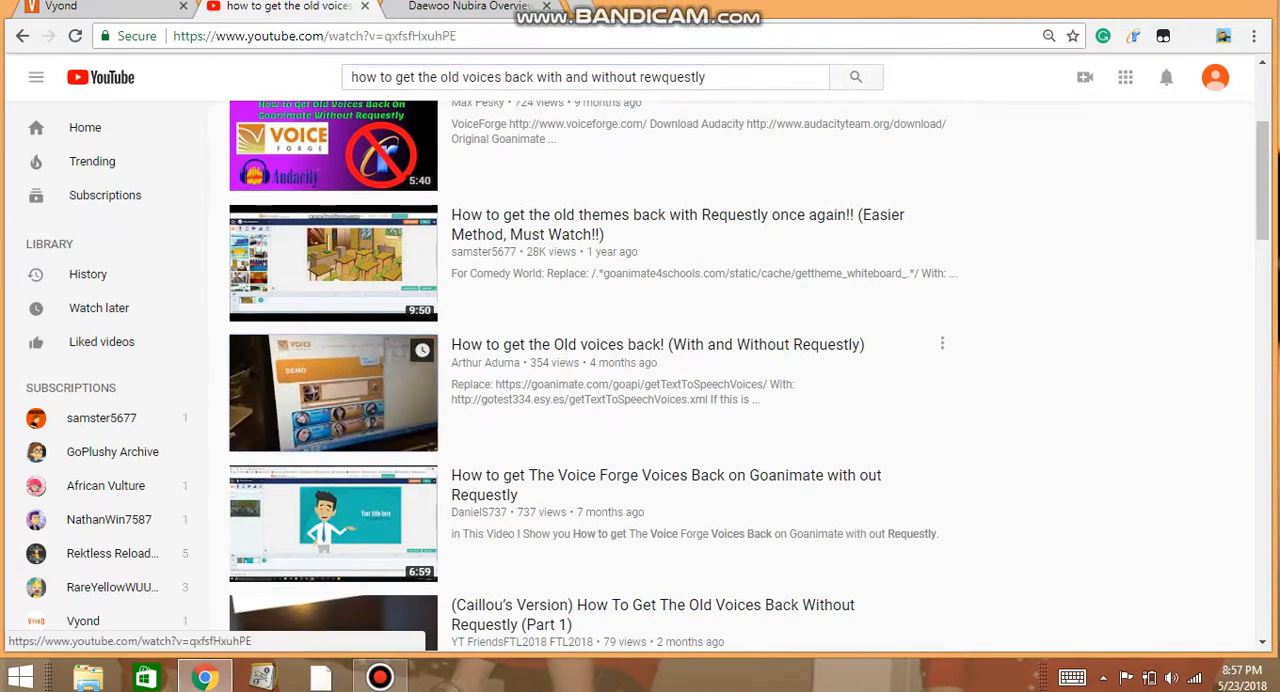
pyautogui.click(333, 392)
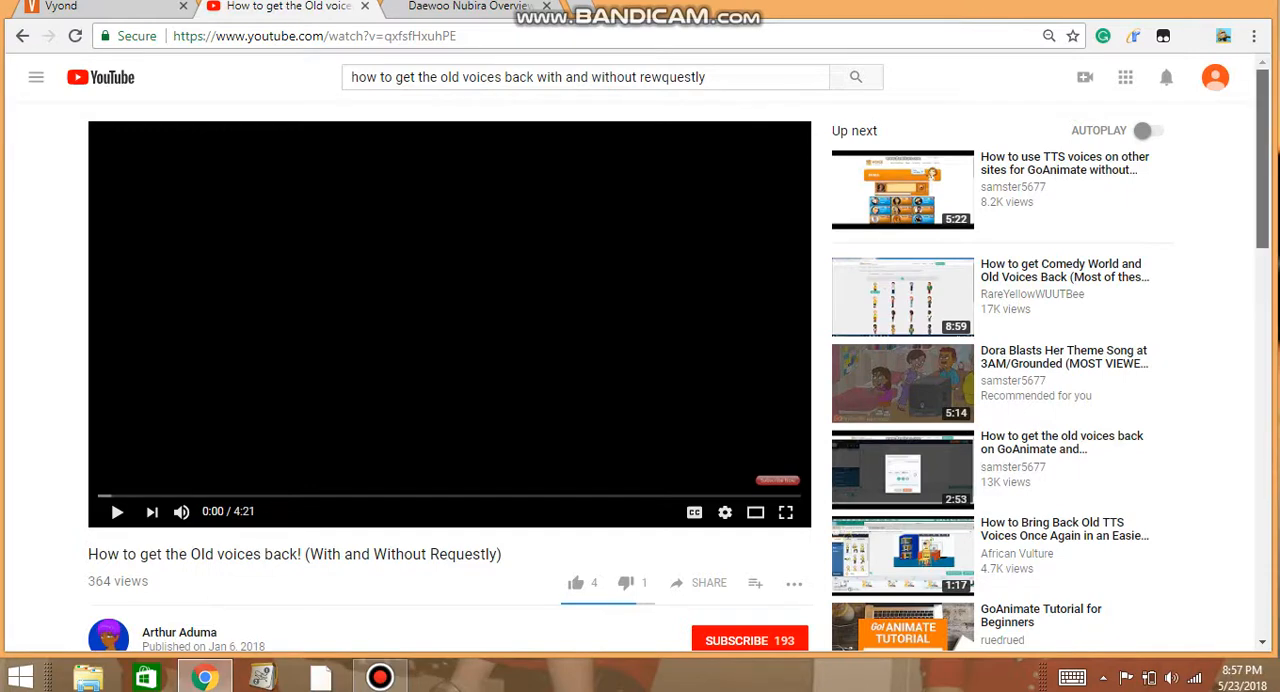
pyautogui.scroll(-3)
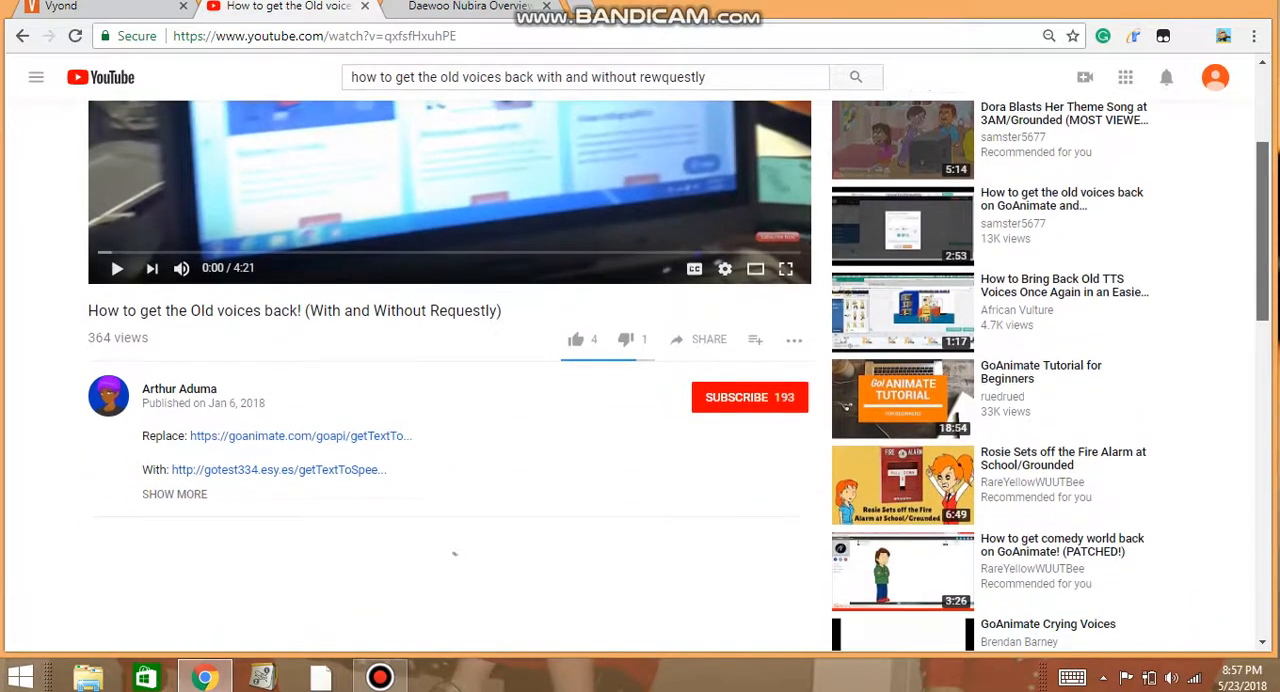
pyautogui.scroll(-3)
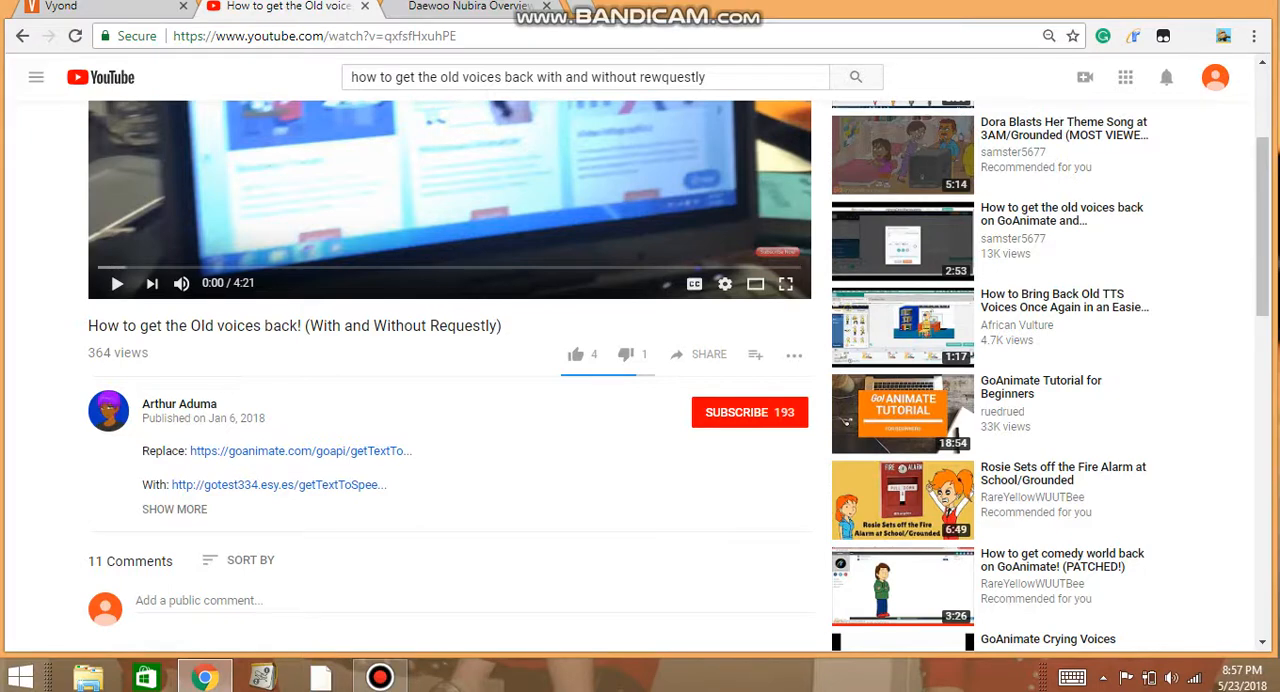
# Open the description's Replace link, ga.vyond.com/goapi/getTextToSpeechVoices/, in a new tab and select its URL
pyautogui.click(174, 509)
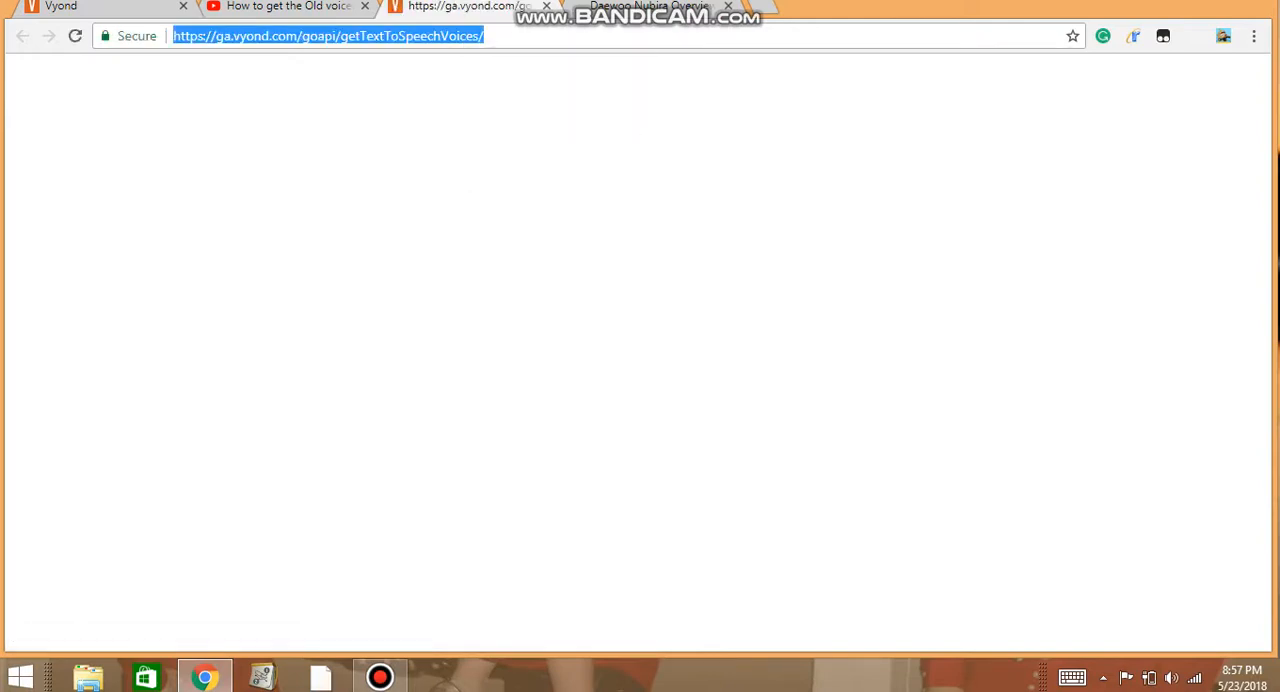
pyautogui.click(640, 350)
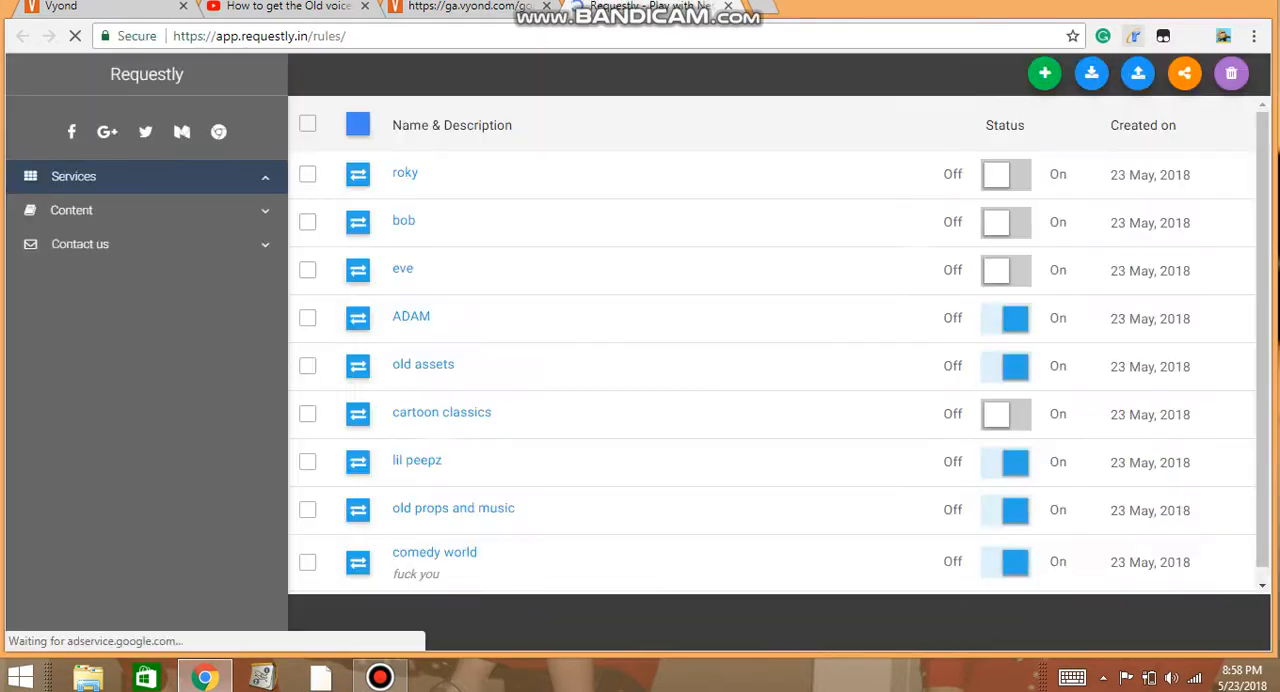
# Create a new Requestly Replace Host rule named 'voices'
pyautogui.click(73, 176)
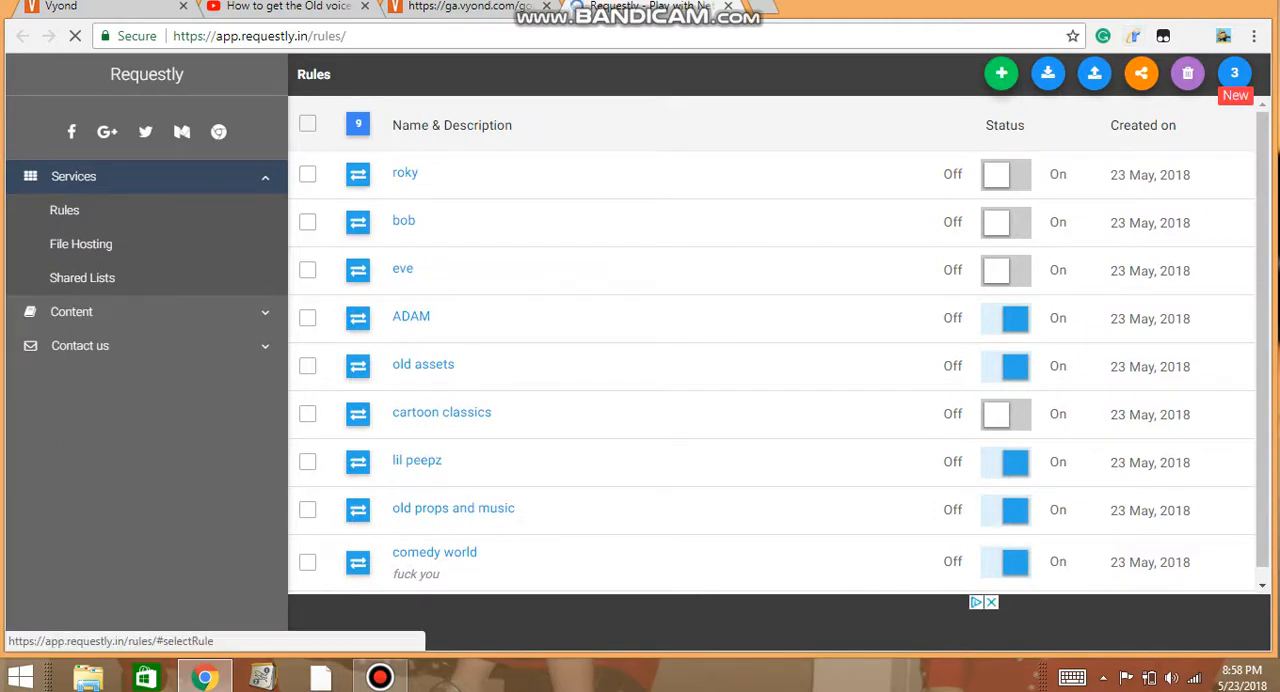
pyautogui.click(1000, 73)
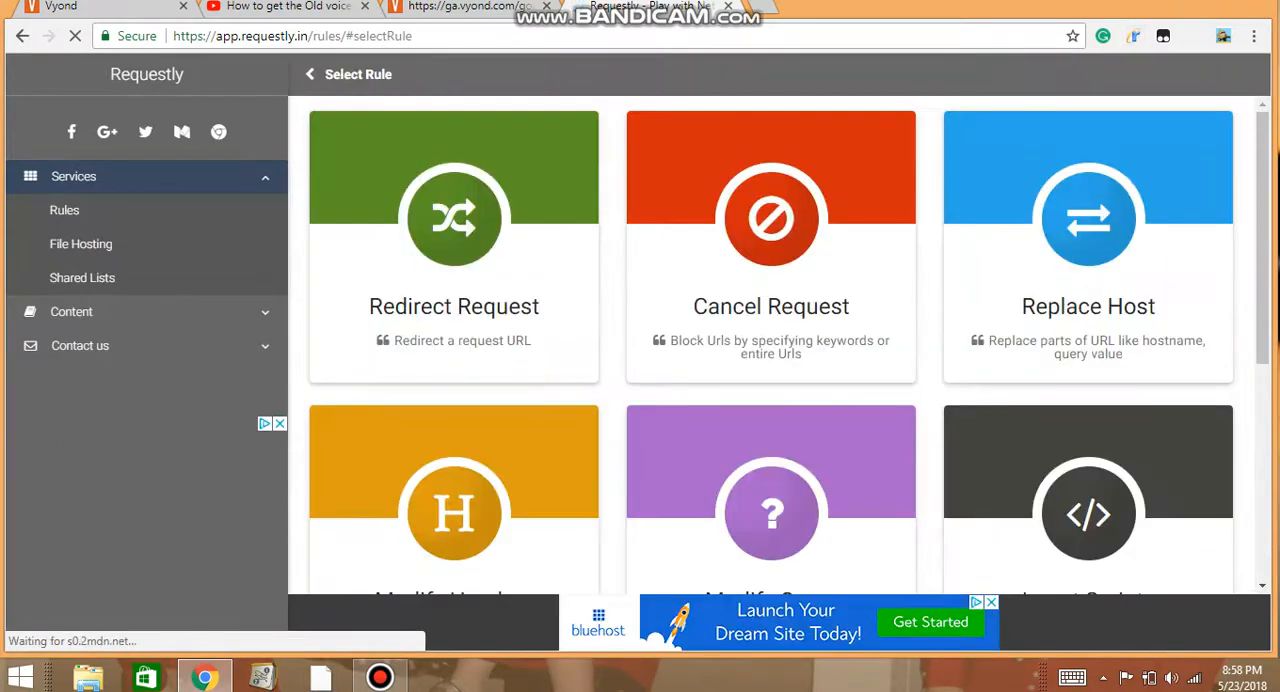
pyautogui.click(1087, 248)
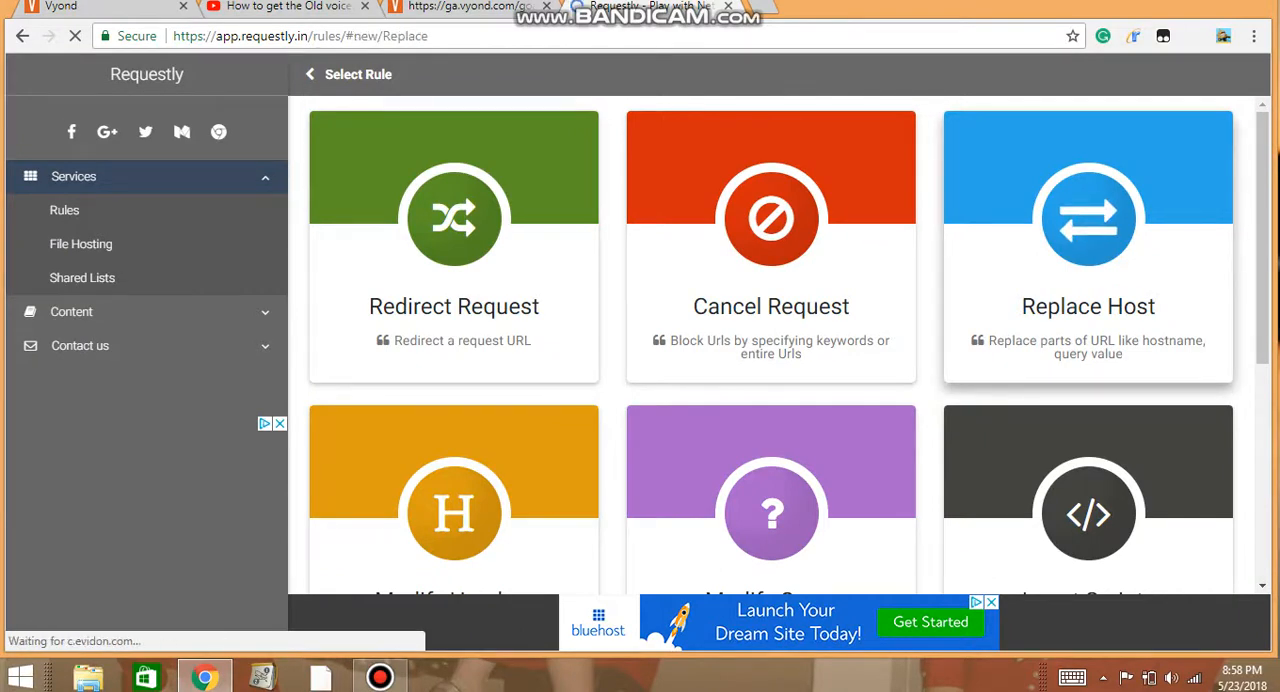
pyautogui.click(1087, 247)
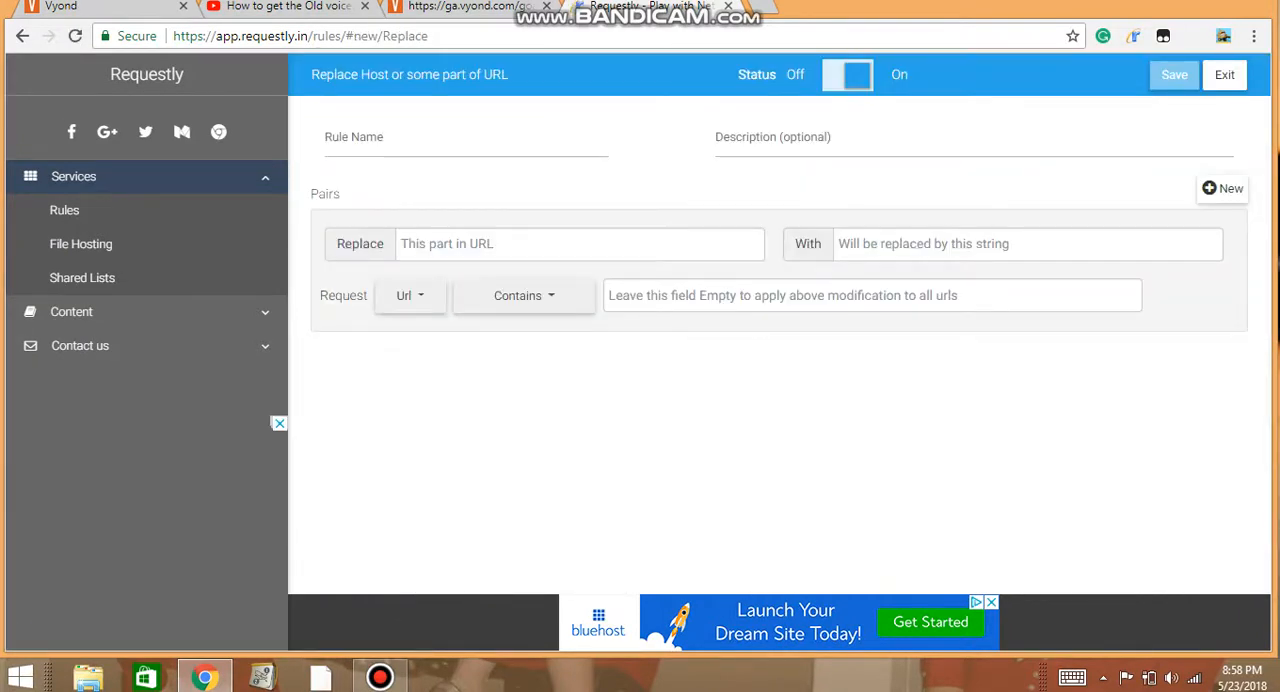
pyautogui.click(465, 137)
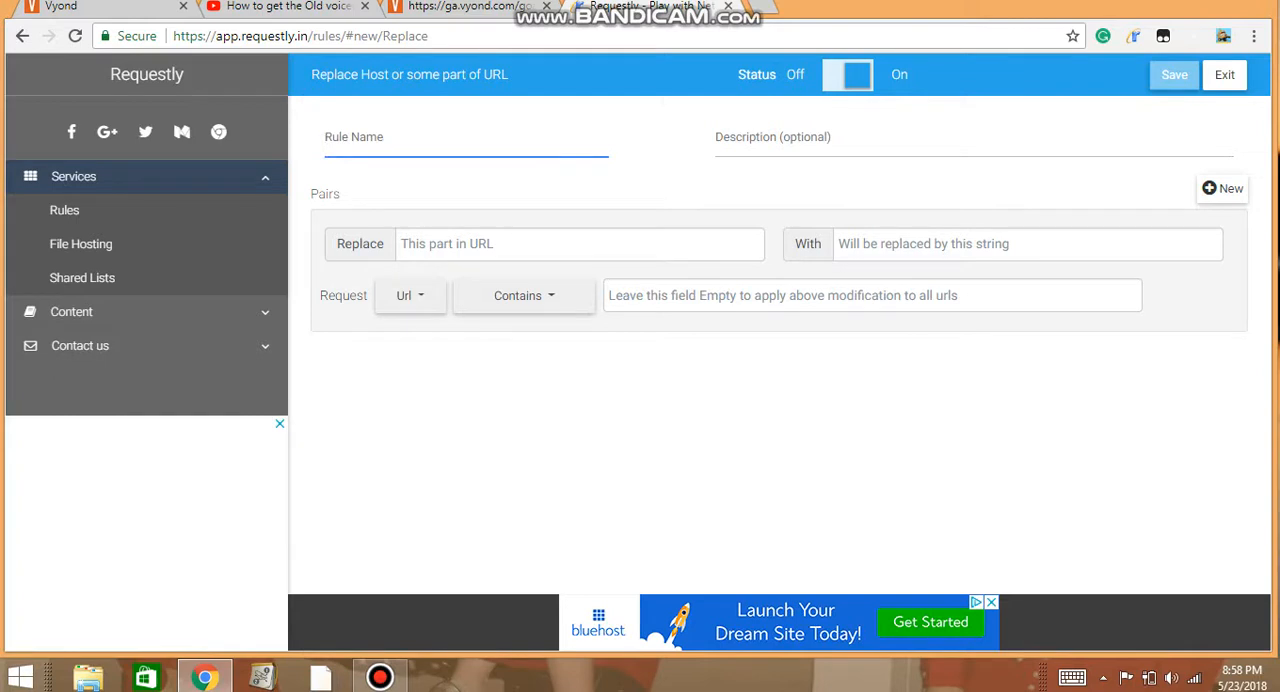
pyautogui.click(465, 137)
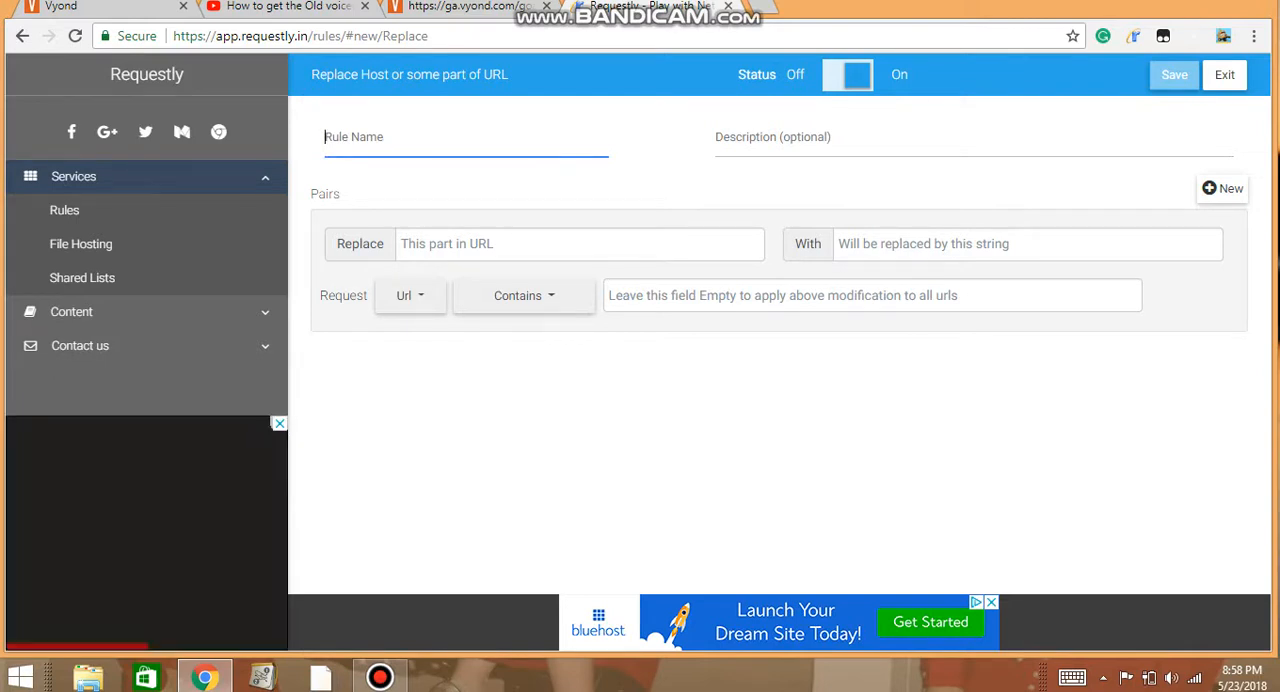
pyautogui.write('voices')
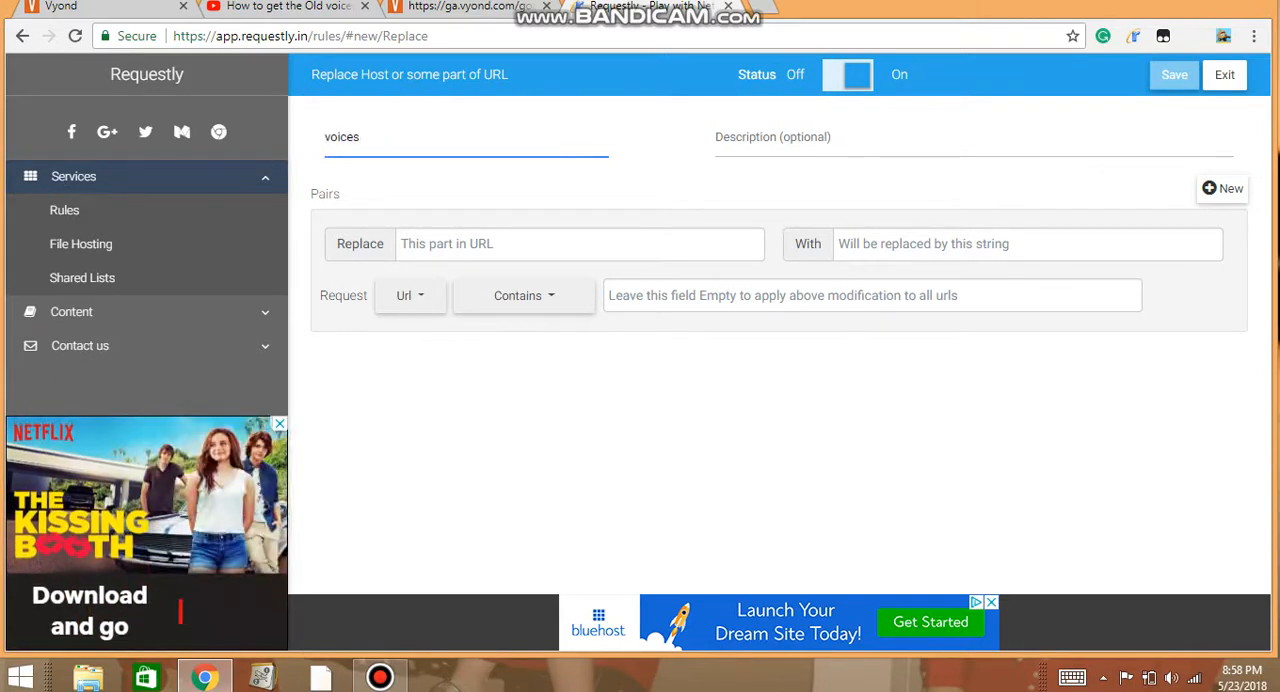
pyautogui.click(580, 243)
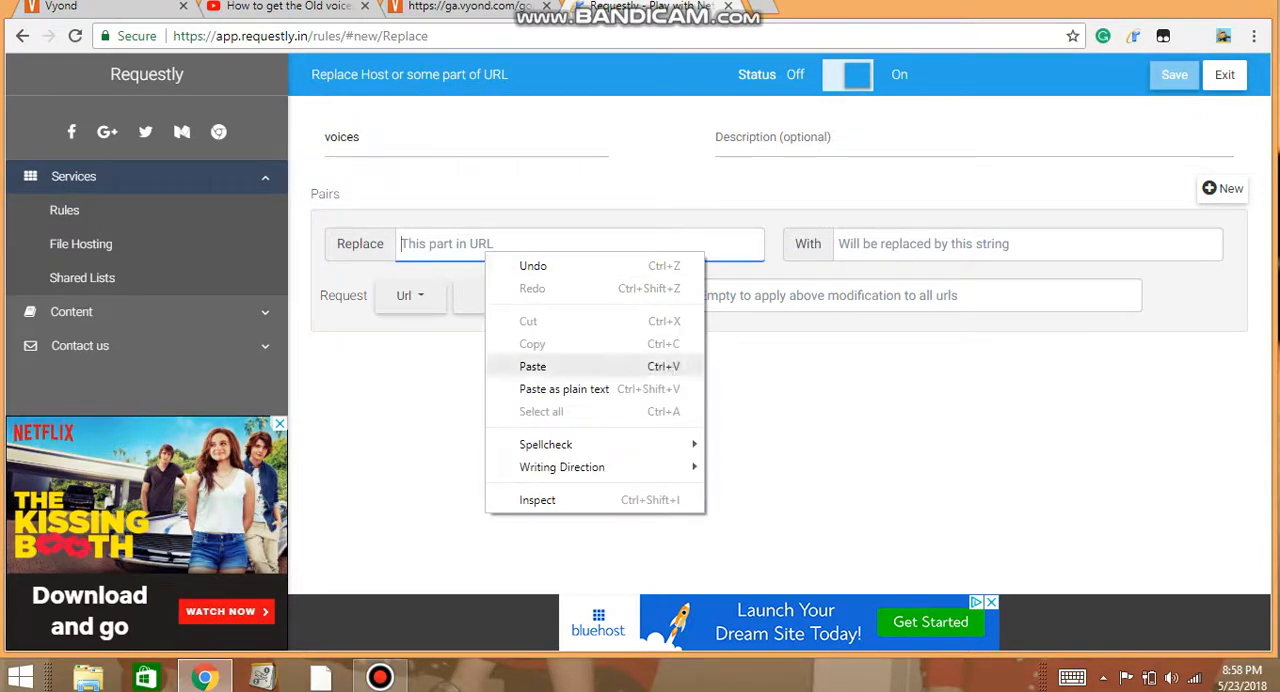
pyautogui.click(532, 366)
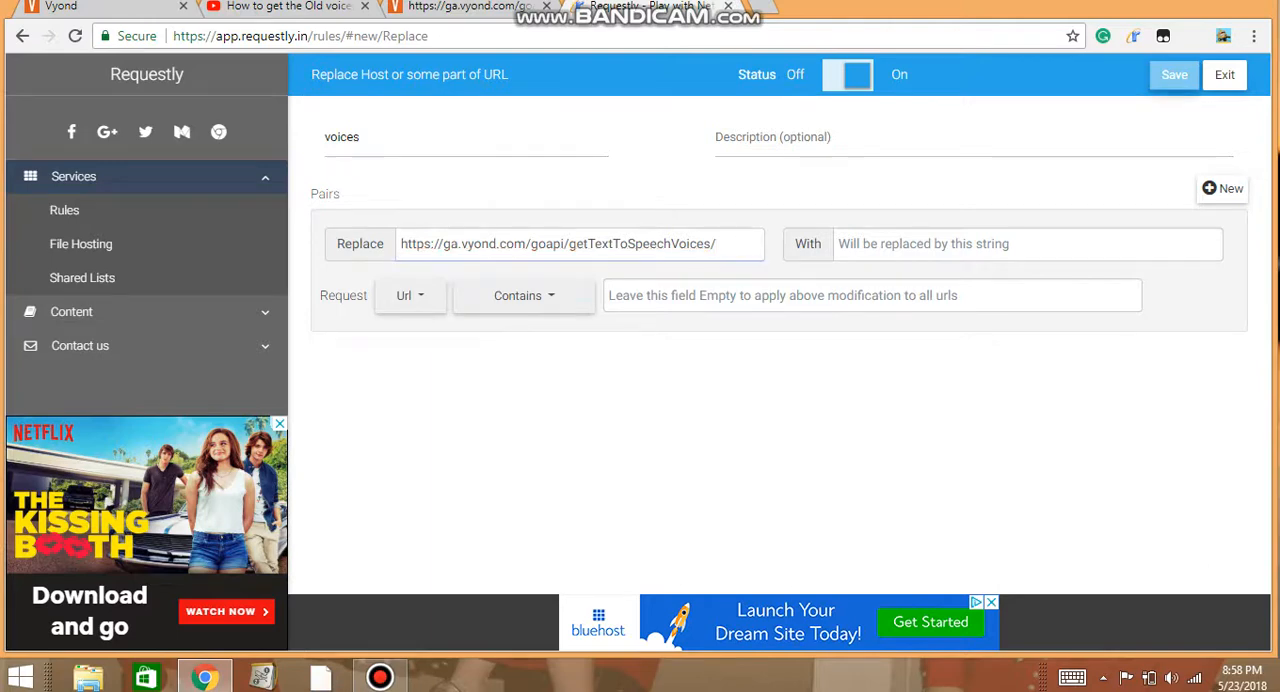
pyautogui.click(1174, 74)
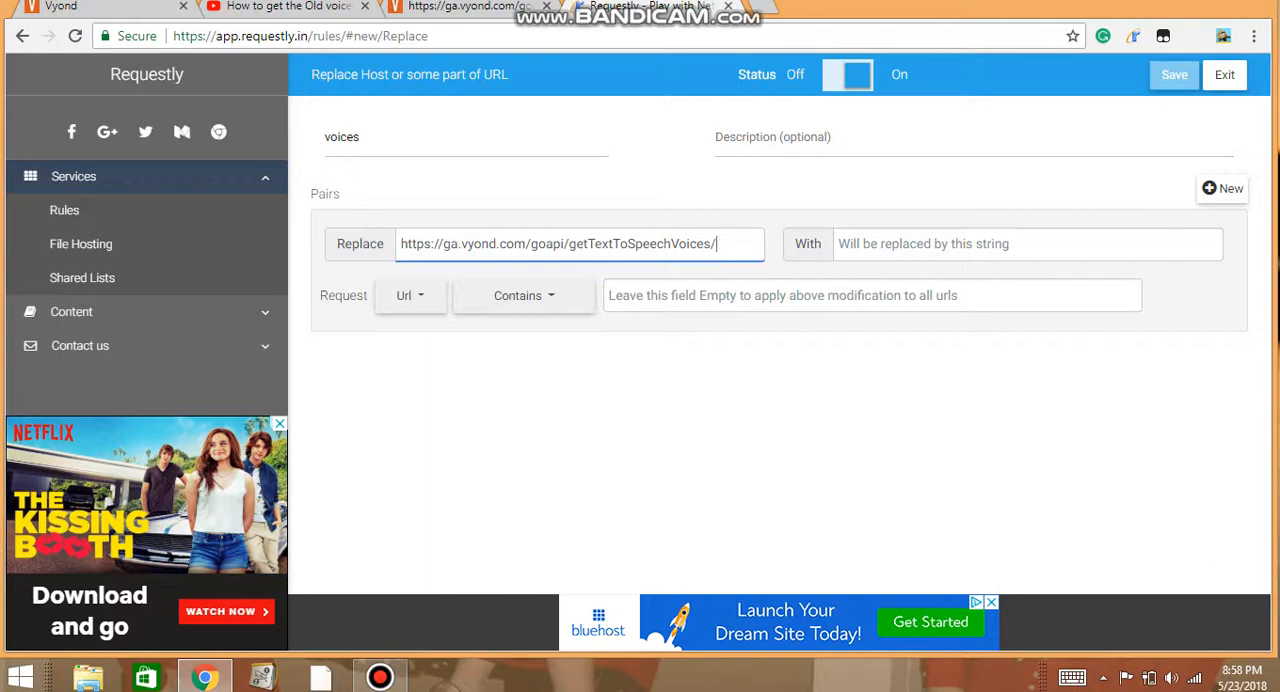
pyautogui.press('Backspace')
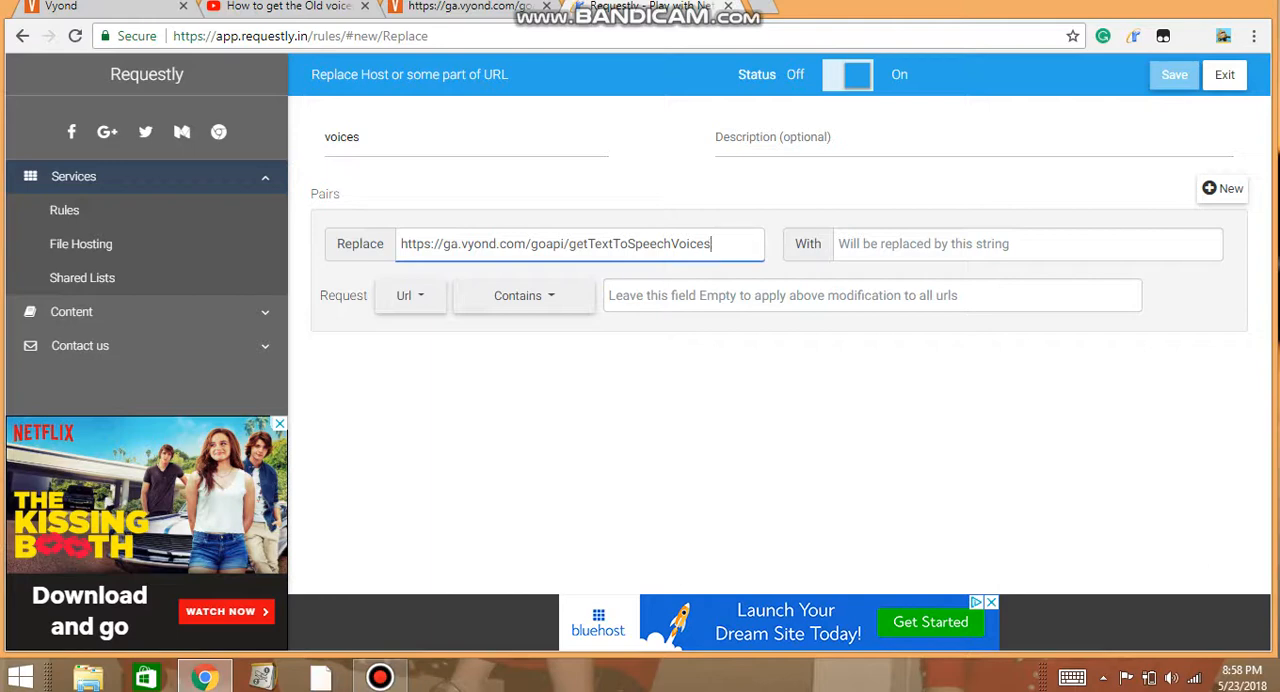
pyautogui.write('/')
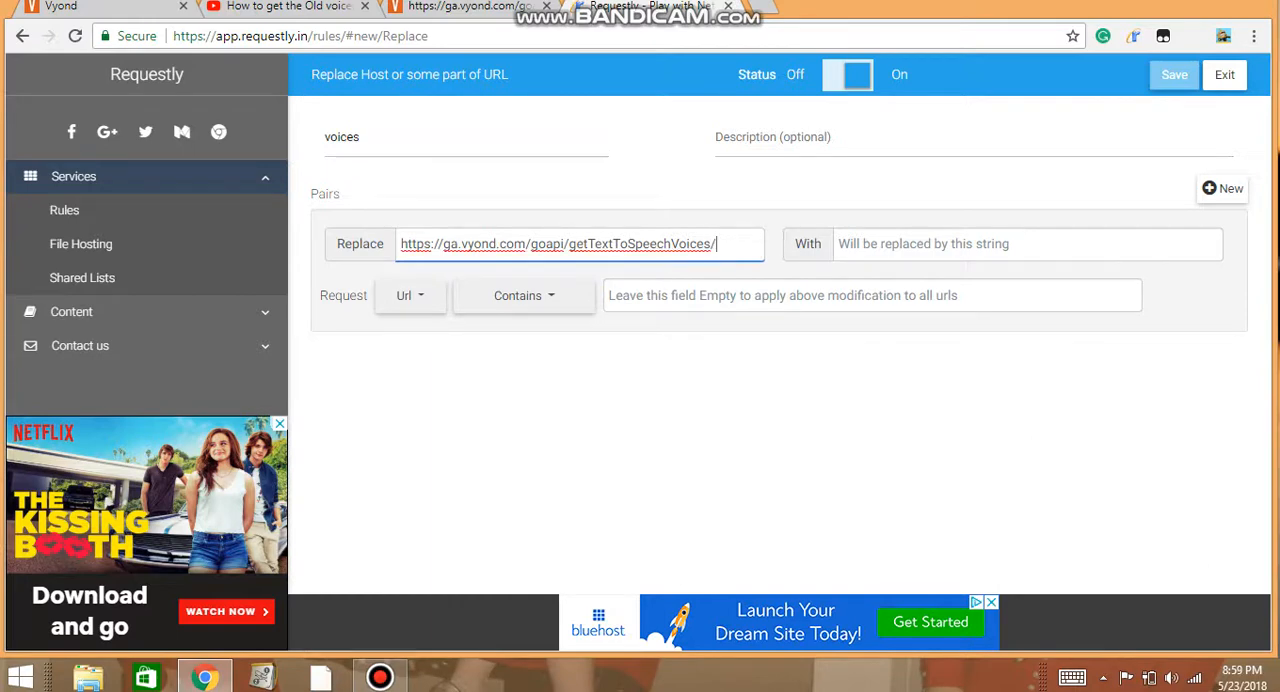
pyautogui.click(1025, 243)
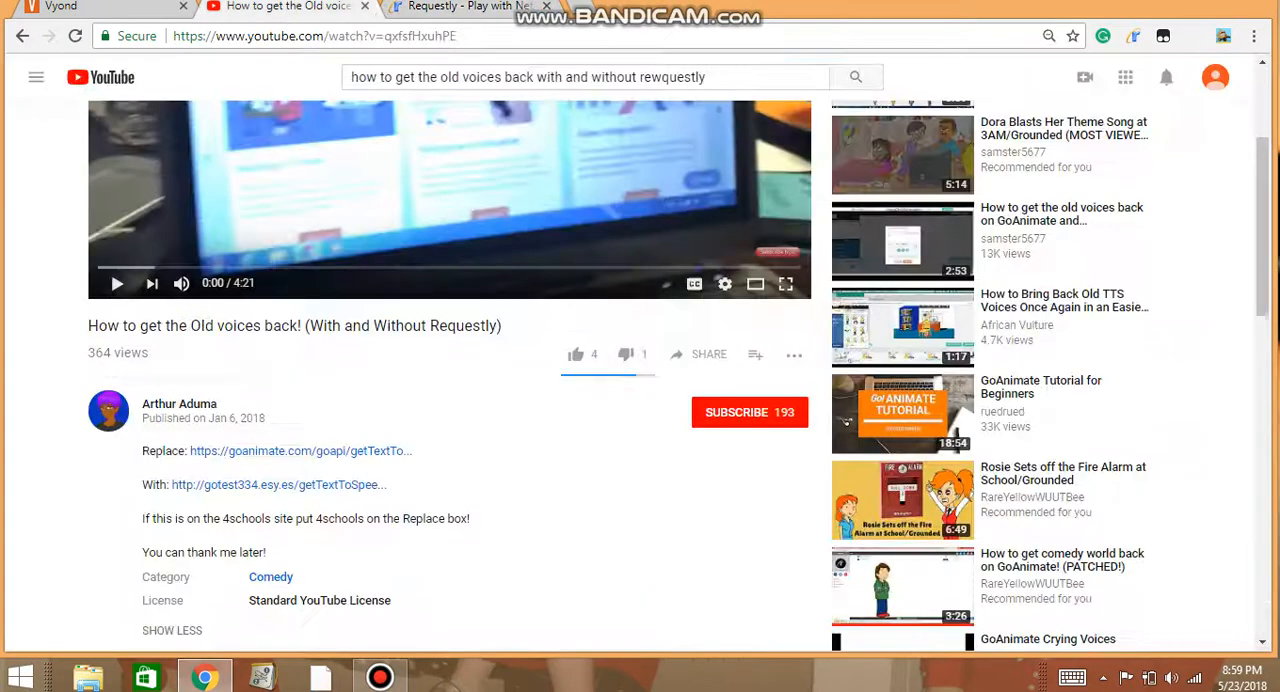
pyautogui.moveTo(278, 484)
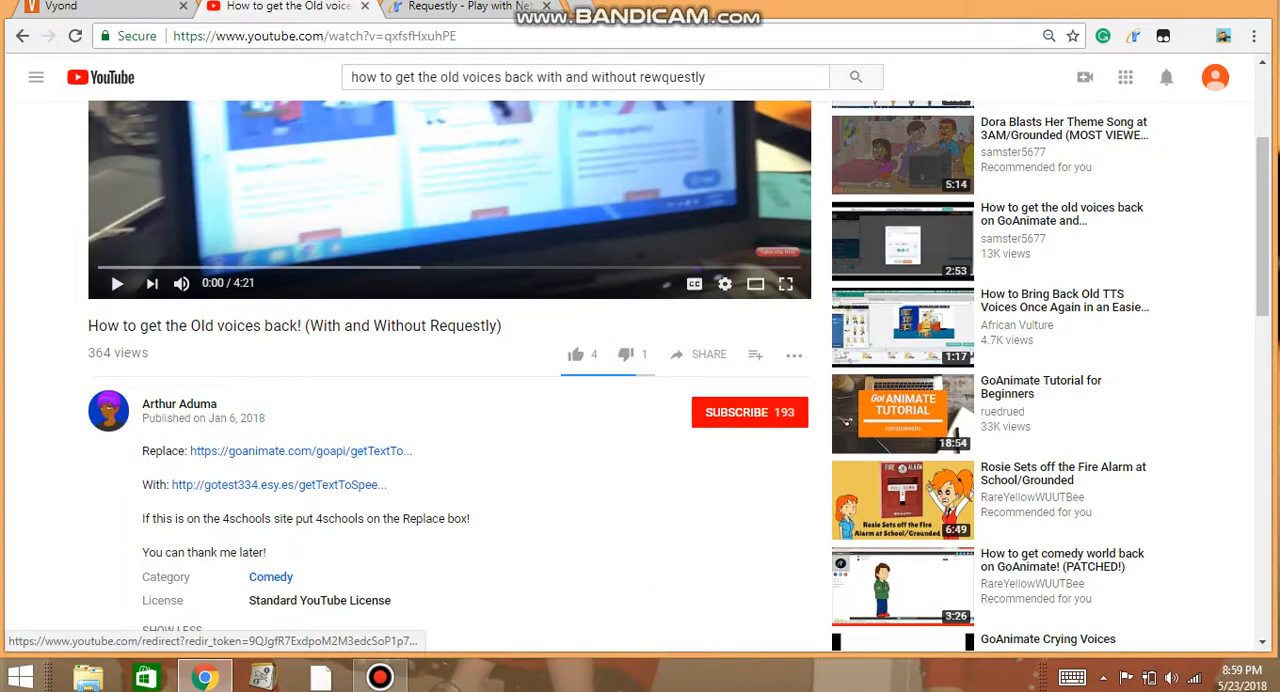
# Open the description's With link to getTextToSpeechVoices.xml and copy its address
pyautogui.click(278, 484)
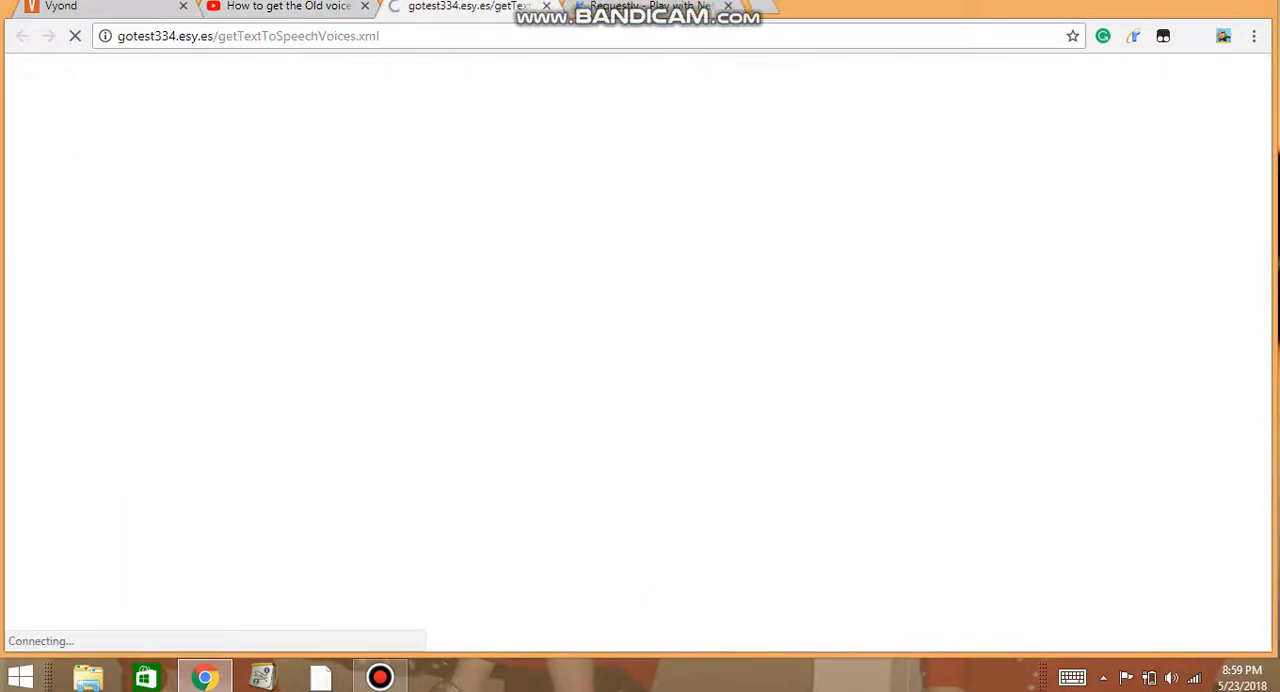
pyautogui.rightClick(247, 36)
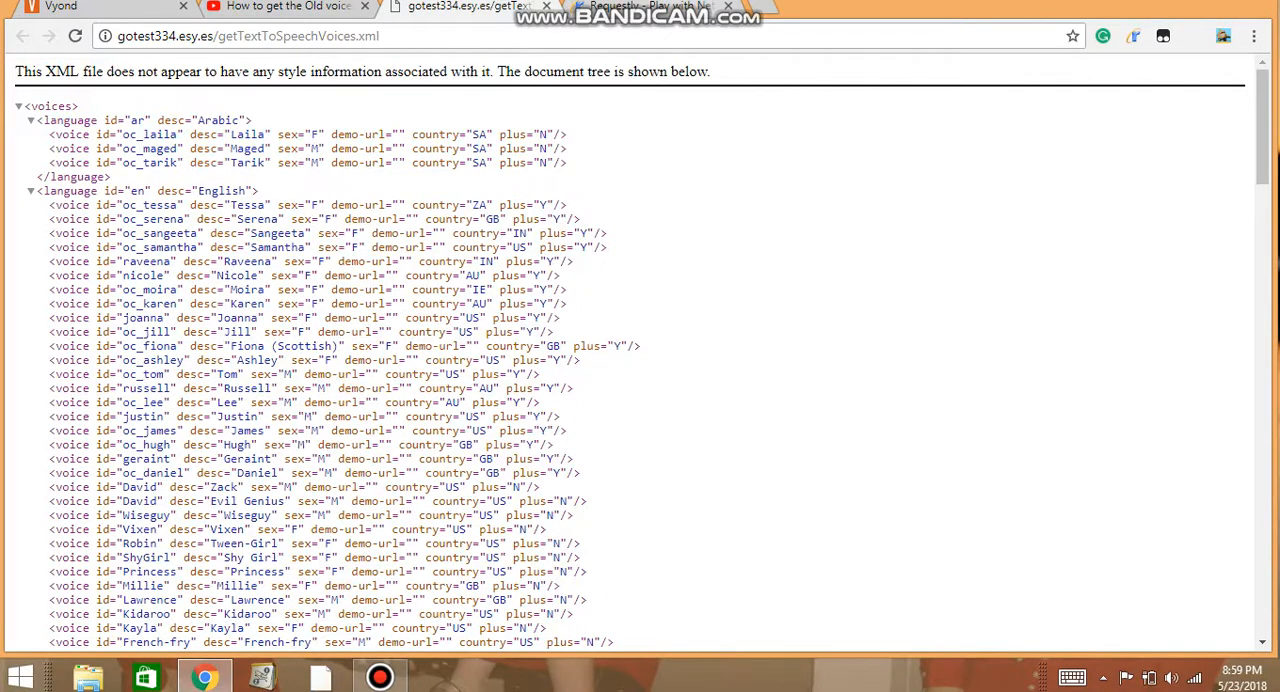
# Paste the gotest334 XML address into the With field, save the voices rule, and return to Vyond
pyautogui.rightClick(1025, 243)
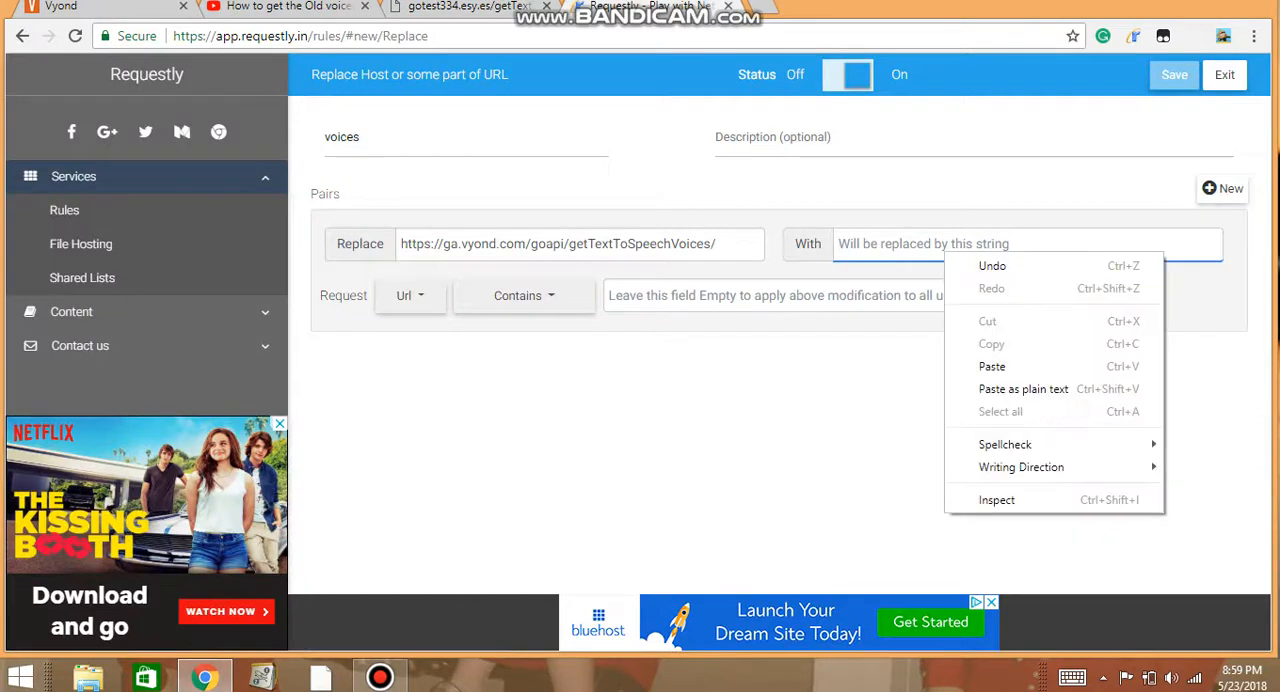
pyautogui.click(991, 366)
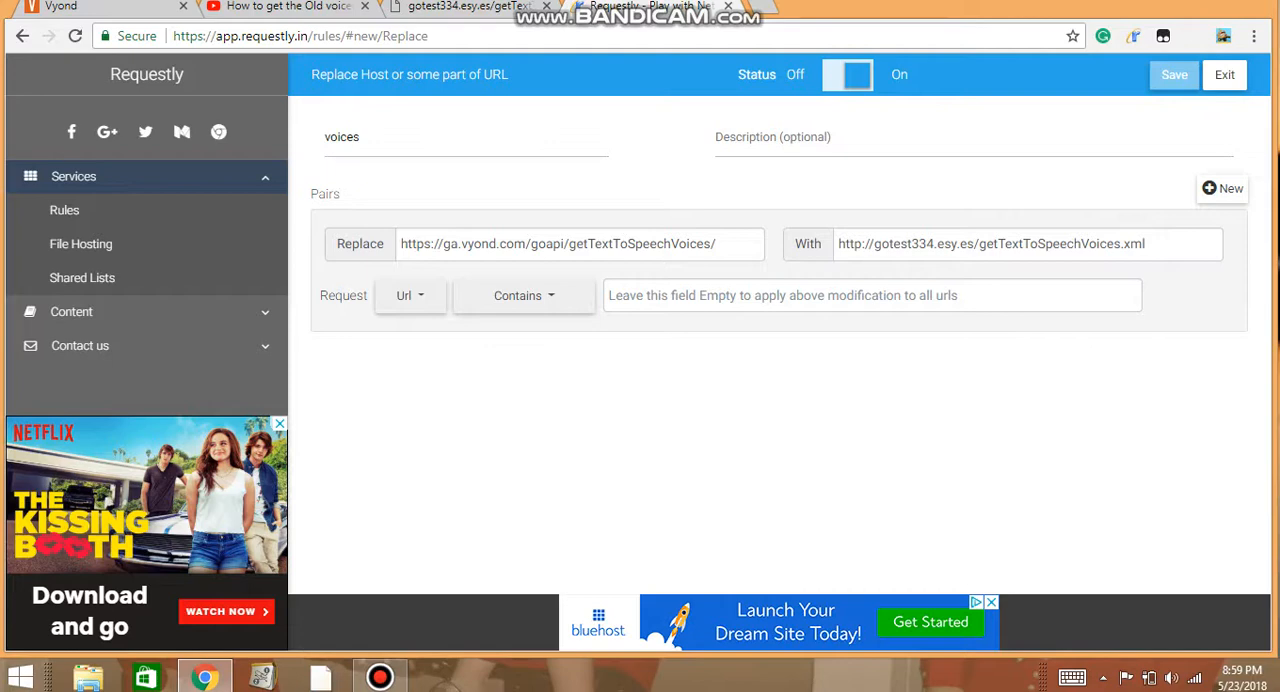
pyautogui.click(1174, 74)
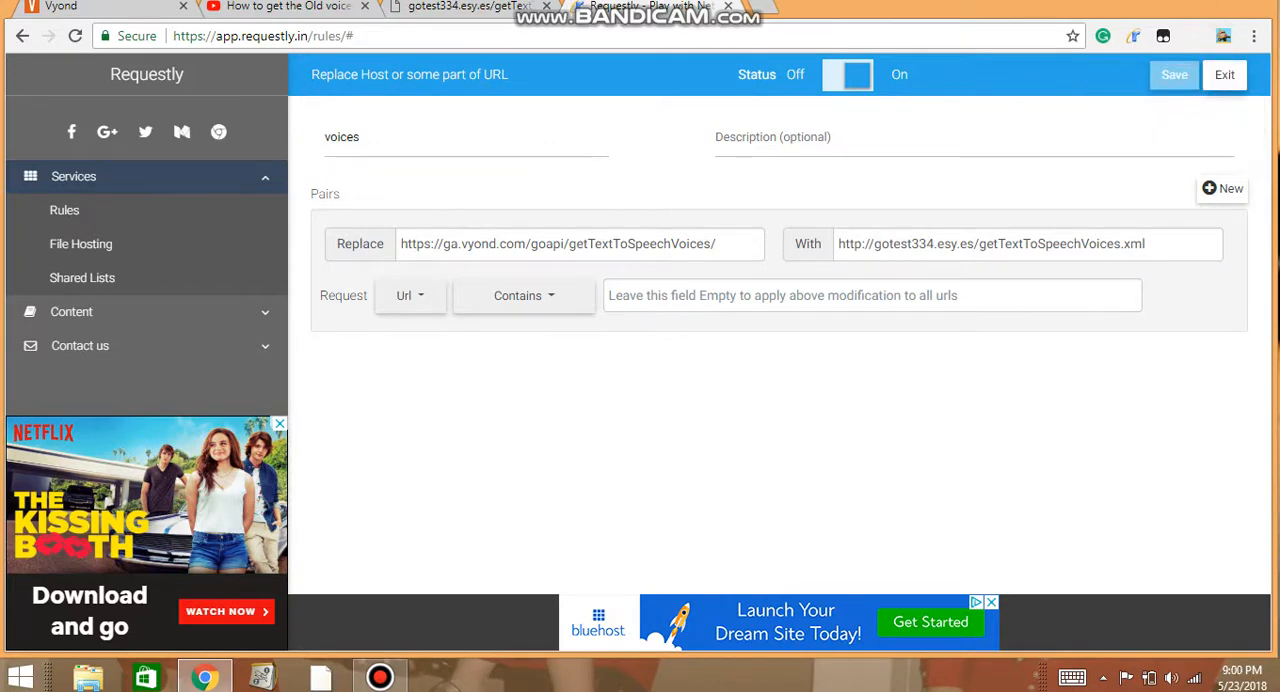
pyautogui.click(1224, 74)
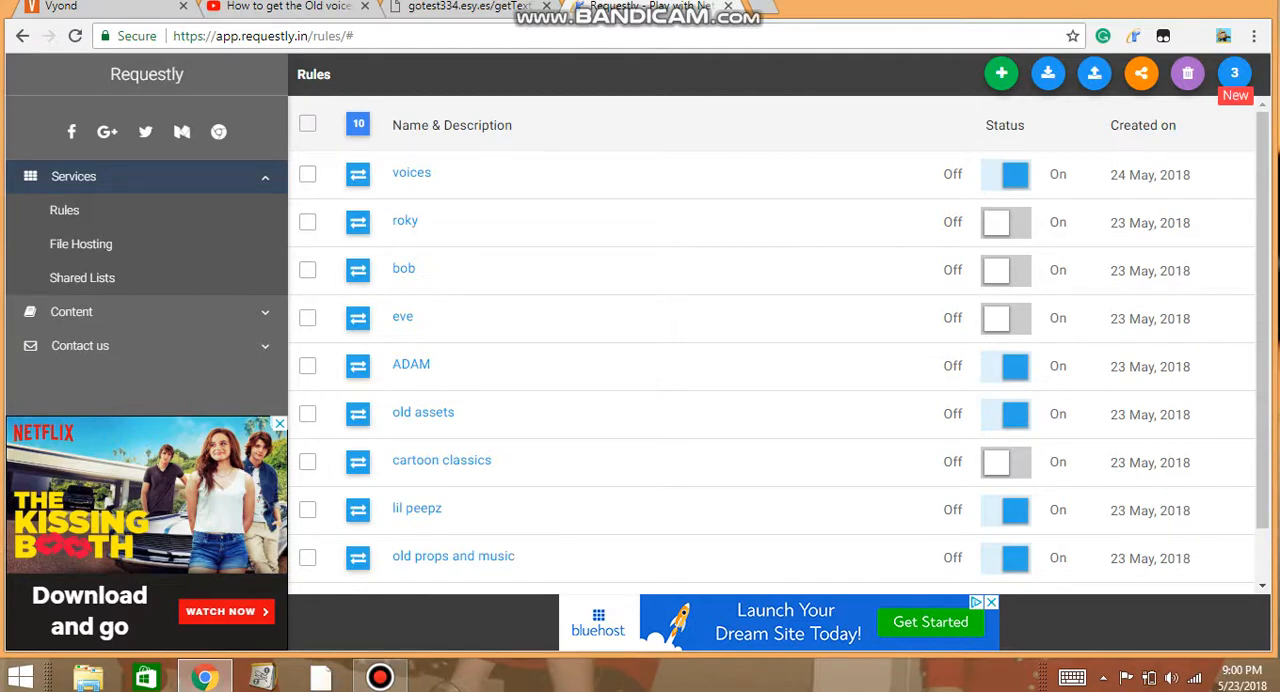
pyautogui.click(546, 6)
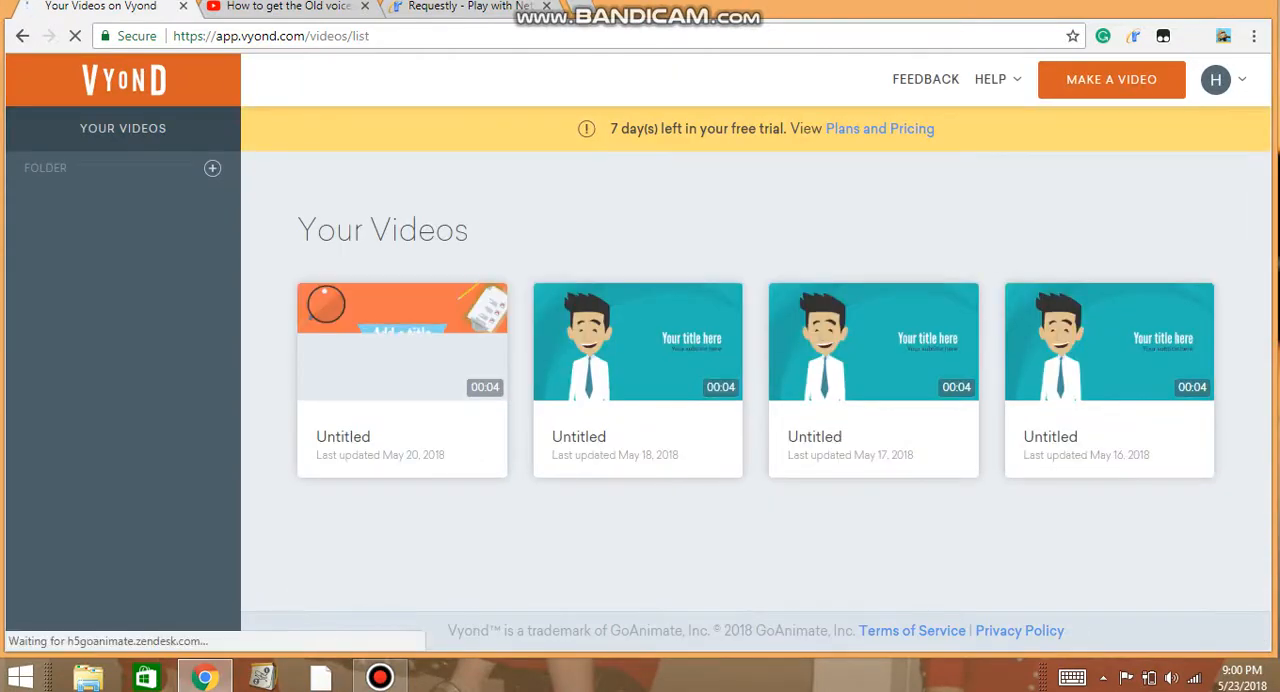
# Switch to the Legacy Video Maker and start a new Whiteboard Animation video
pyautogui.click(1216, 79)
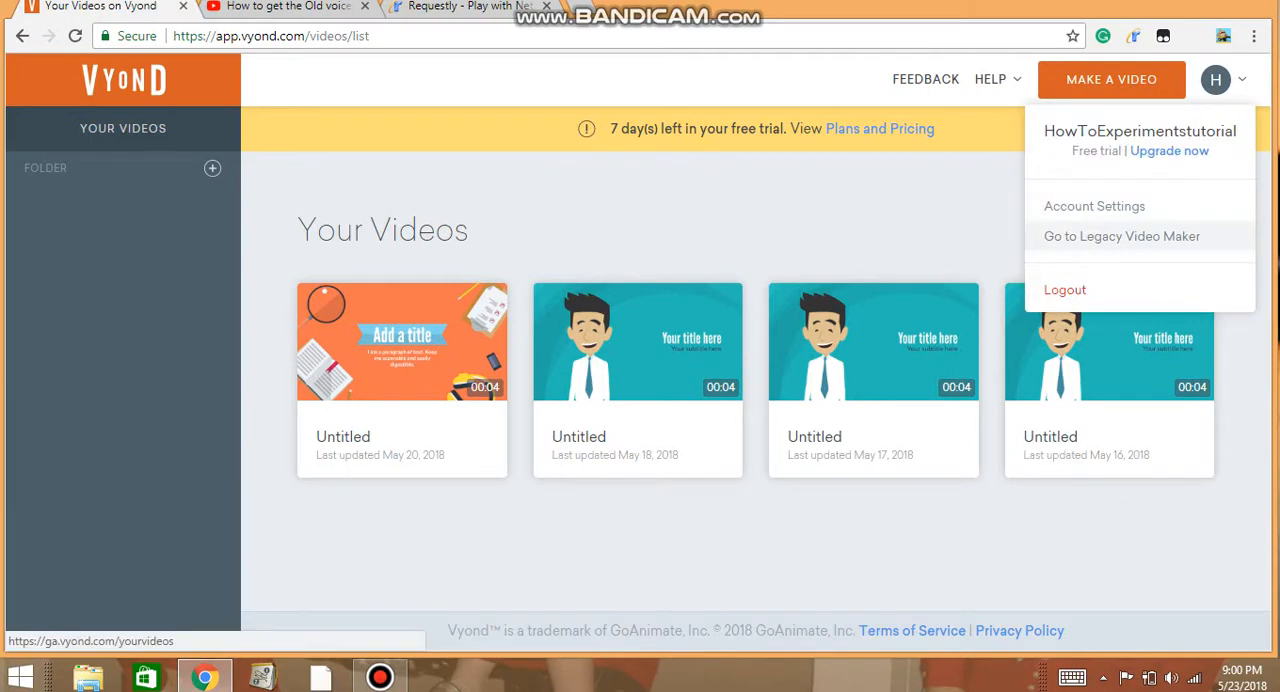
pyautogui.click(1121, 236)
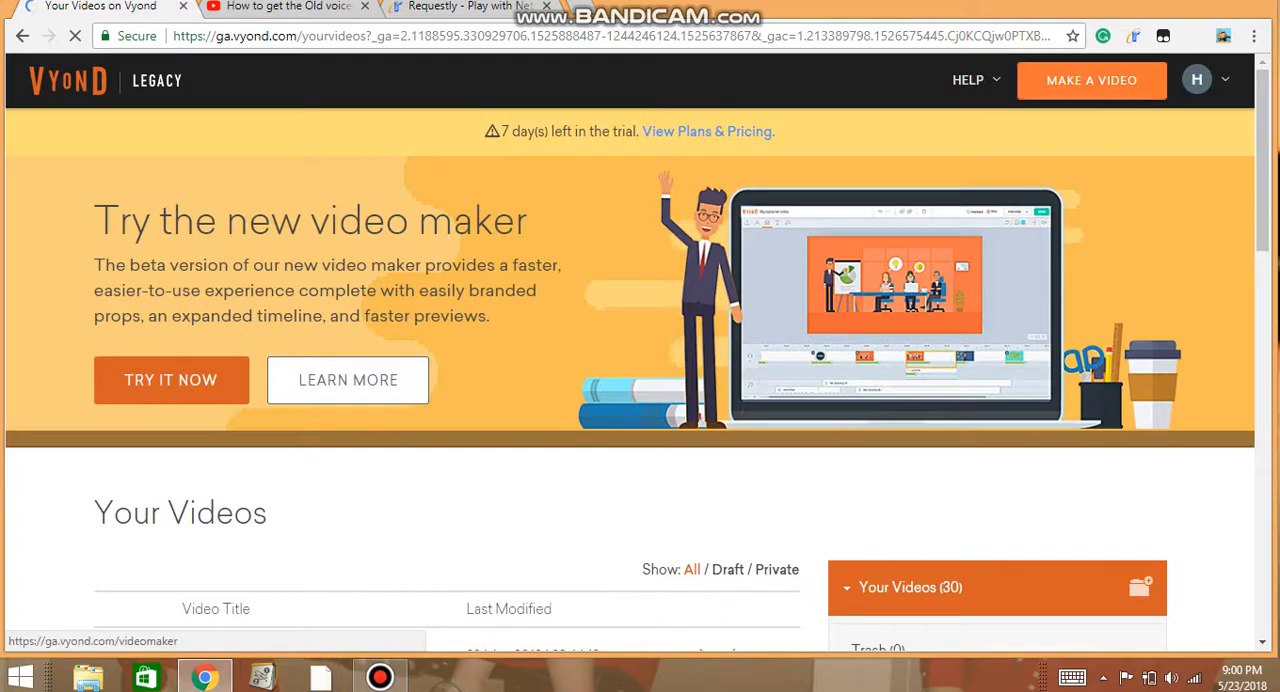
pyautogui.click(170, 380)
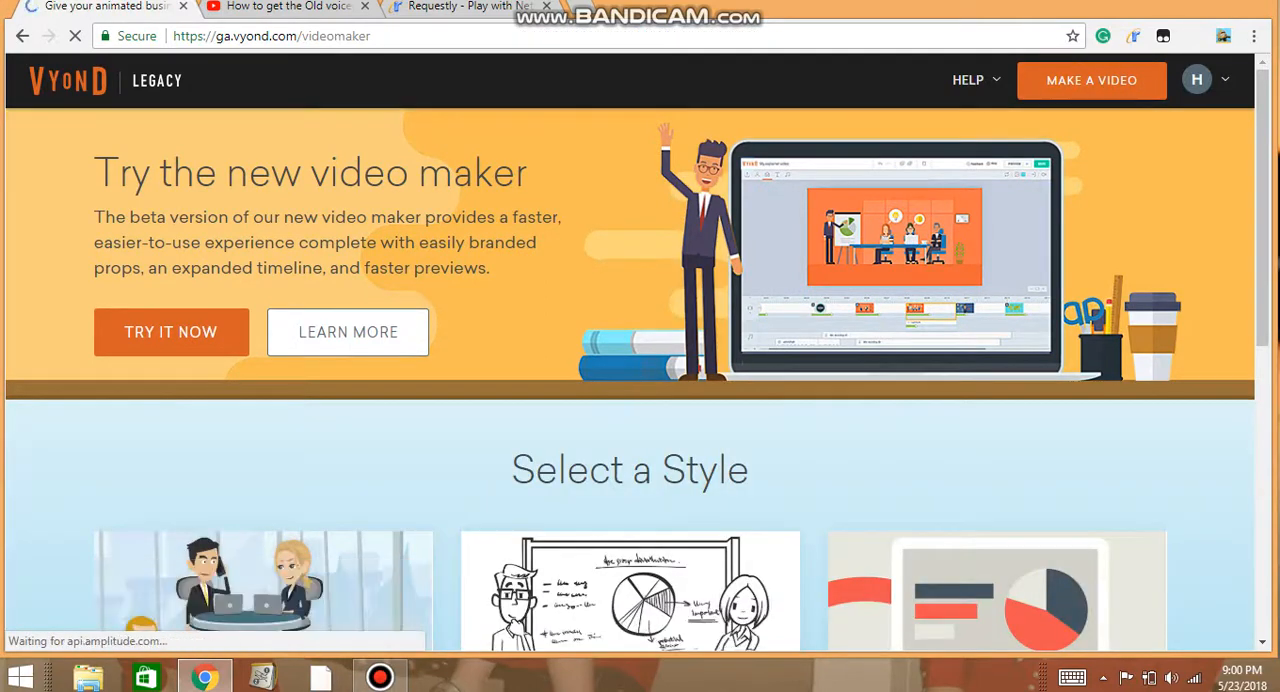
pyautogui.scroll(-3)
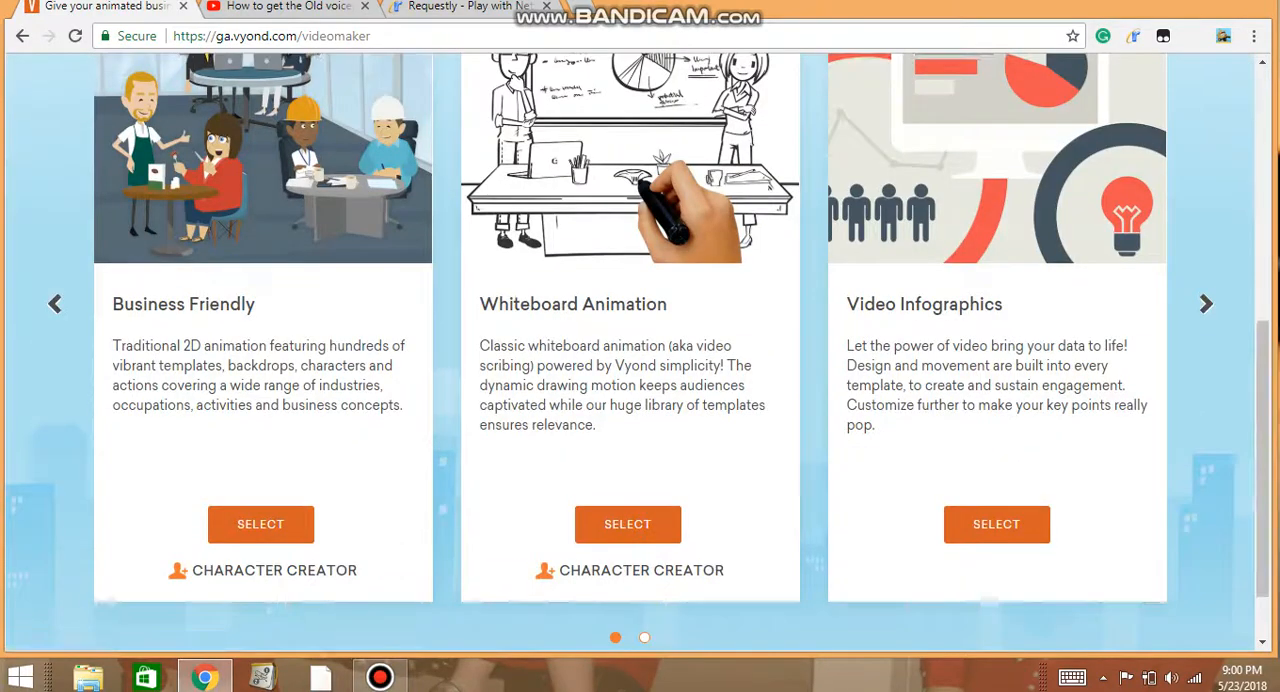
pyautogui.click(627, 523)
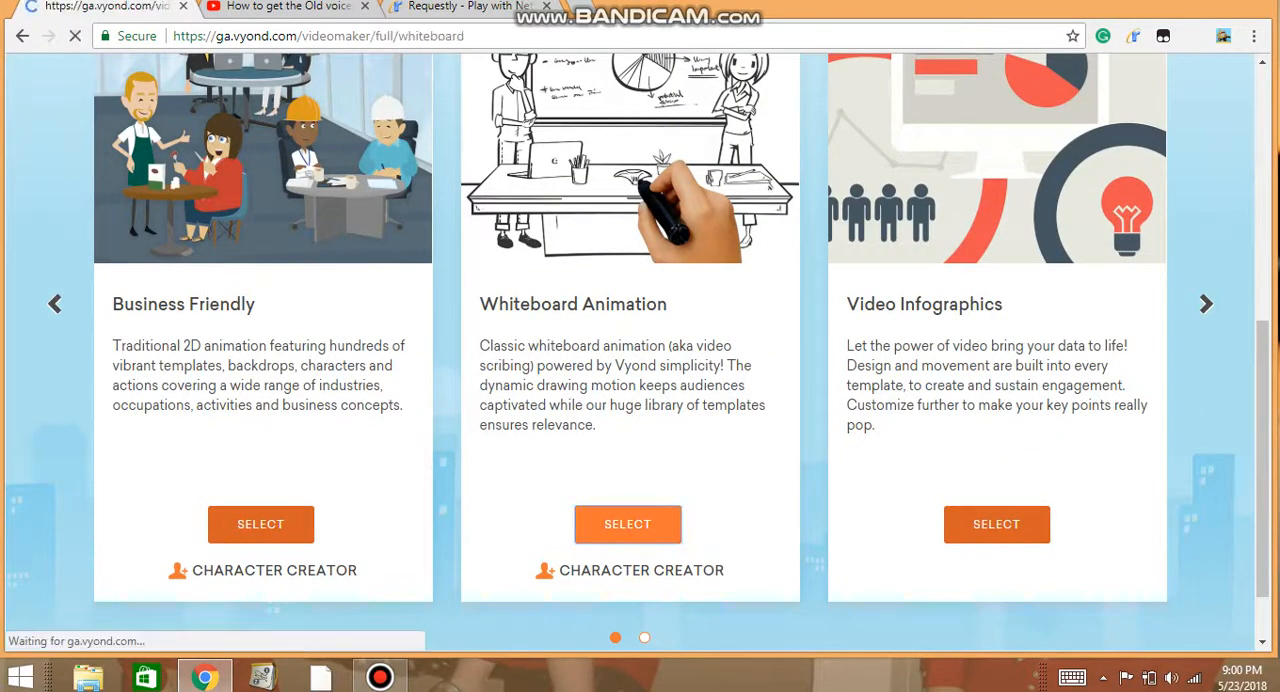
pyautogui.click(627, 524)
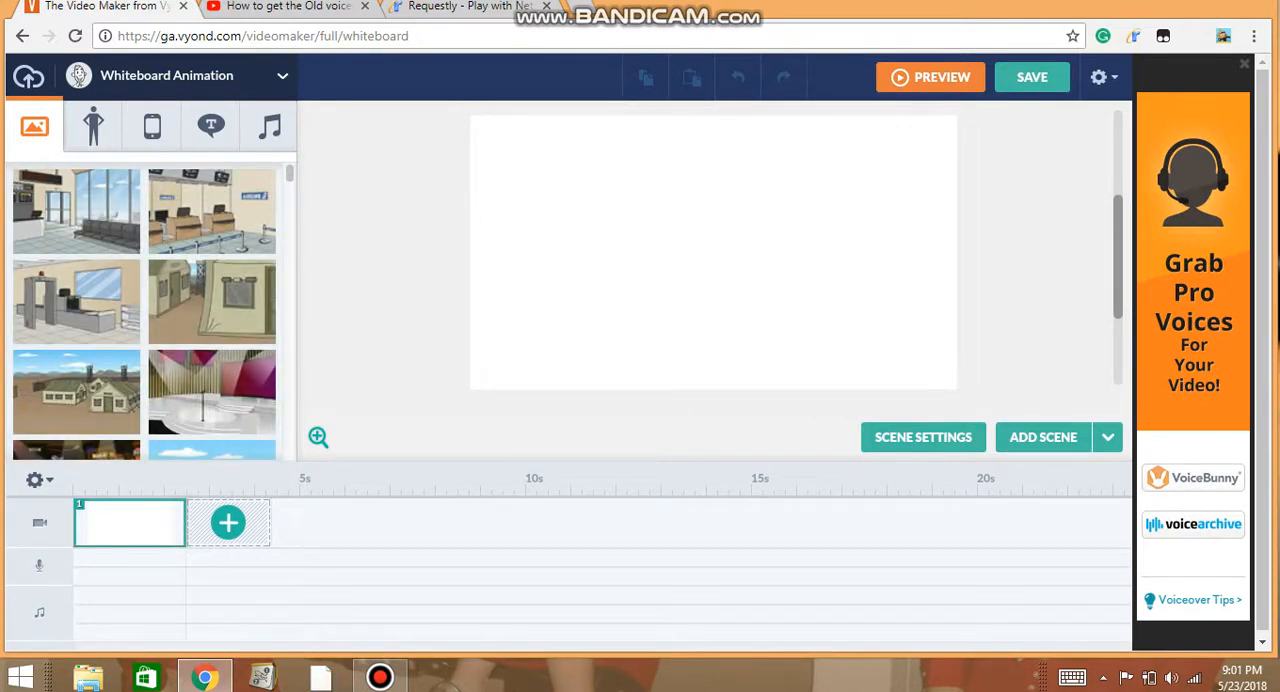
# Add a Text-to-Speech narration voice in Scene Settings and open the voice dropdown
pyautogui.click(922, 437)
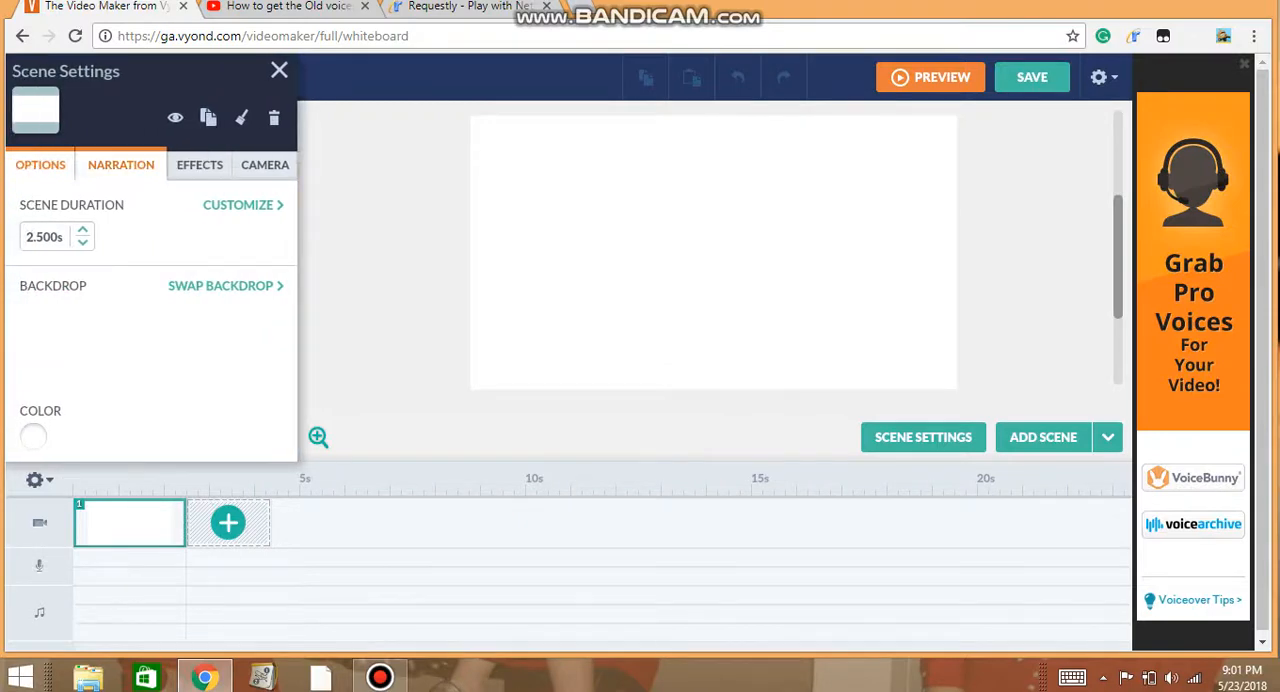
pyautogui.click(121, 165)
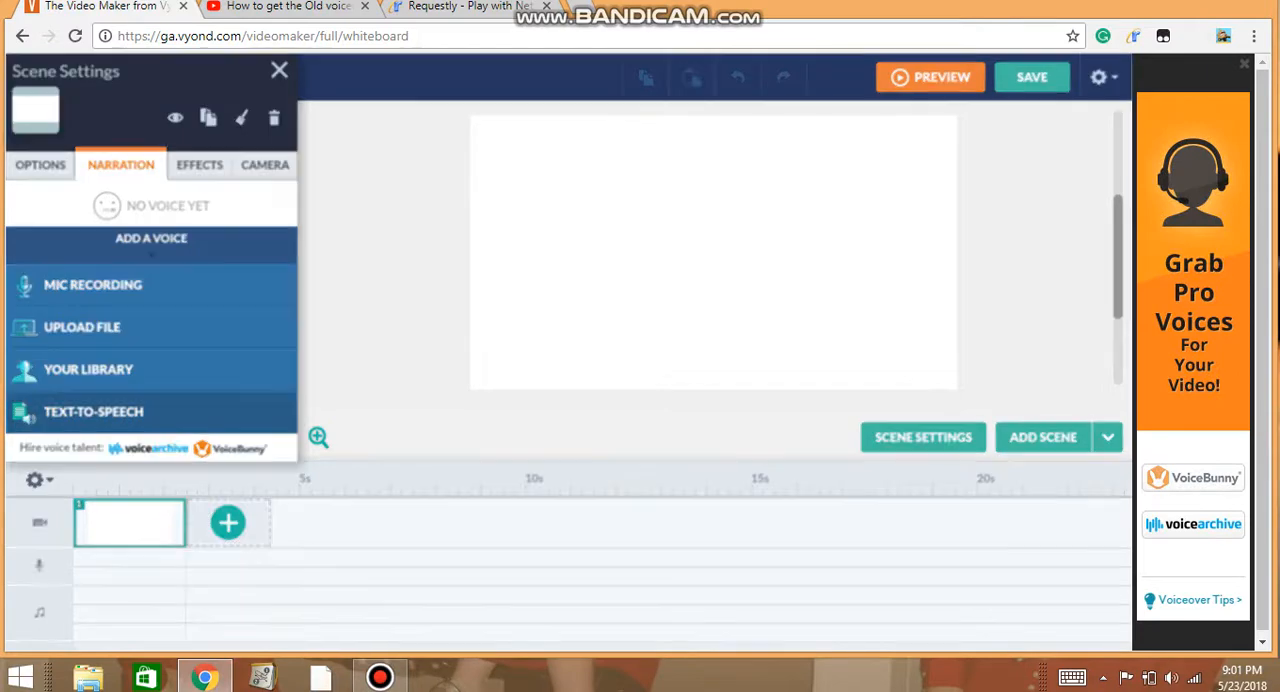
pyautogui.click(93, 411)
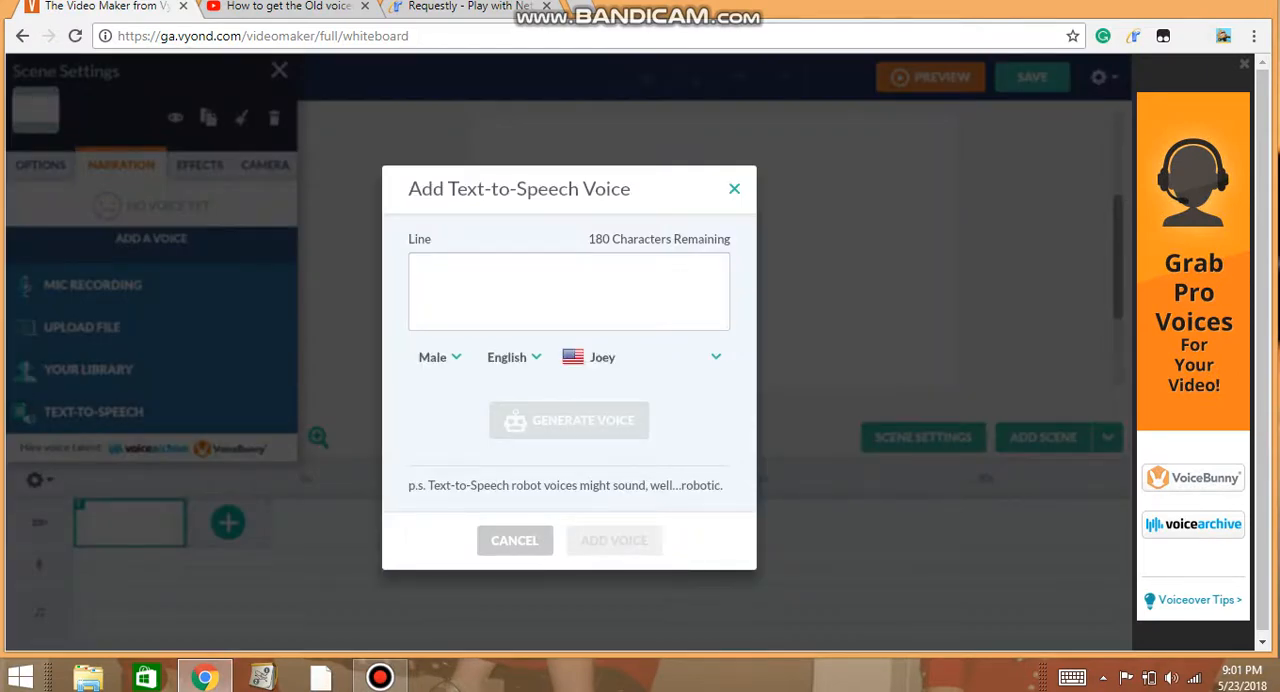
pyautogui.click(715, 357)
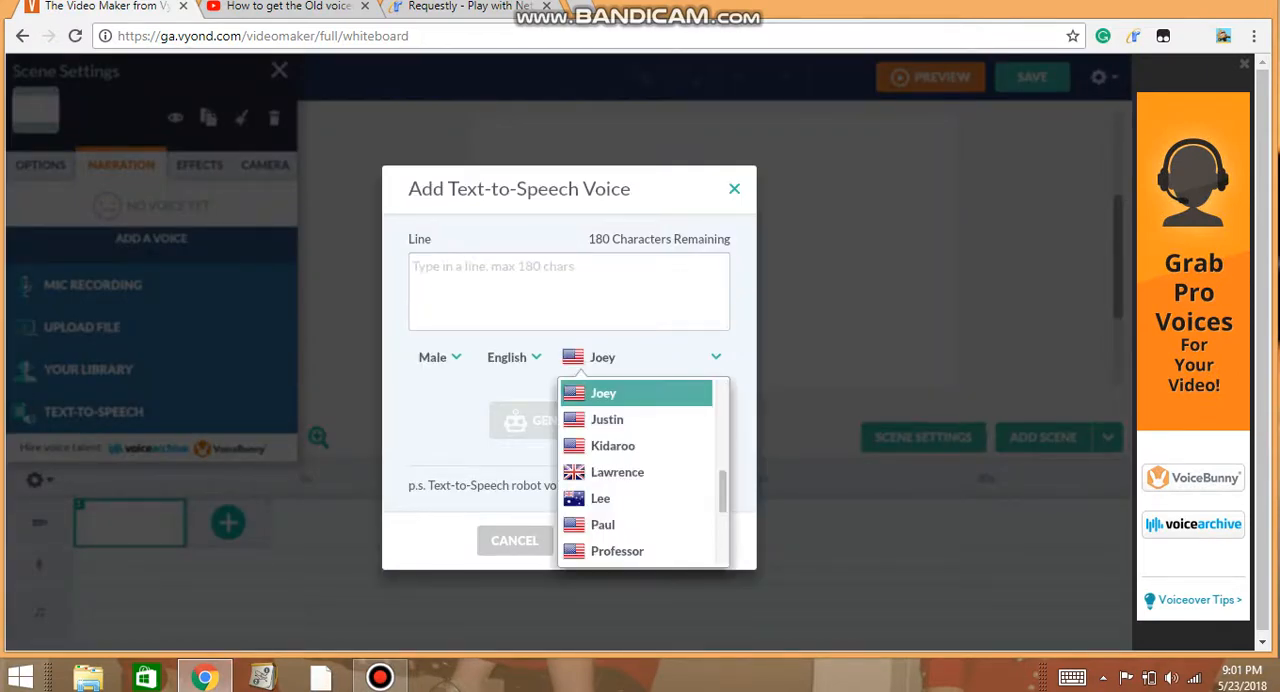
pyautogui.moveTo(600, 498)
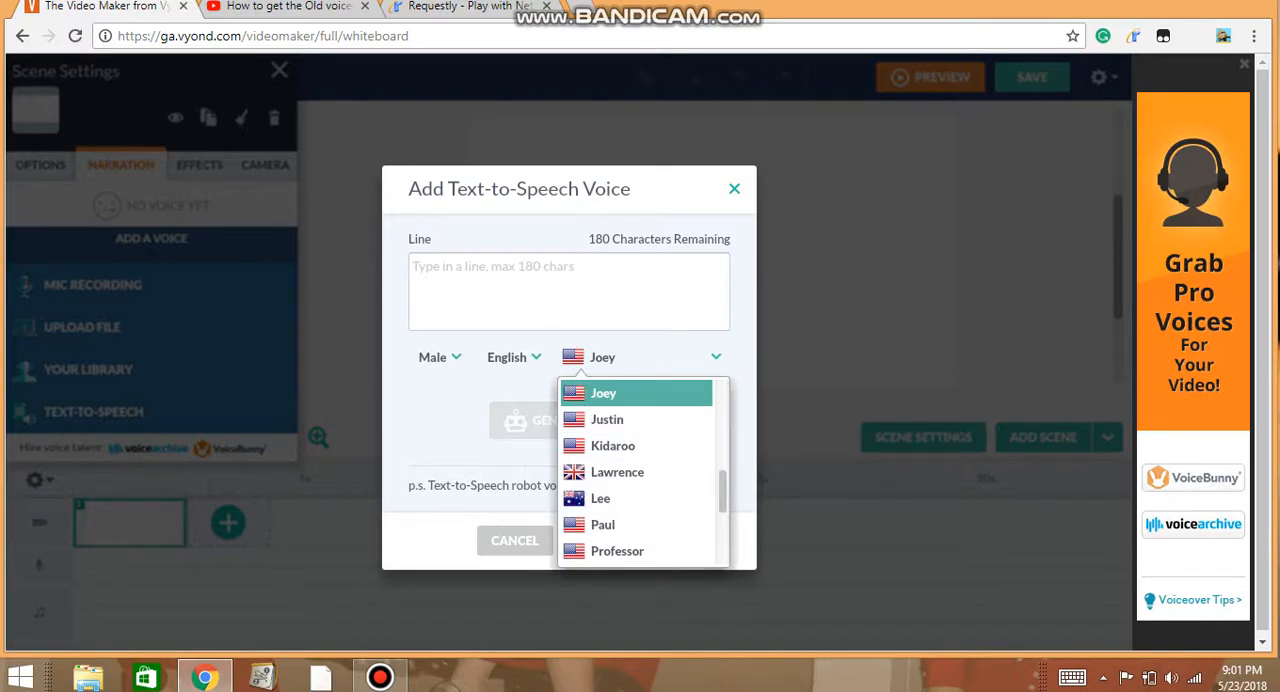
# Scroll through the voice list to show old voices like Joey, Wiseguy and Zack
pyautogui.scroll(-3)
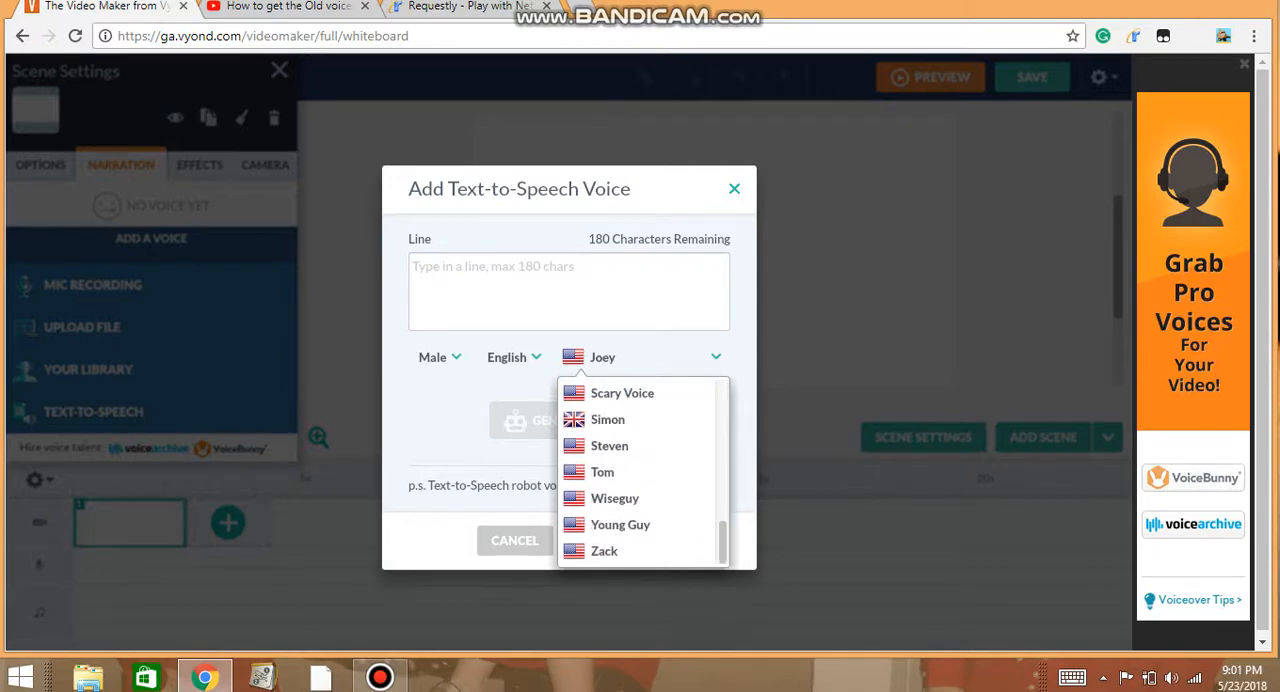
pyautogui.scroll(3)
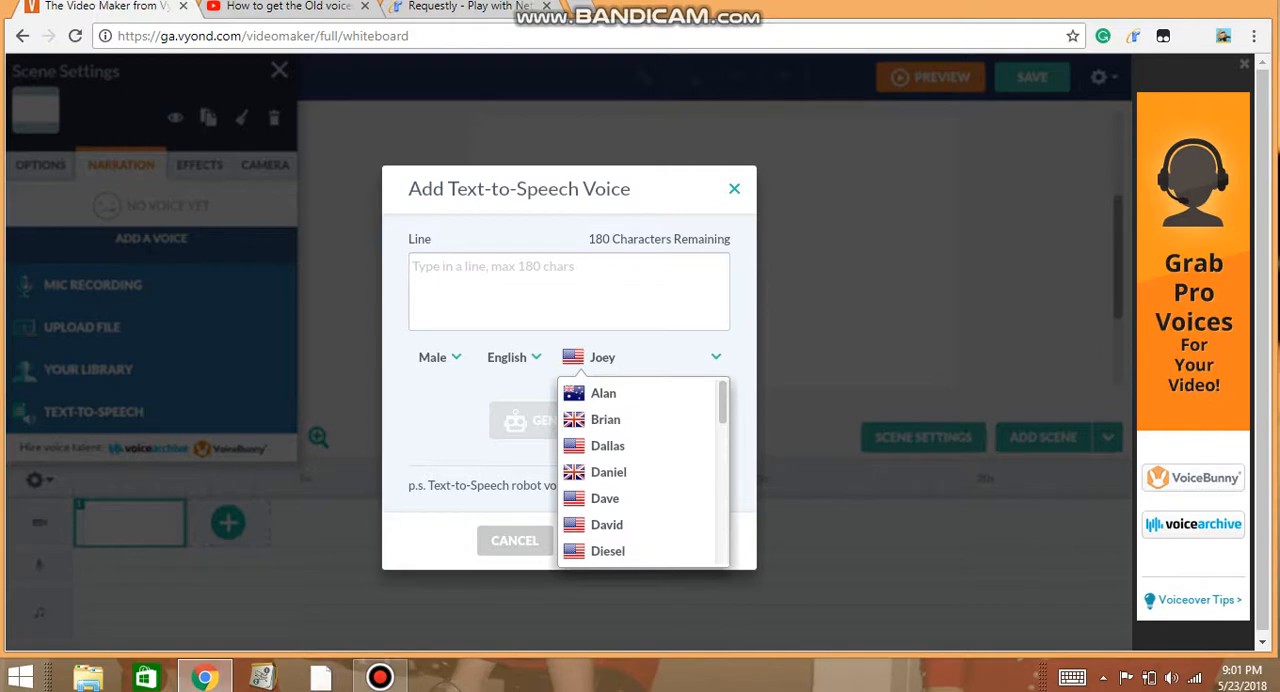
pyautogui.scroll(-3)
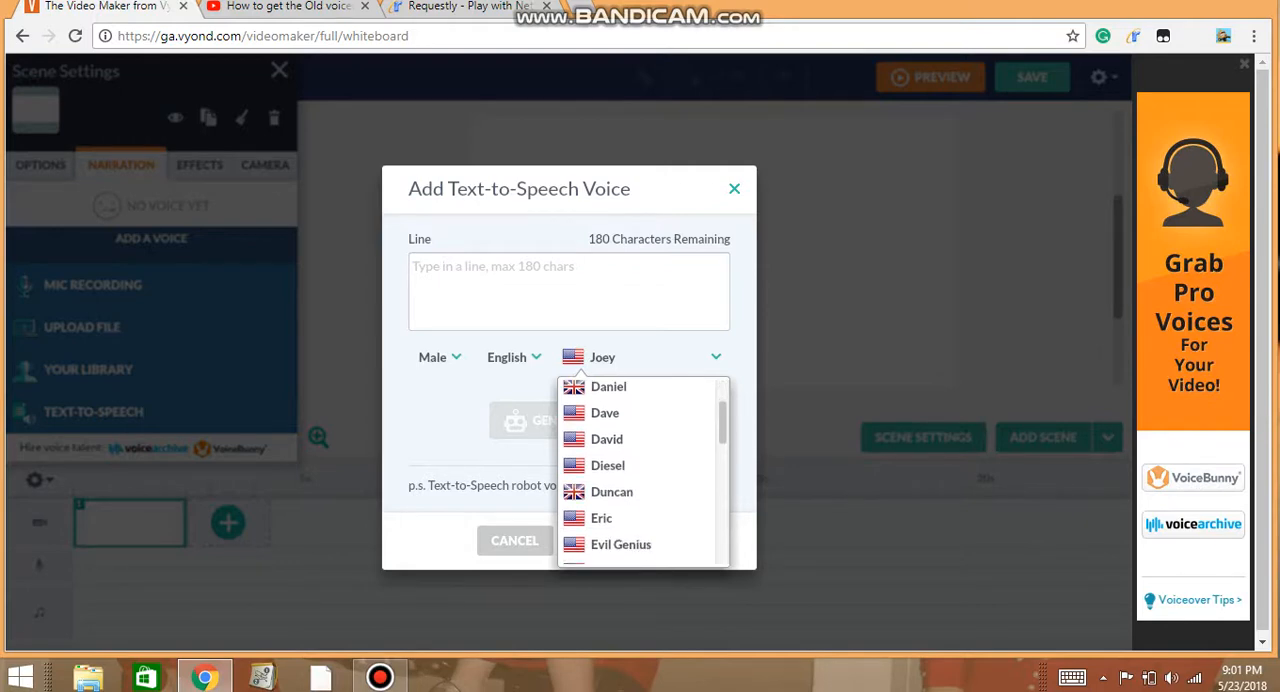
pyautogui.scroll(-3)
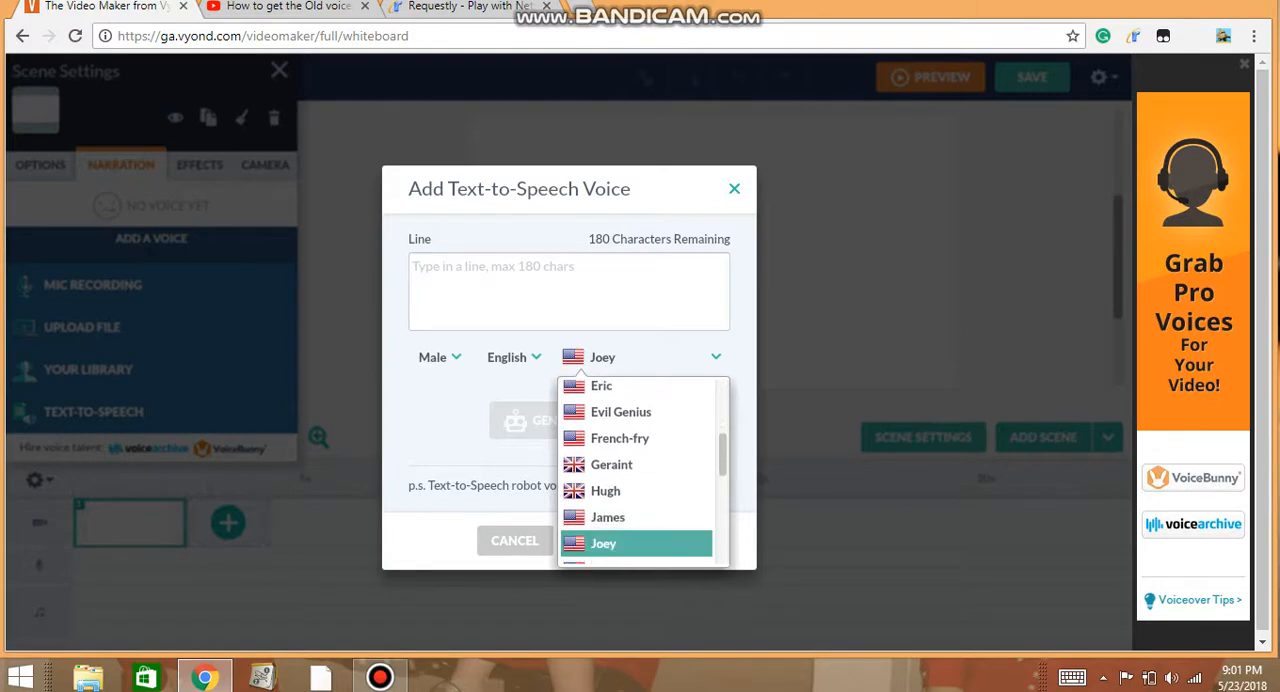
pyautogui.scroll(-3)
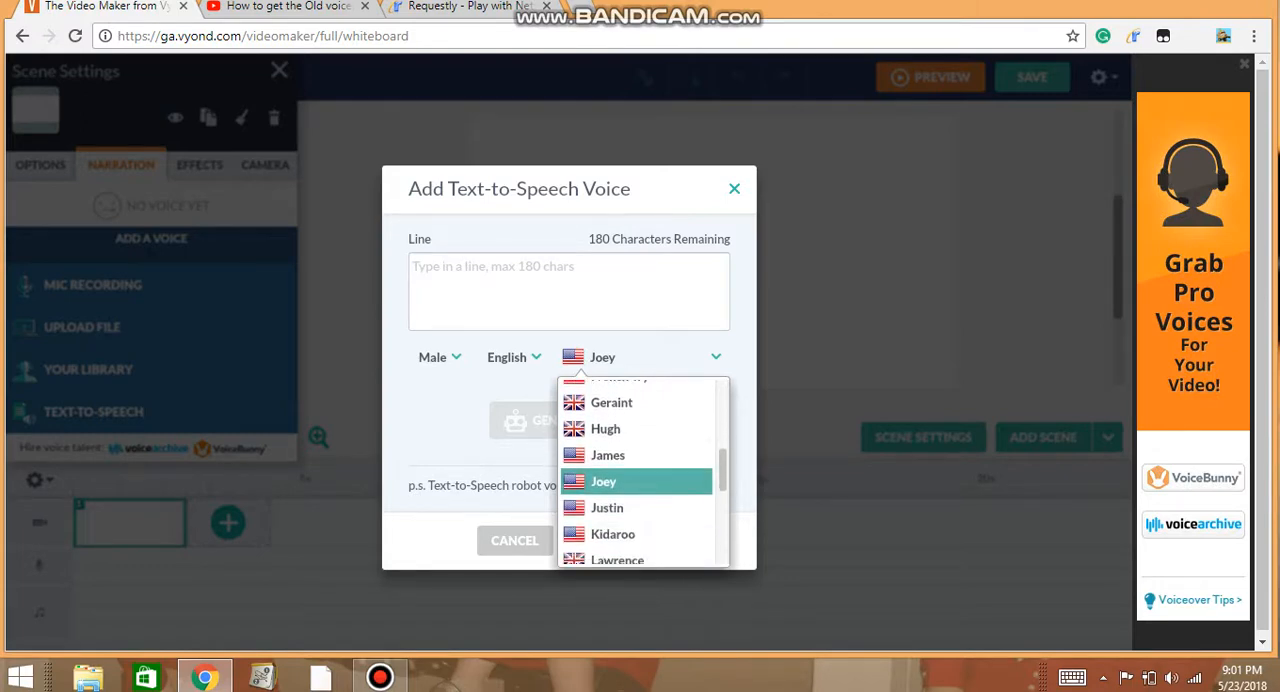
pyautogui.scroll(-3)
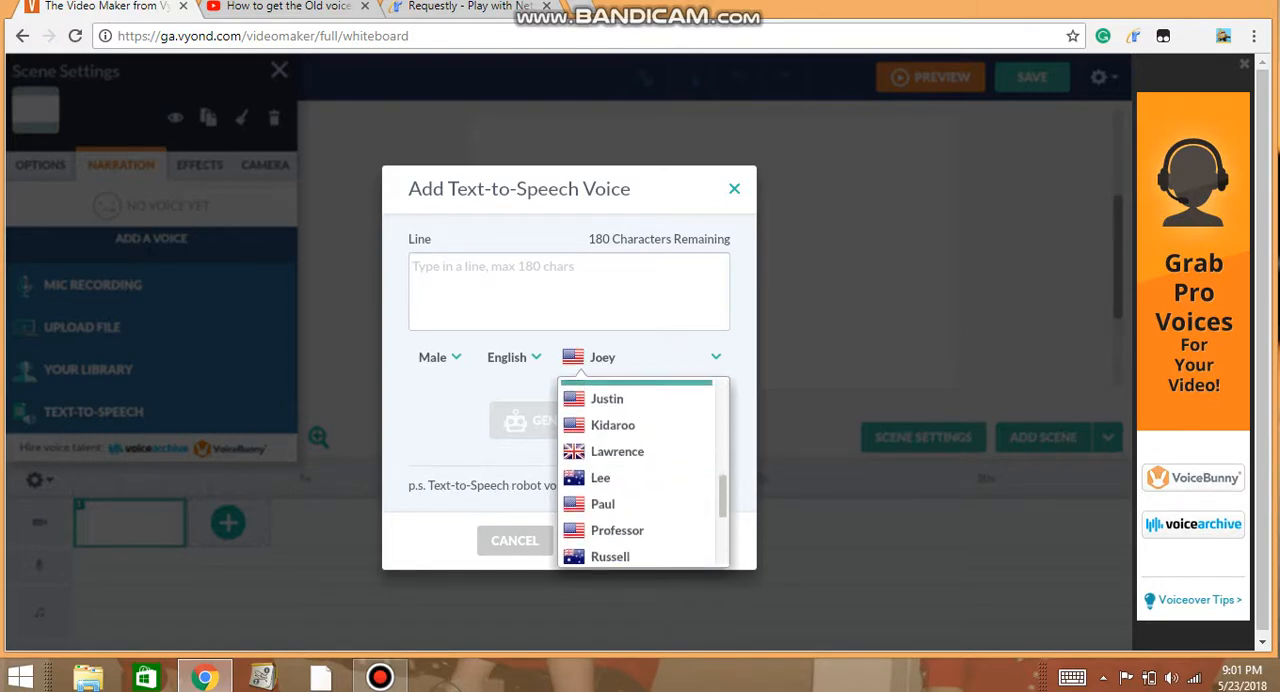
pyautogui.scroll(-3)
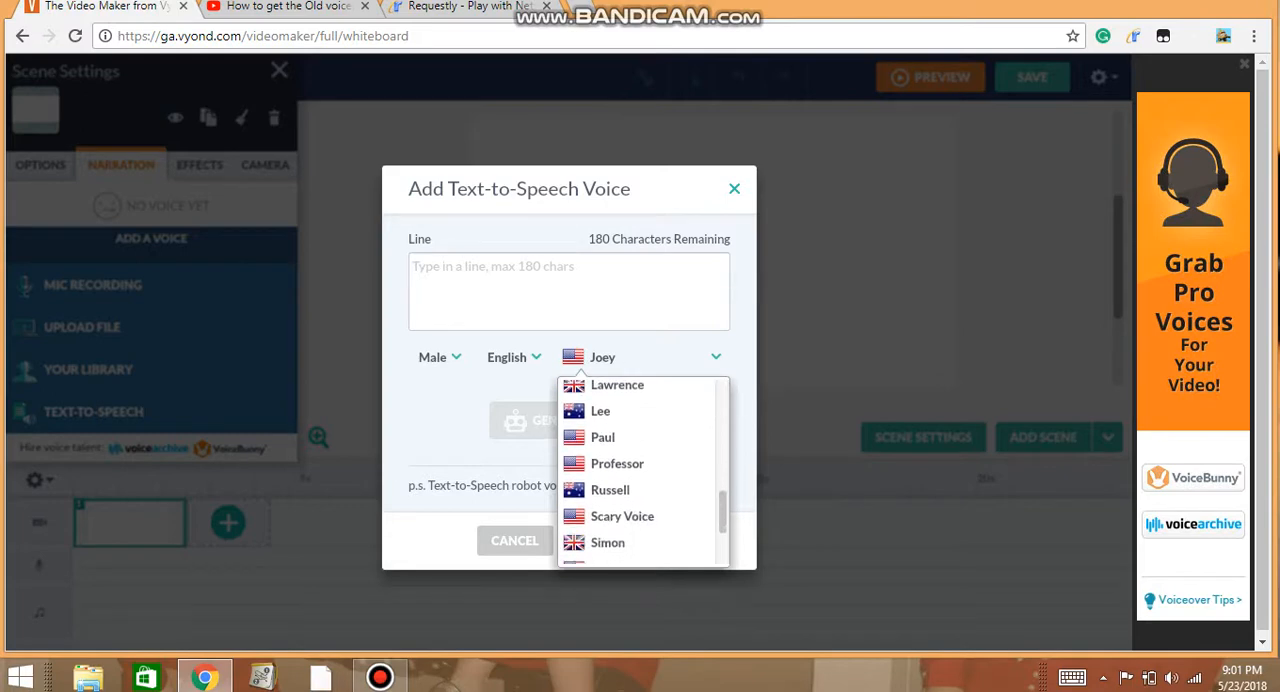
pyautogui.scroll(-3)
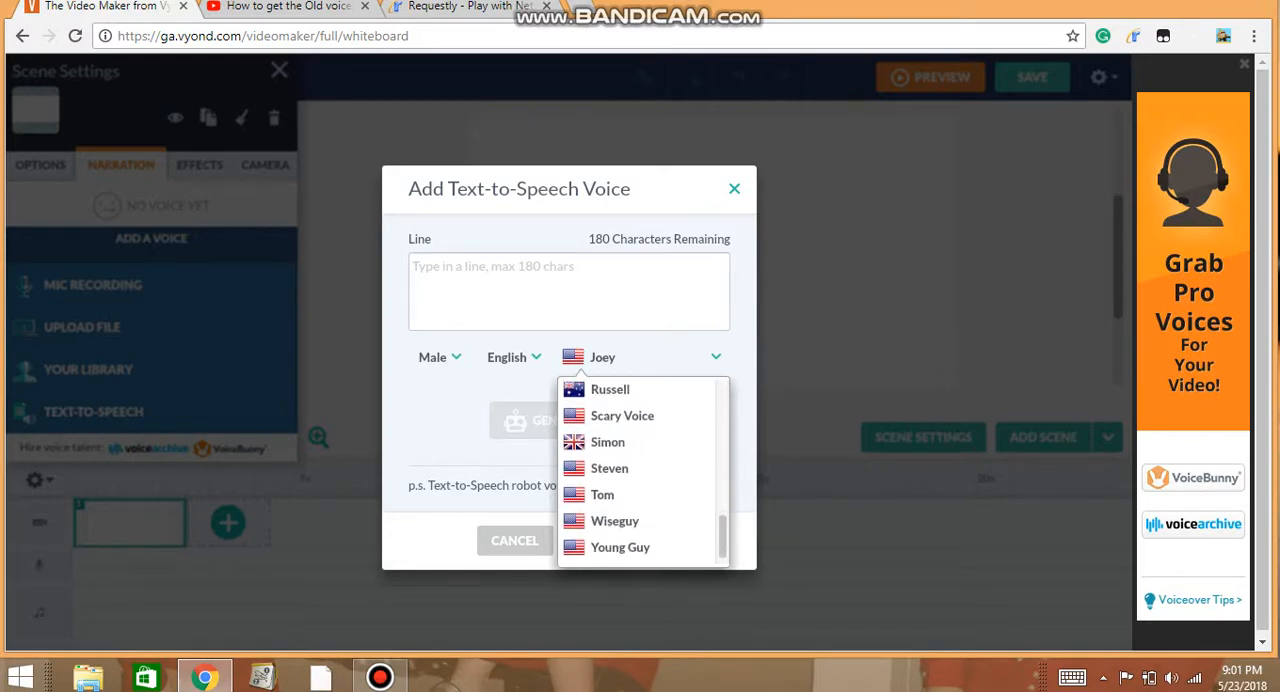
pyautogui.scroll(-3)
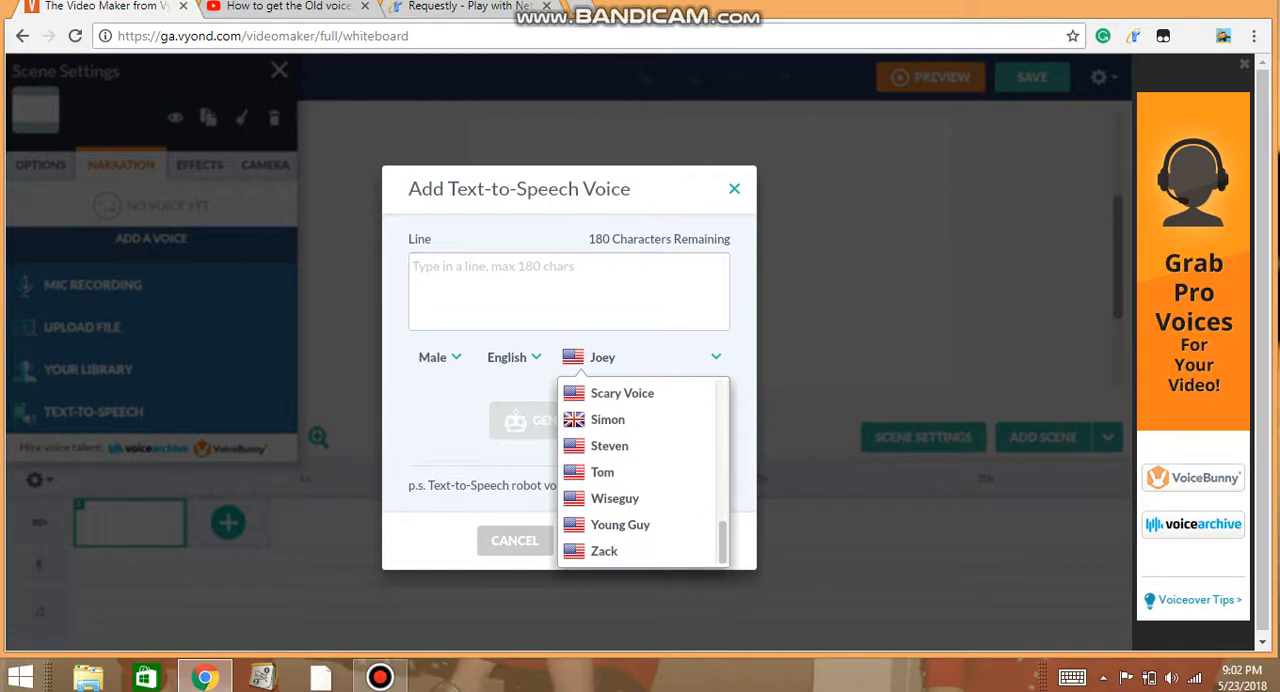
# Set narrator gender to Female and scroll the voices, from Kate and Millie to Tween-Girl
pyautogui.click(438, 357)
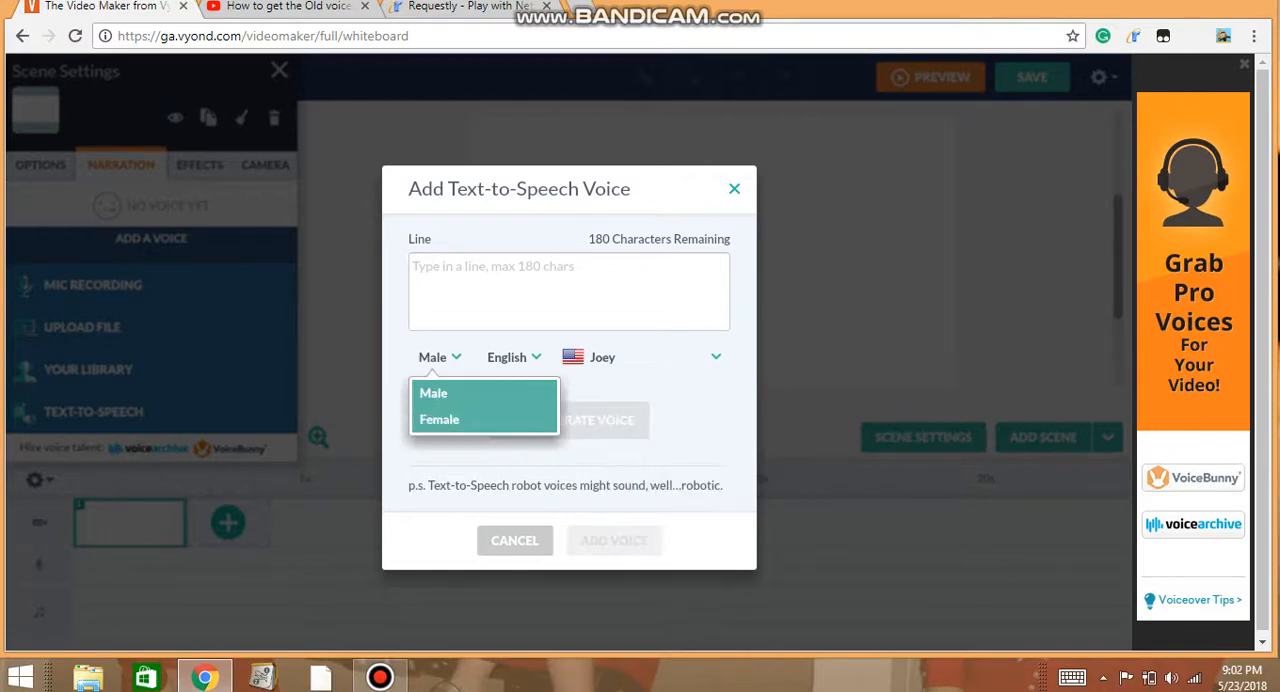
pyautogui.click(438, 419)
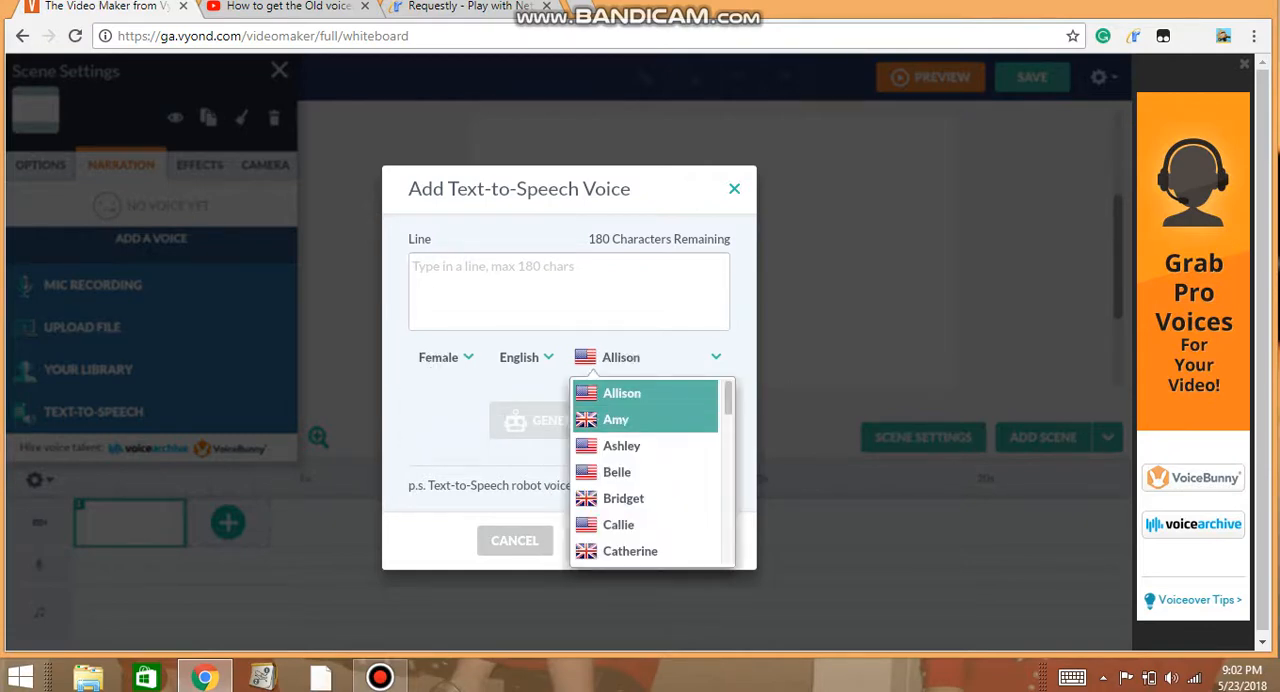
pyautogui.moveTo(622, 393)
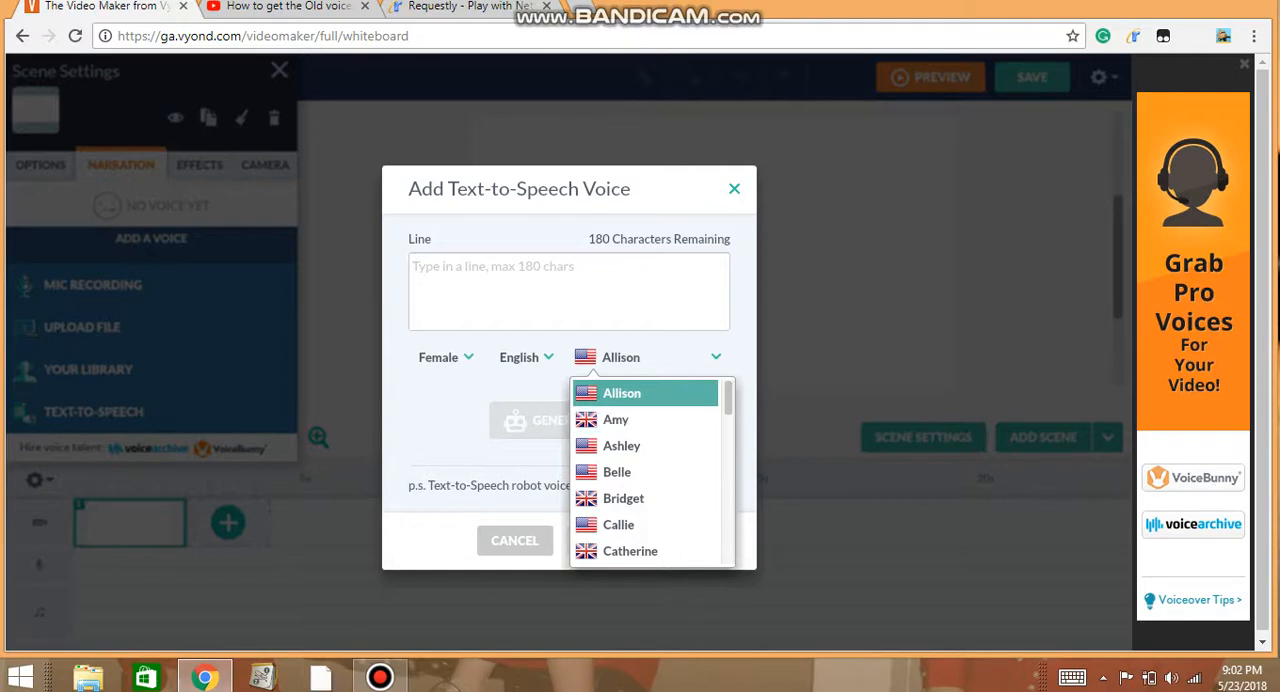
pyautogui.scroll(-3)
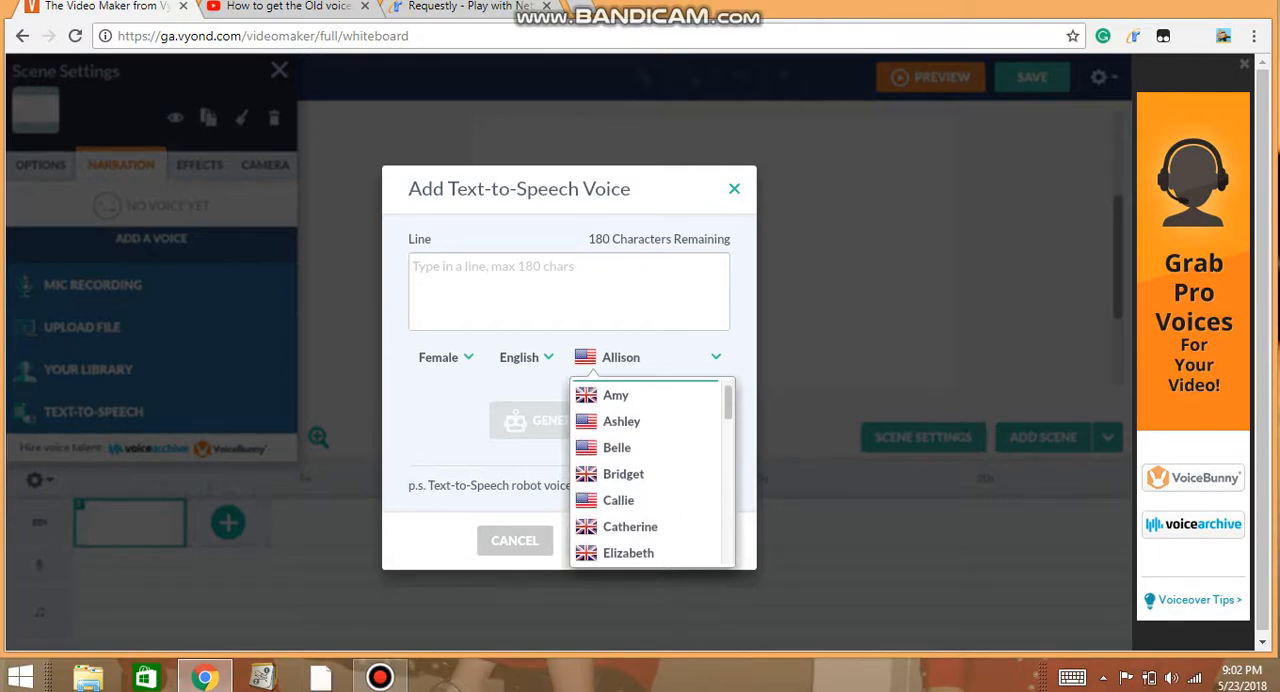
pyautogui.scroll(-3)
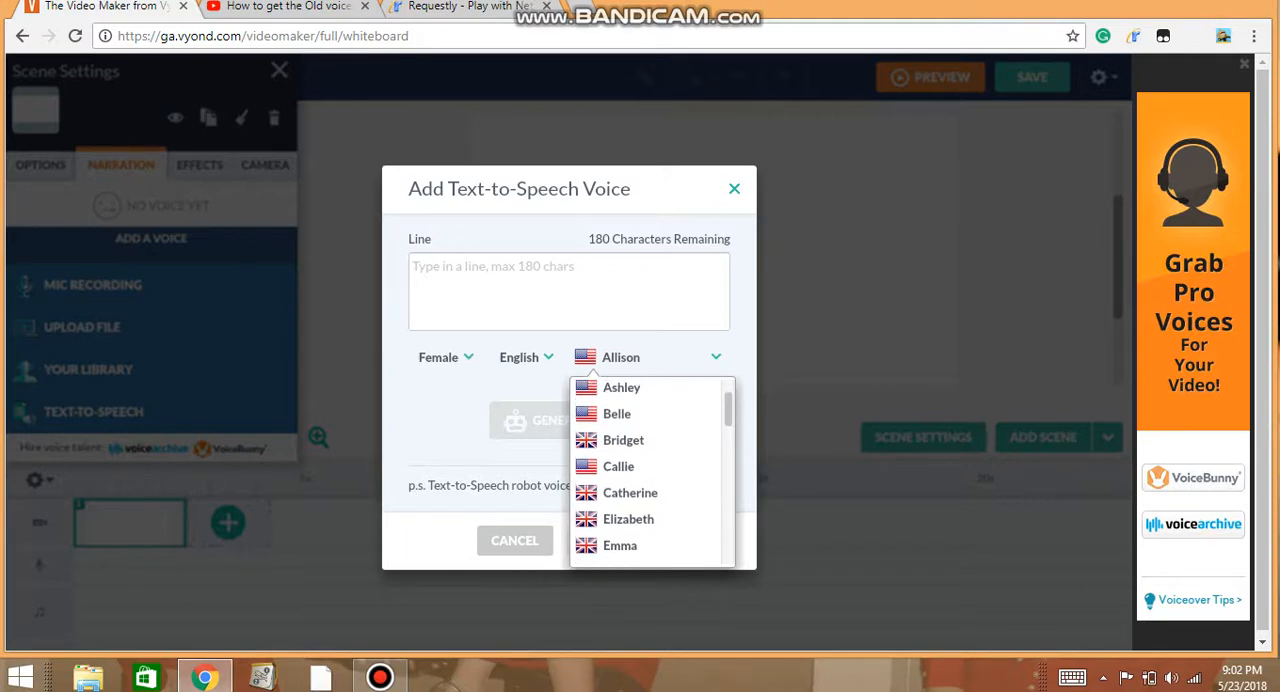
pyautogui.scroll(-3)
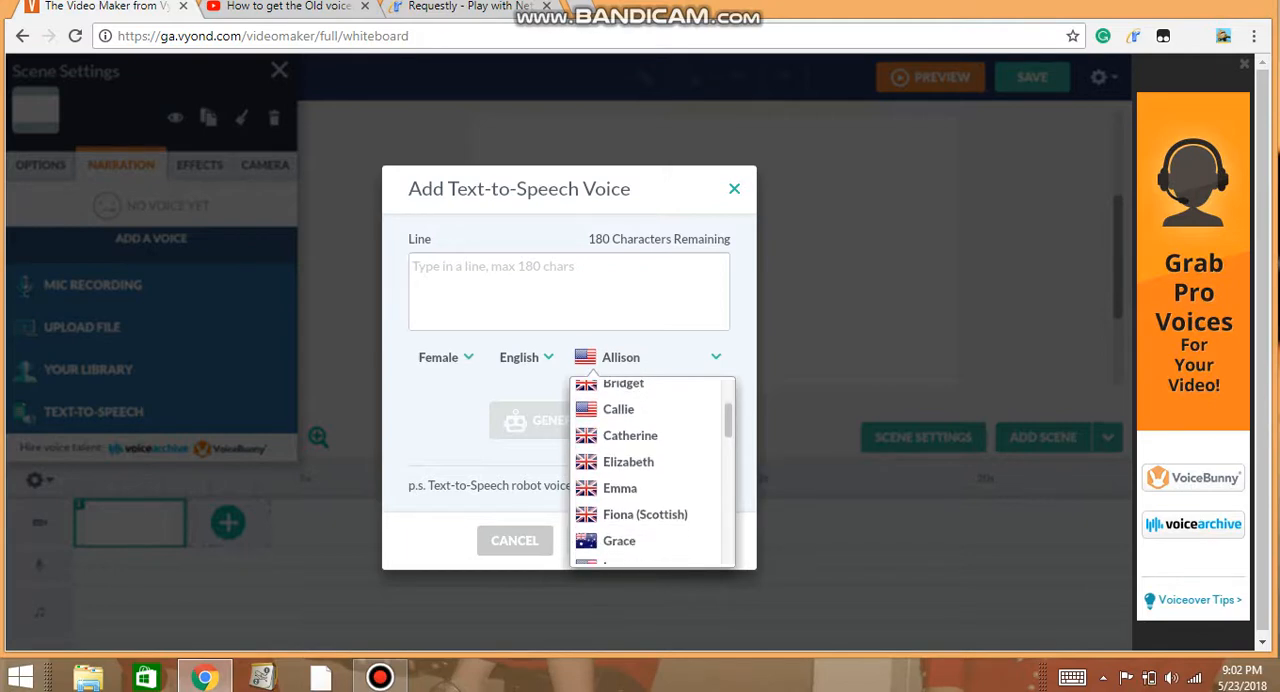
pyautogui.scroll(-3)
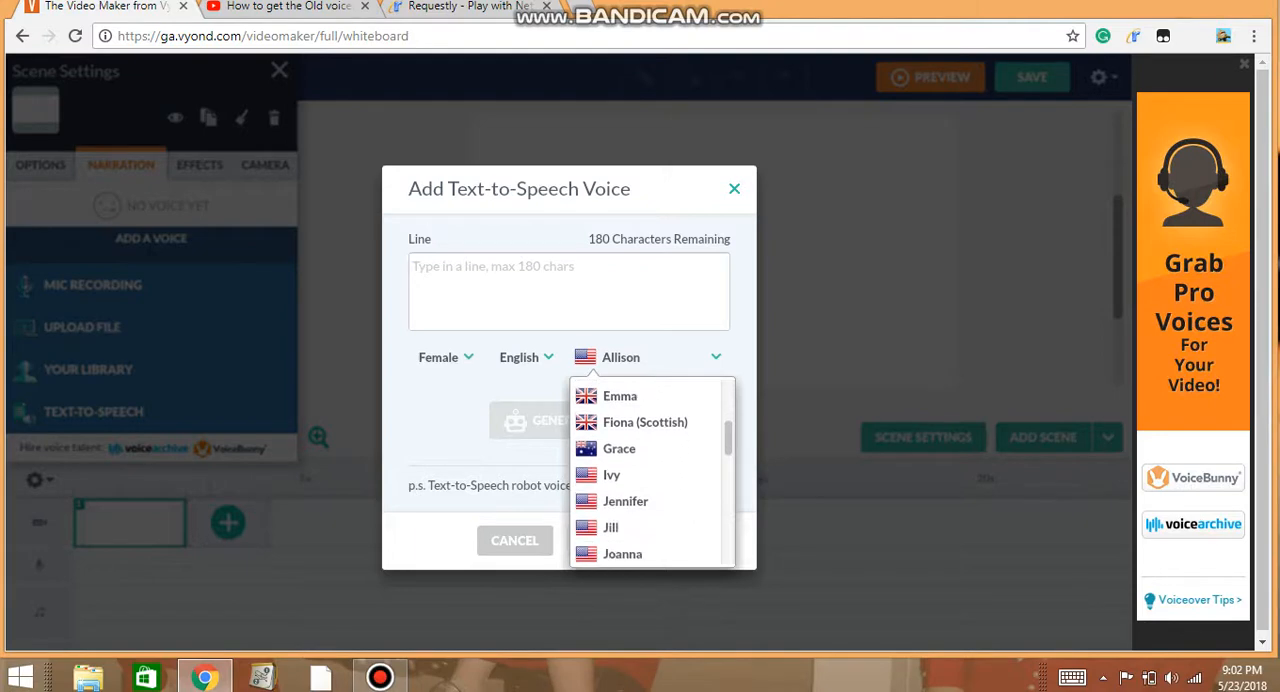
pyautogui.scroll(-3)
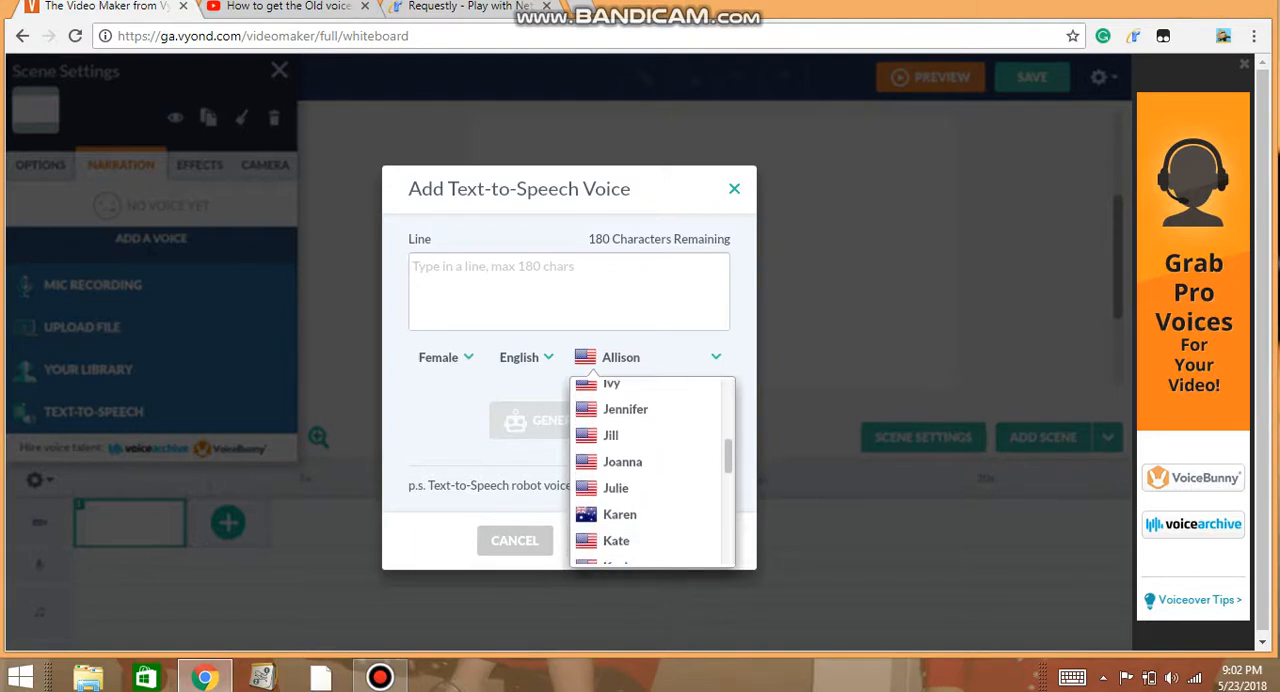
pyautogui.scroll(-3)
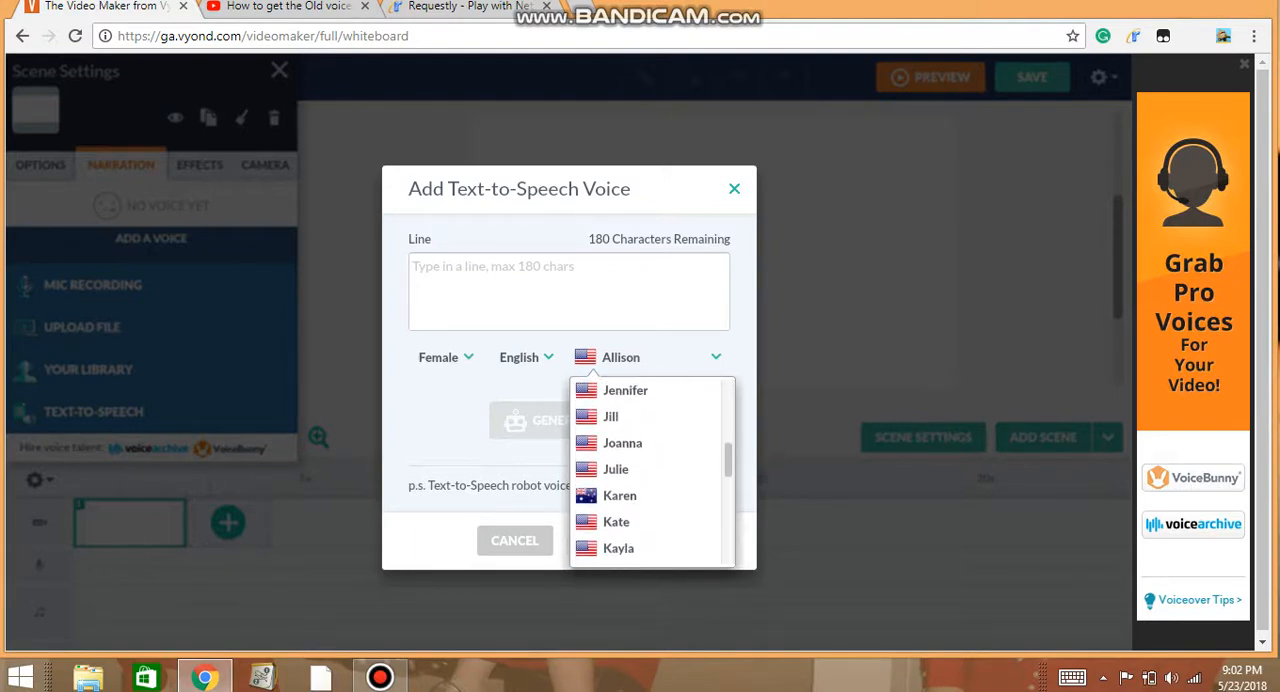
pyautogui.scroll(-3)
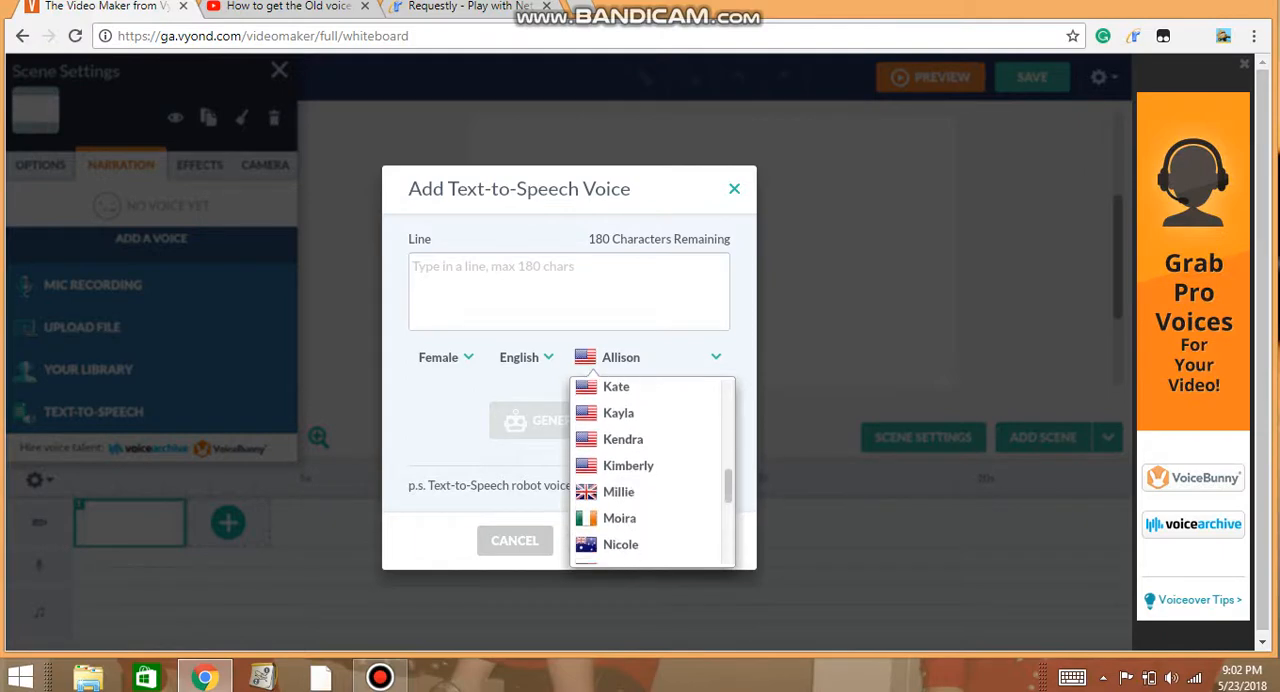
pyautogui.scroll(-3)
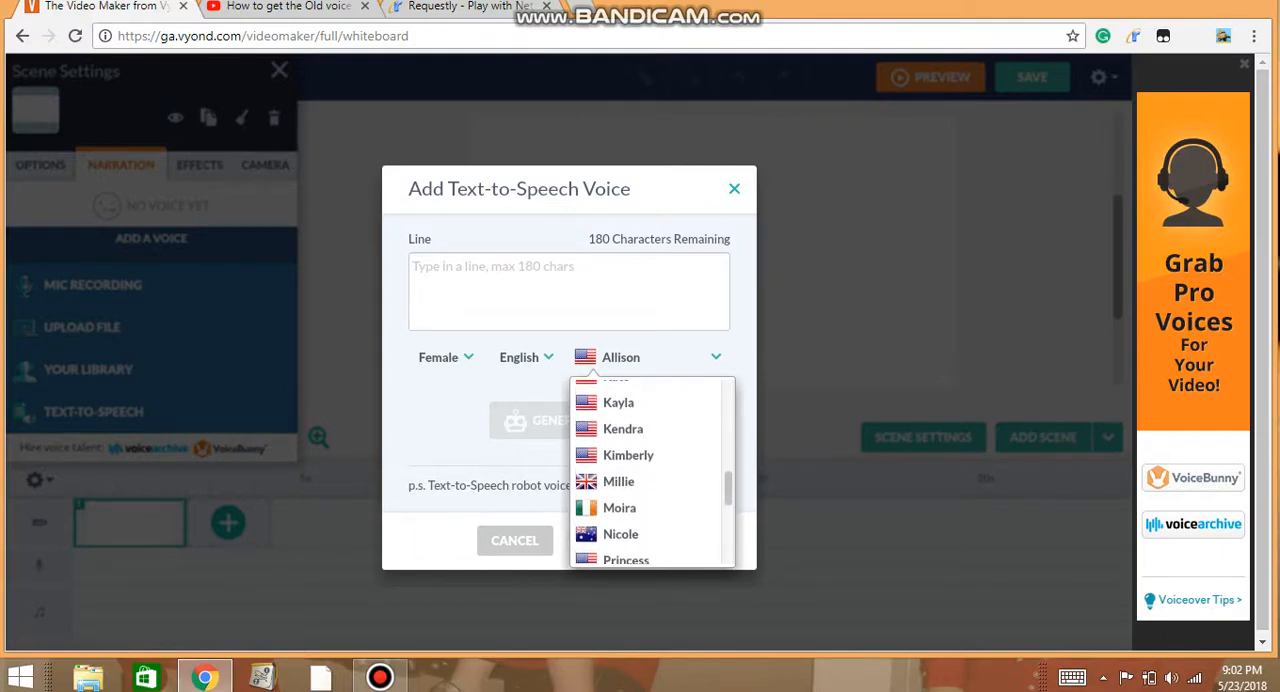
pyautogui.scroll(-3)
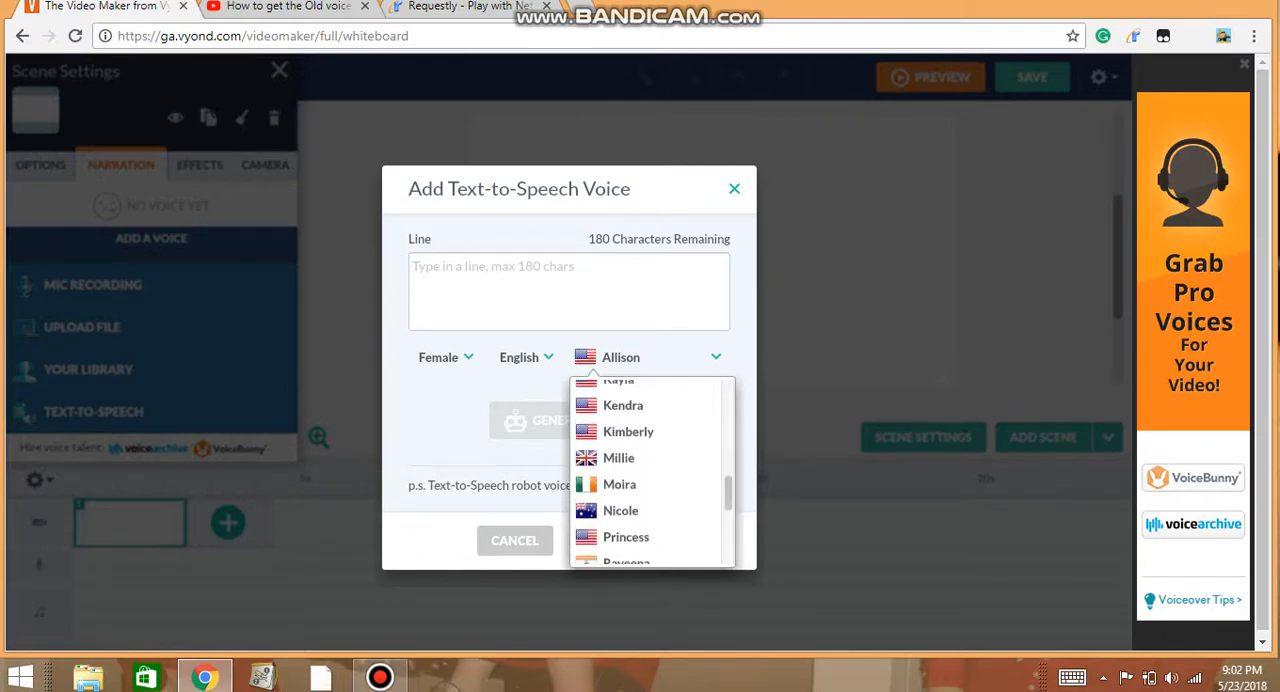
pyautogui.scroll(-3)
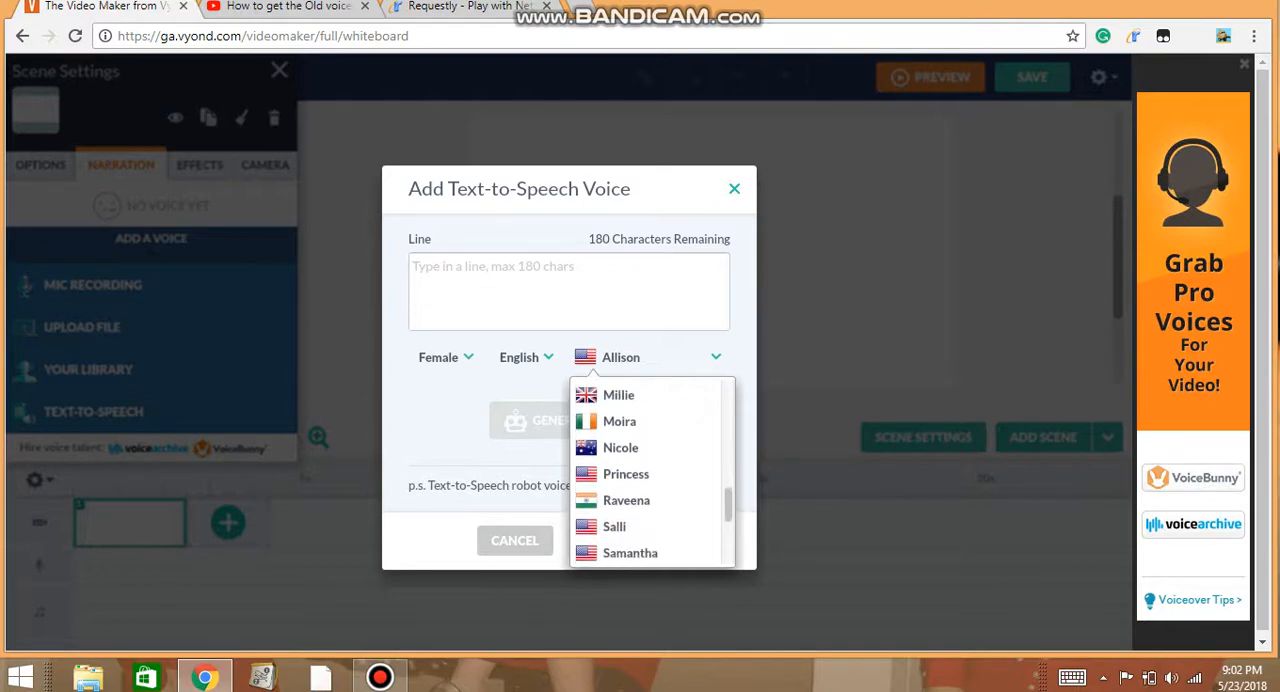
pyautogui.scroll(-3)
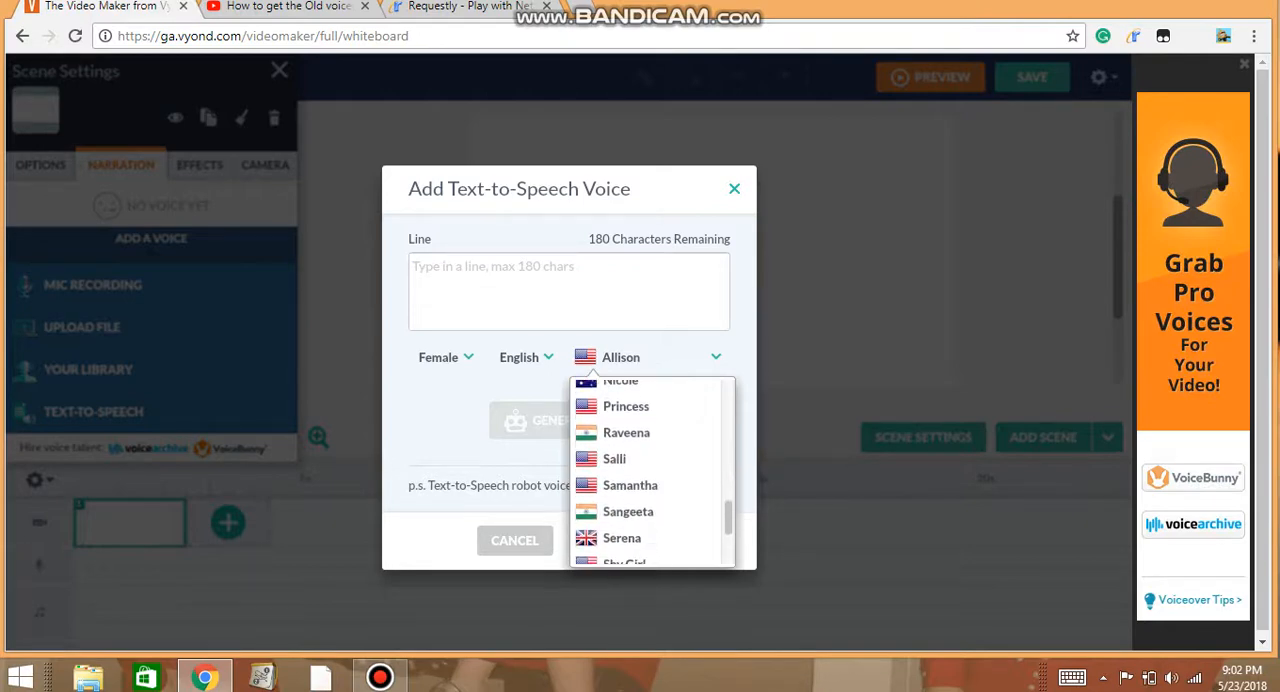
pyautogui.scroll(-3)
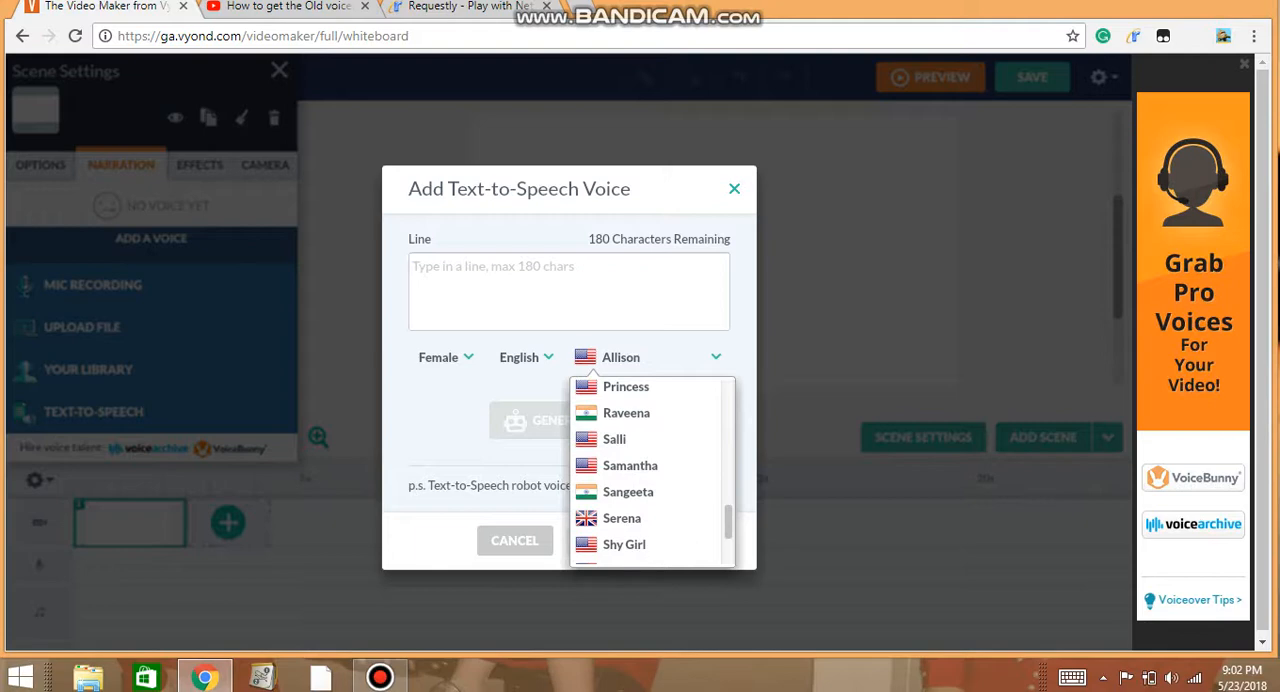
pyautogui.scroll(-3)
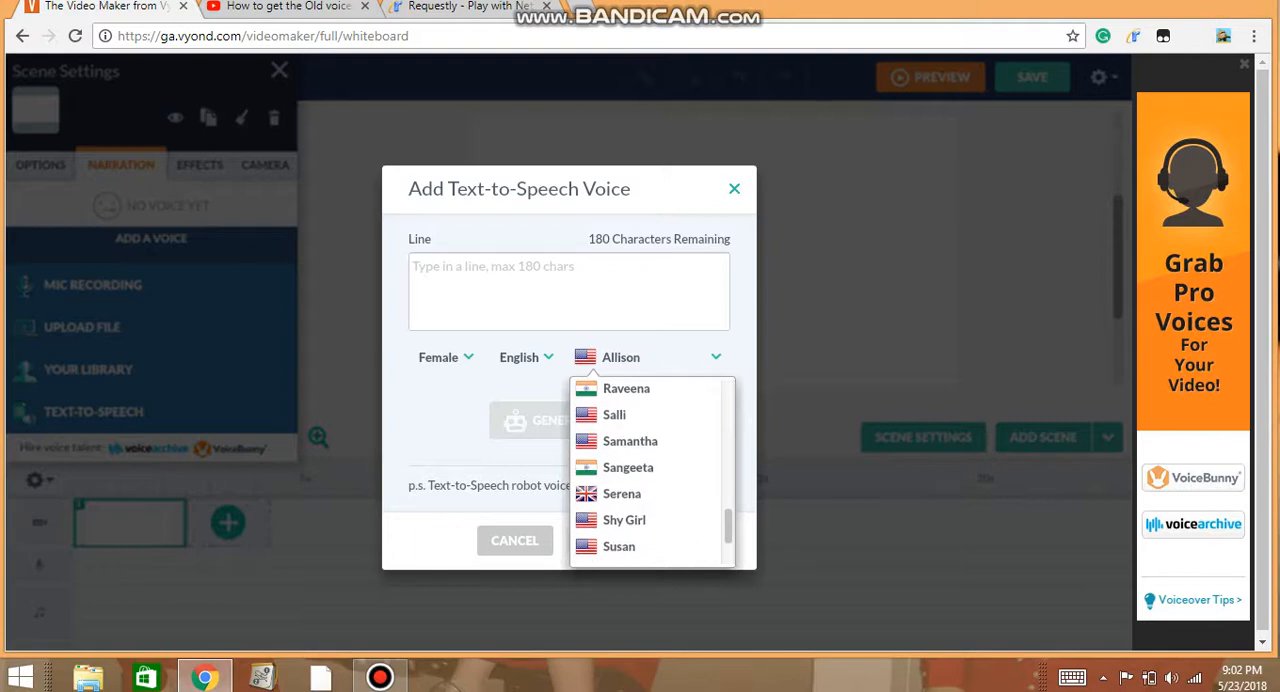
pyautogui.scroll(-3)
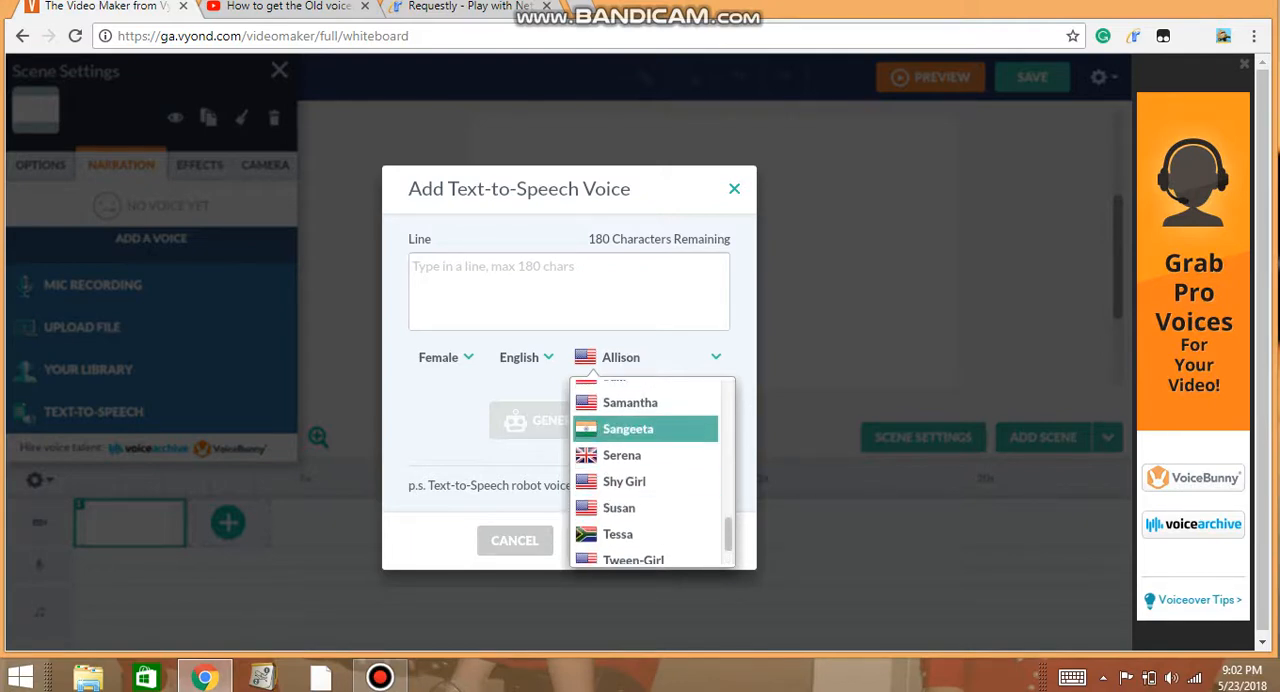
# Choose Serena, enter the test line 'fruihrui9fh irf bhfuifd', and generate its voice
pyautogui.click(621, 455)
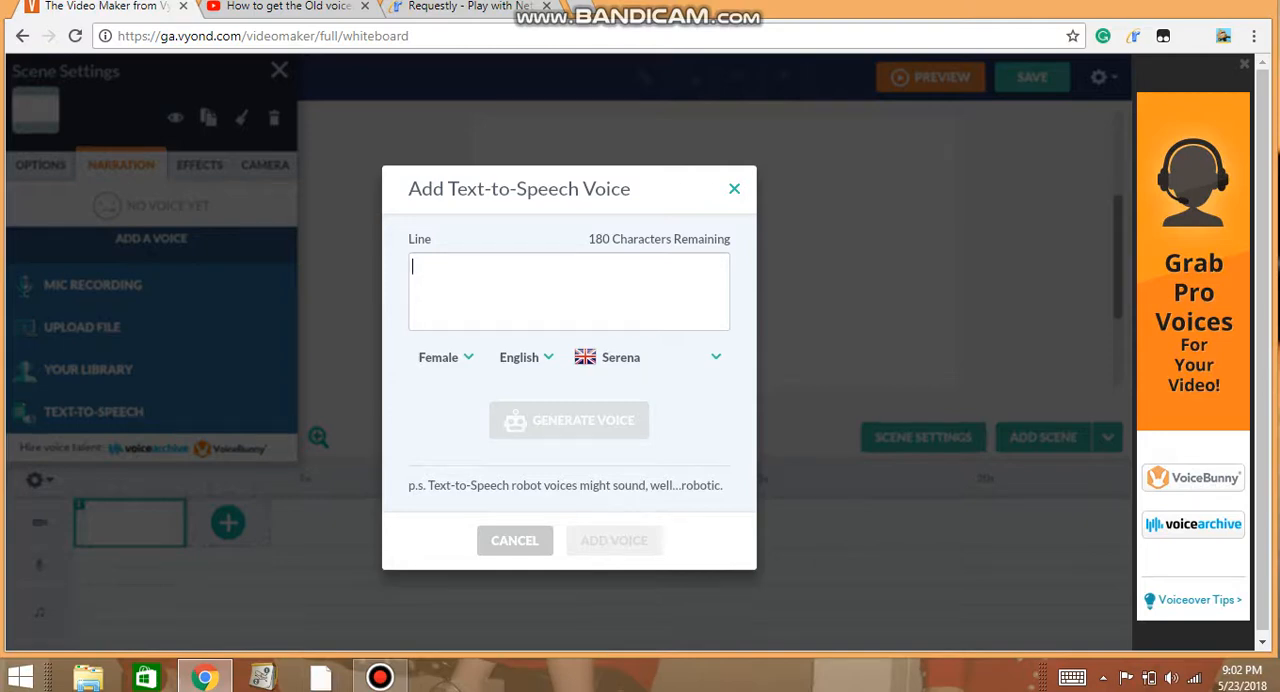
pyautogui.write('fruihrui9fh irf bhfuifd')
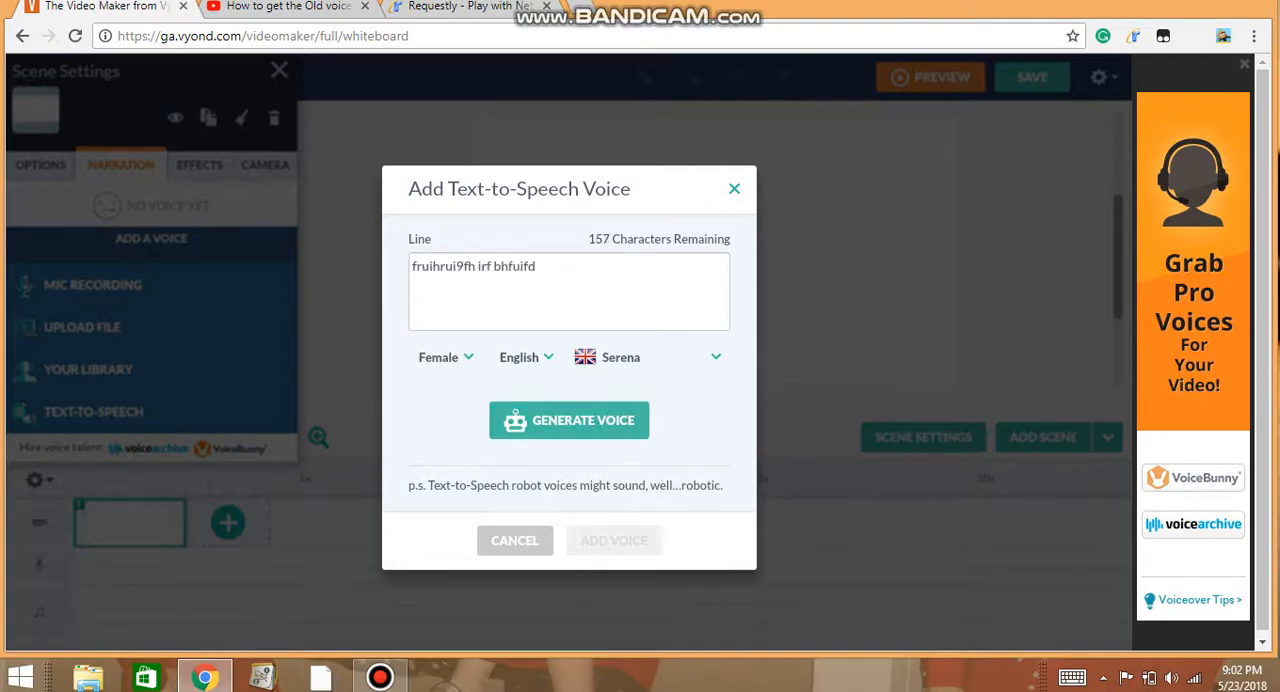
pyautogui.click(569, 420)
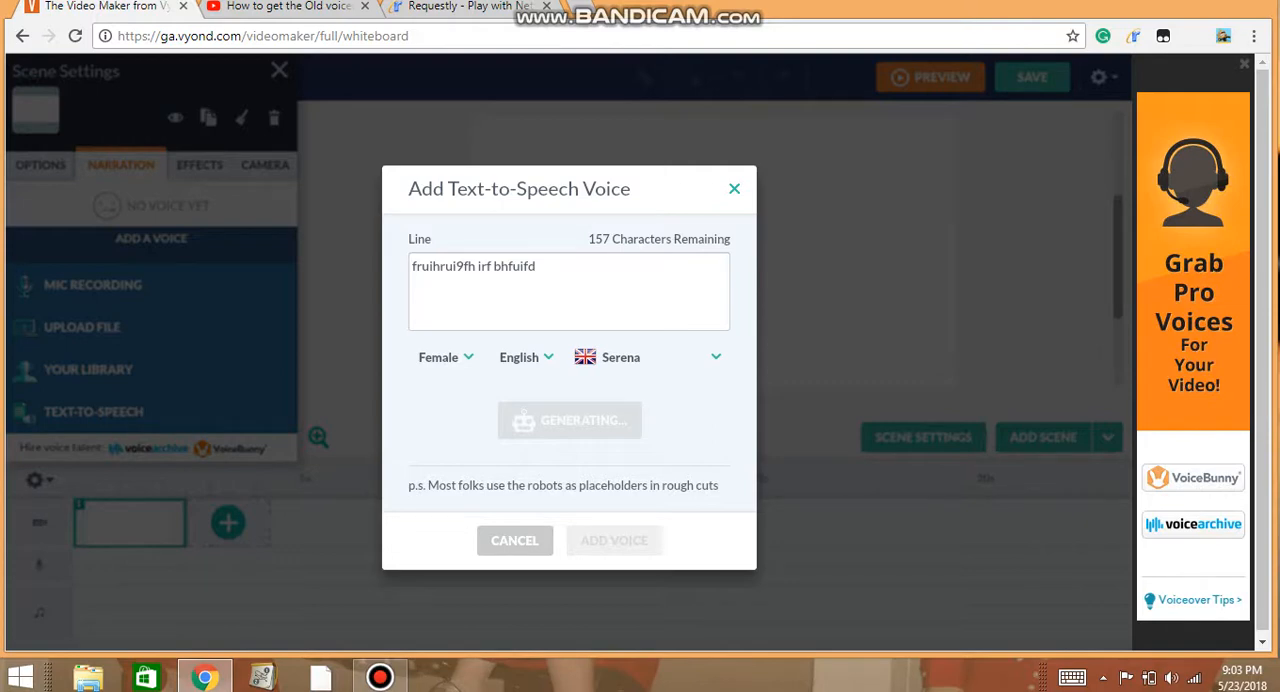
# Switch the narrator gender to Male and pick Eric as the voice
pyautogui.click(440, 357)
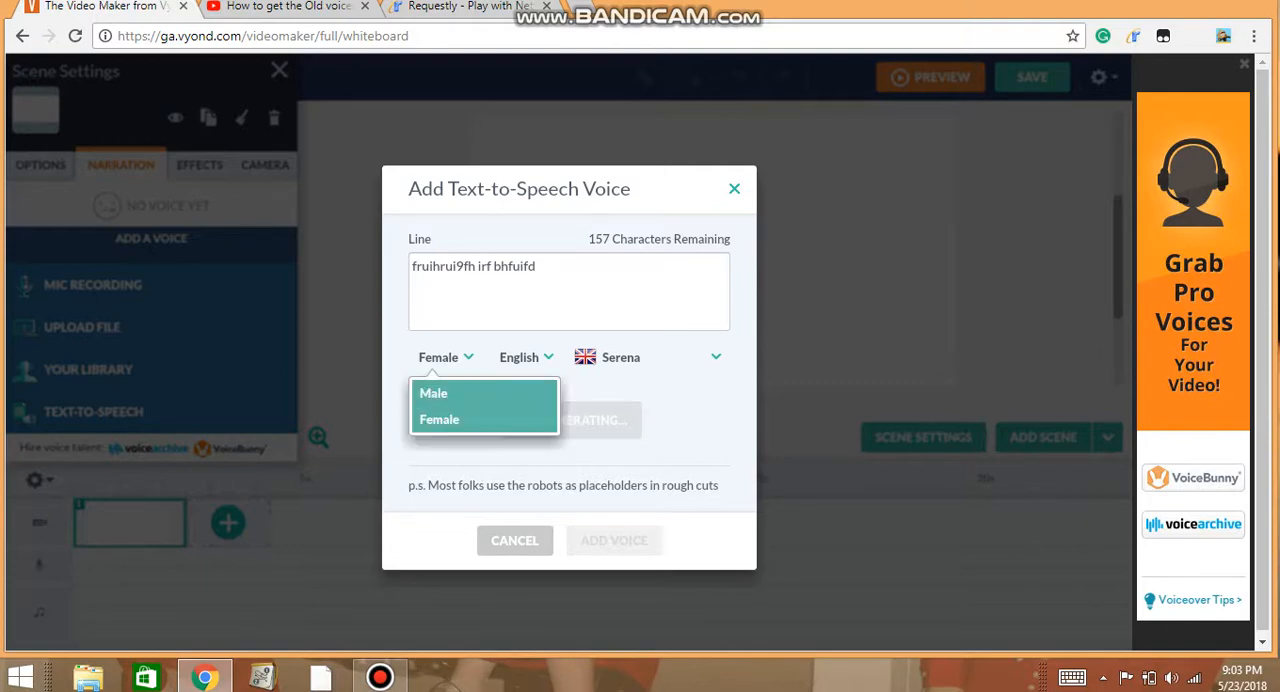
pyautogui.click(433, 393)
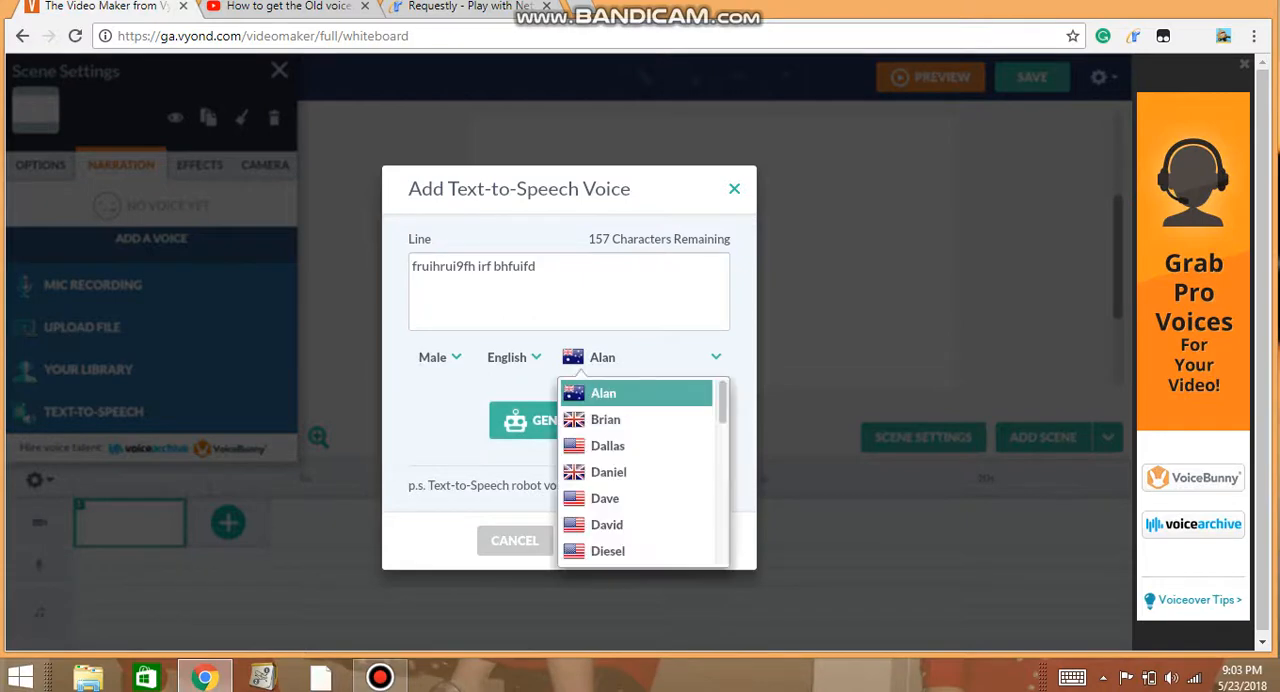
pyautogui.scroll(-3)
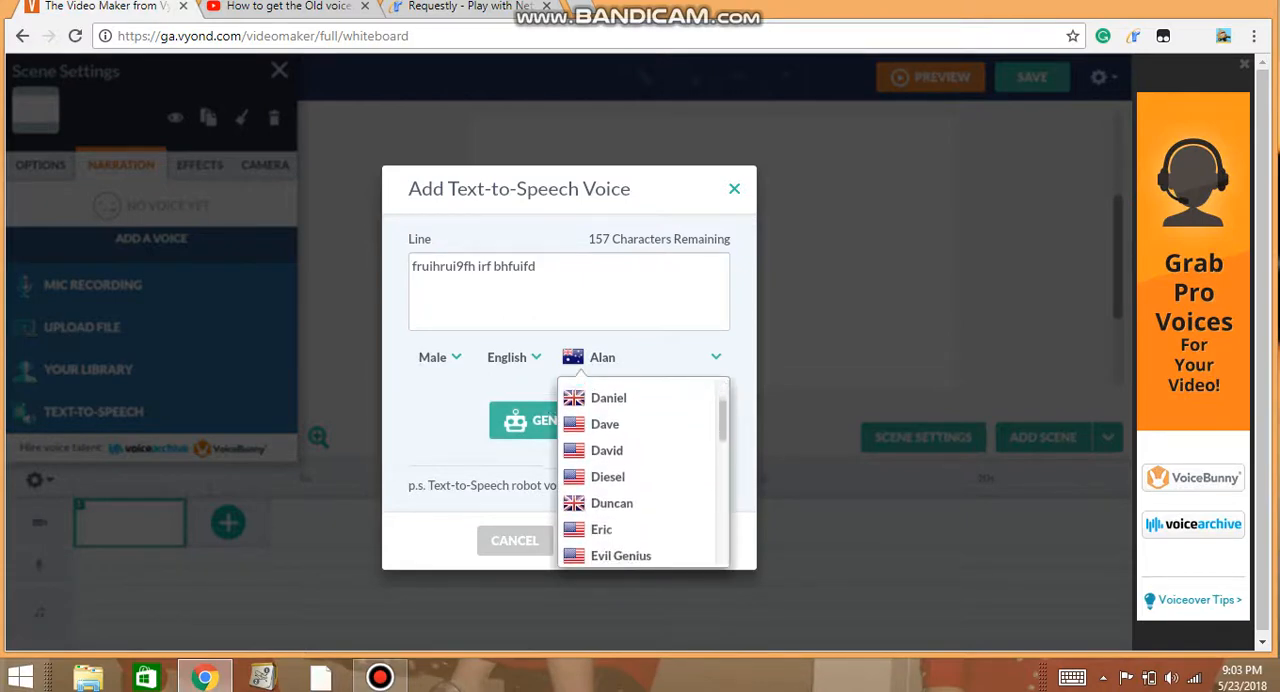
pyautogui.click(601, 529)
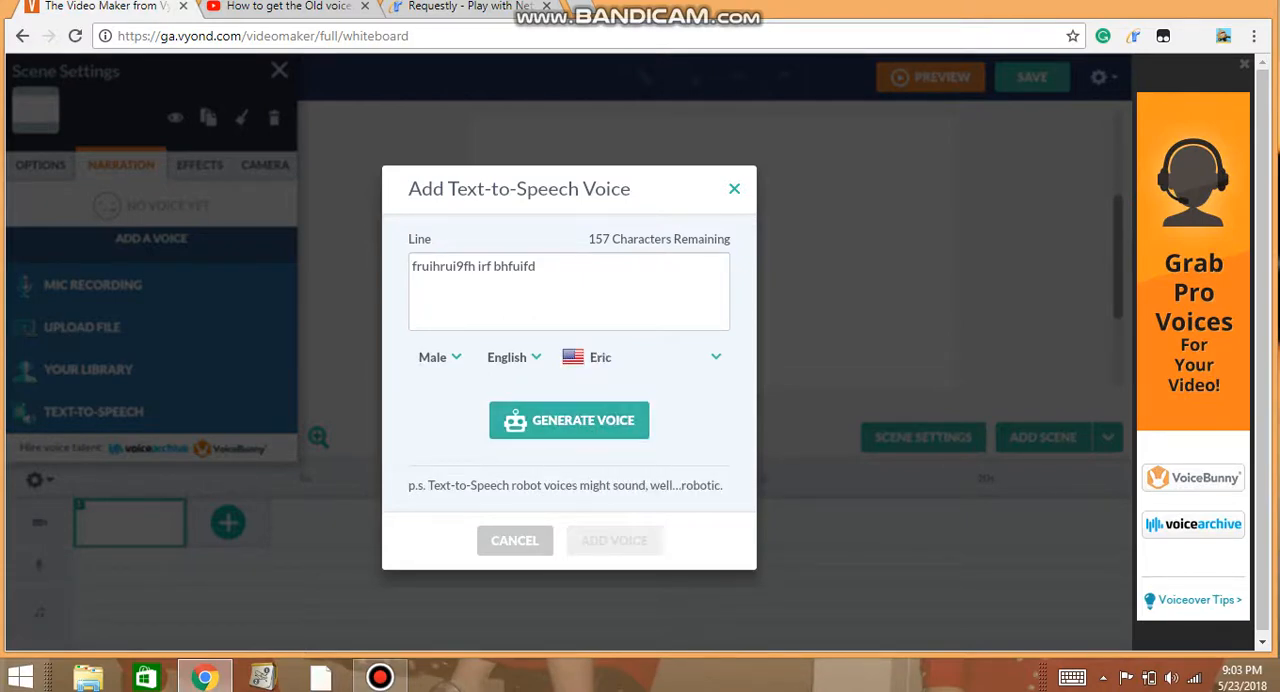
pyautogui.click(568, 420)
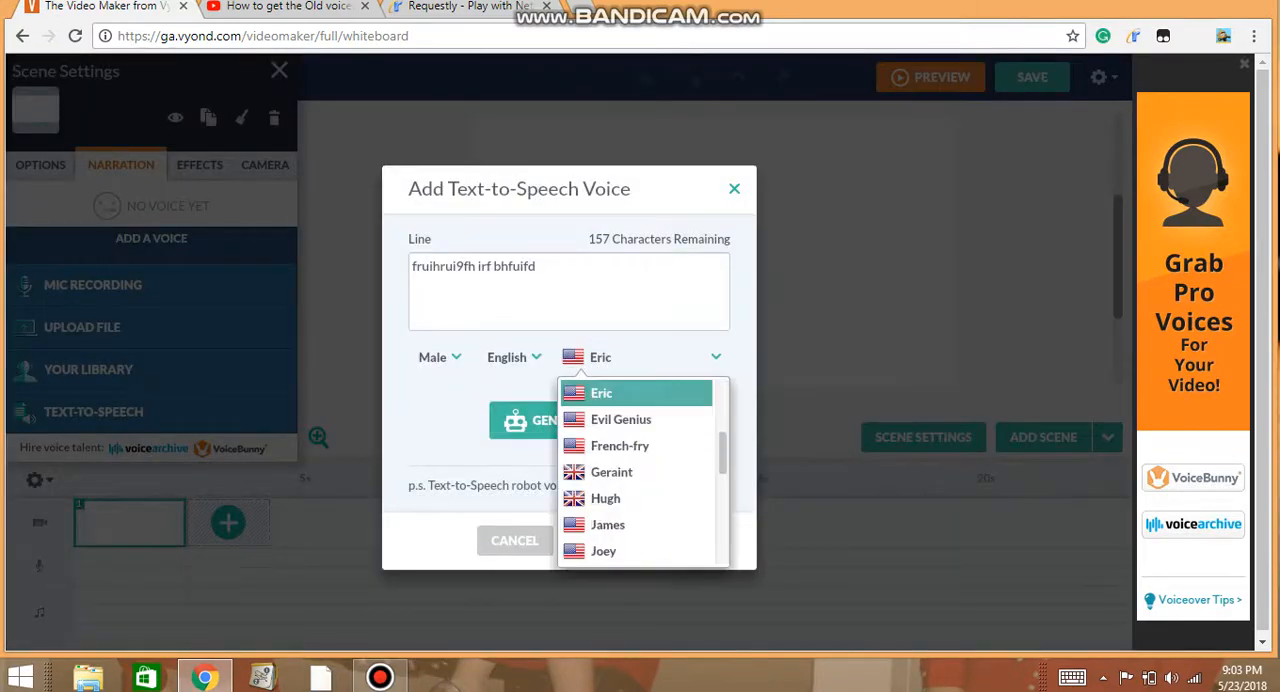
pyautogui.moveTo(605, 498)
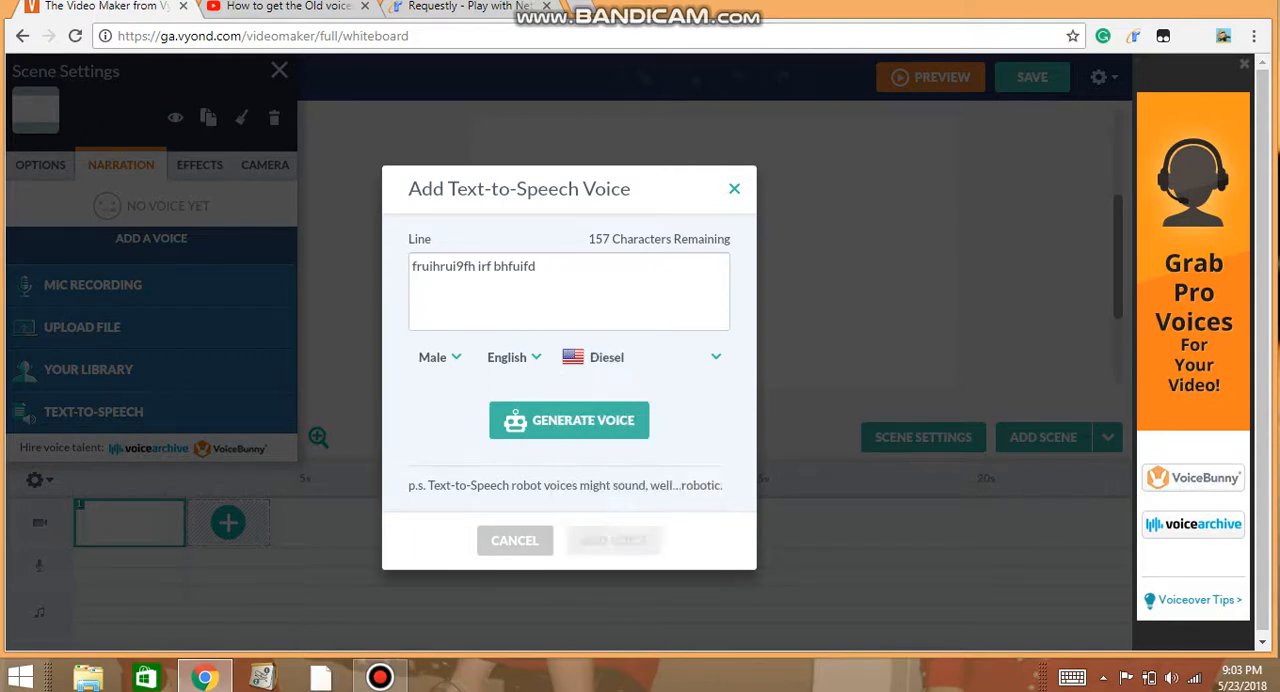
# Choose David as the narrator voice and dismiss the maintenance error
pyautogui.click(715, 357)
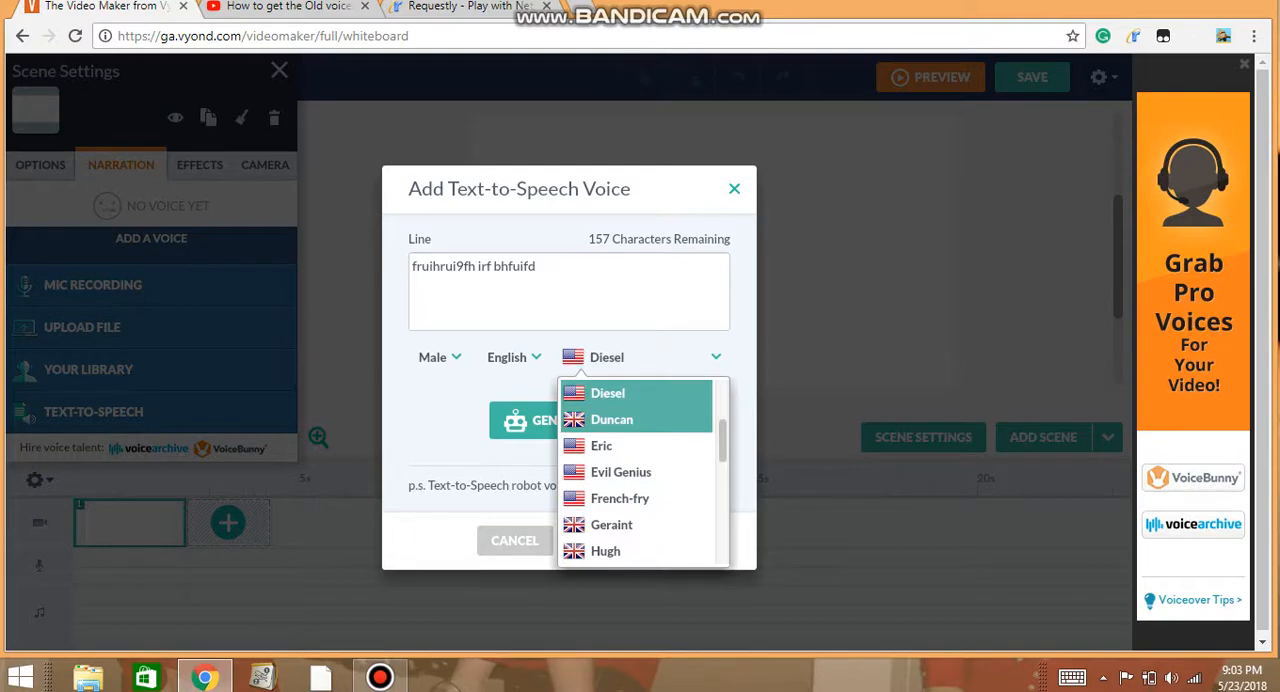
pyautogui.scroll(3)
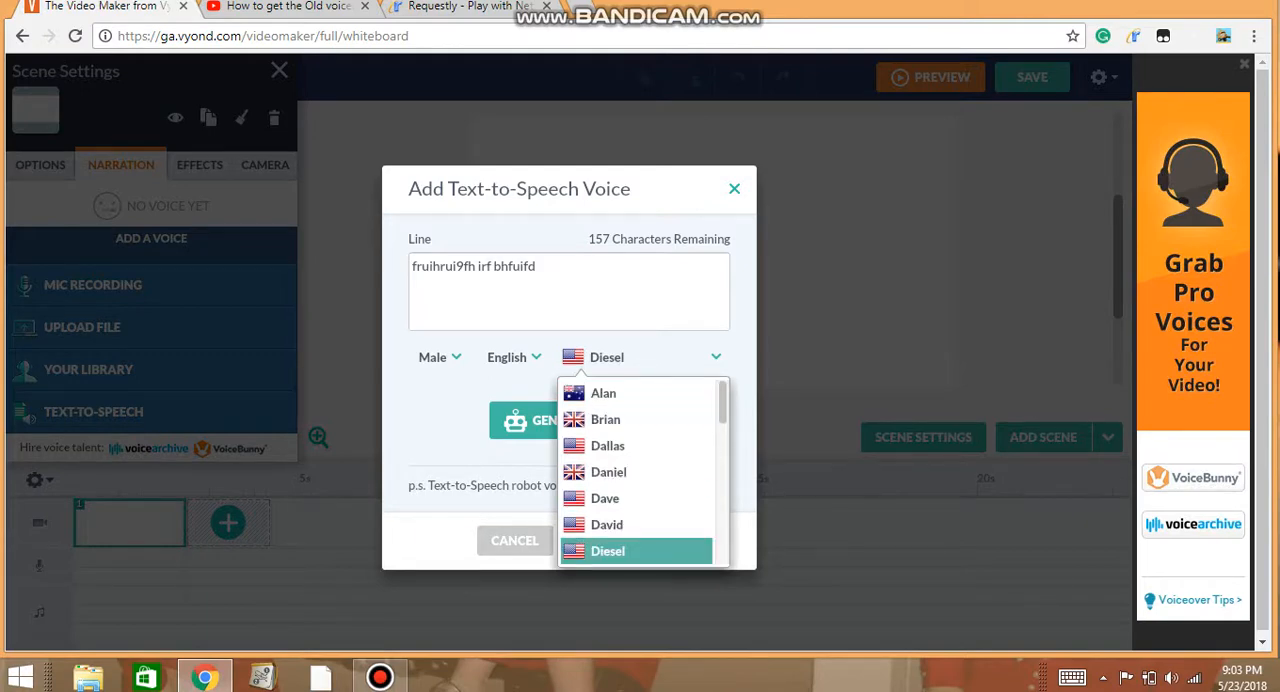
pyautogui.click(607, 524)
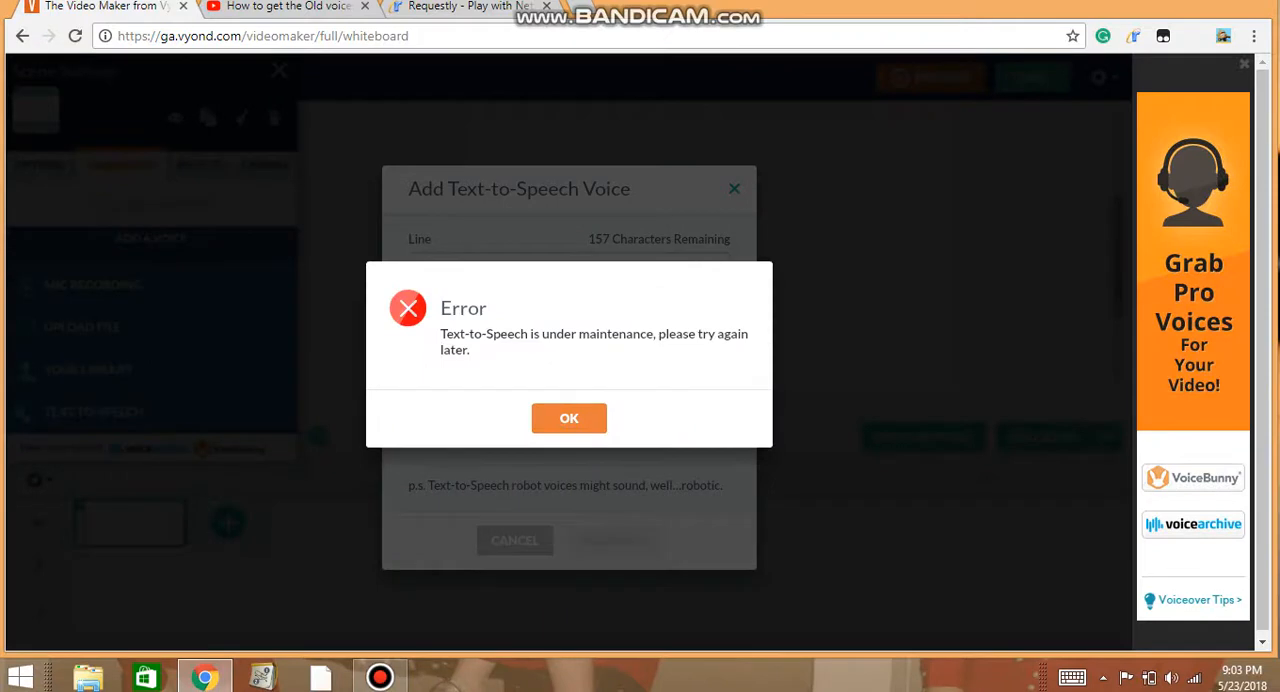
pyautogui.click(569, 418)
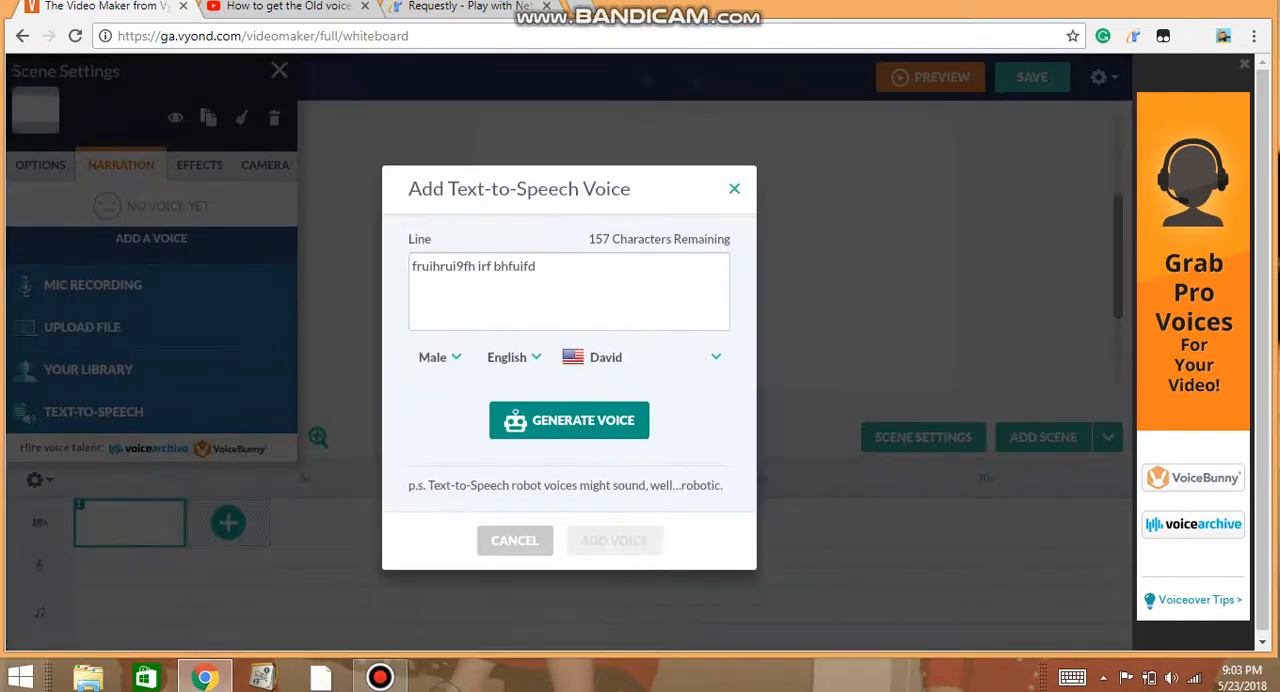